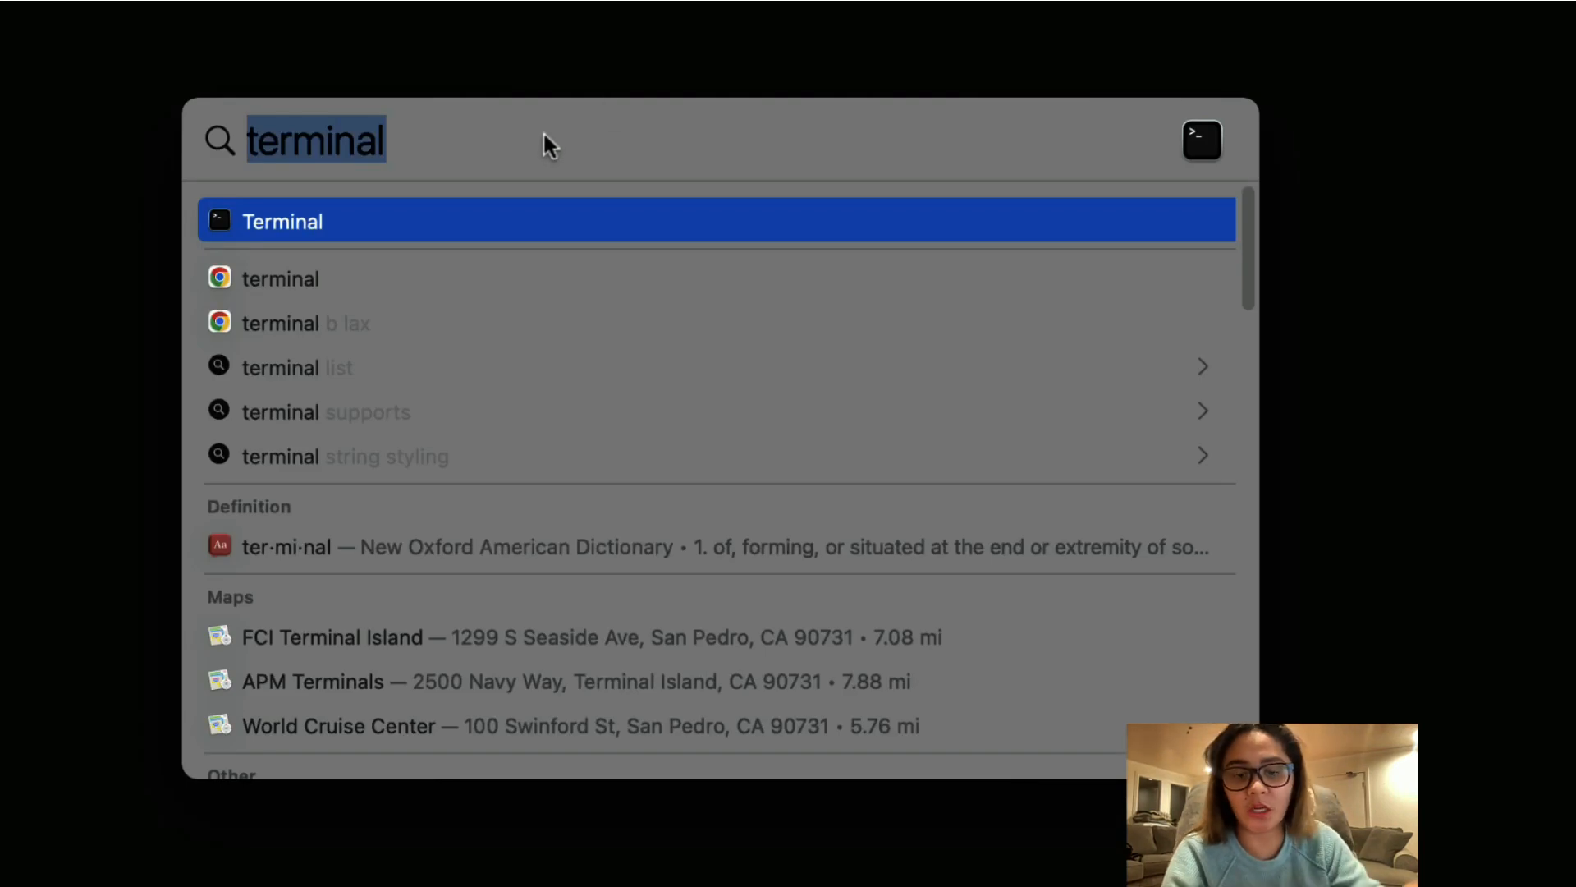
Step: Launch Terminal from a Spotlight search for 'termin', landing at a fresh home-folder prompt
{"action": "type", "text": "termin"}
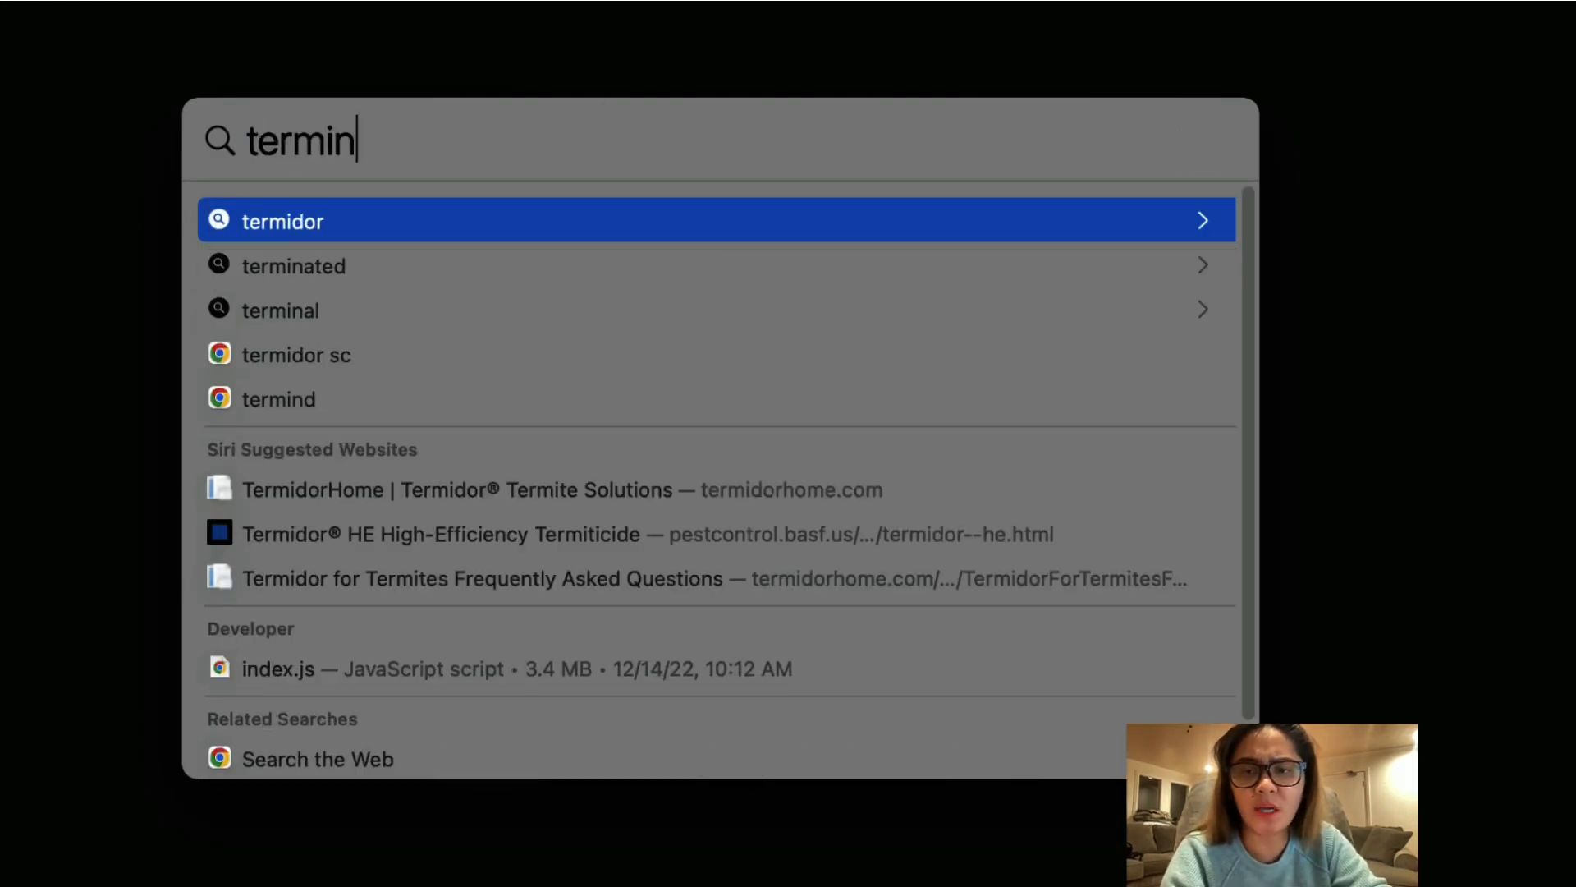
{"action": "left_click", "coordinate": [279, 311]}
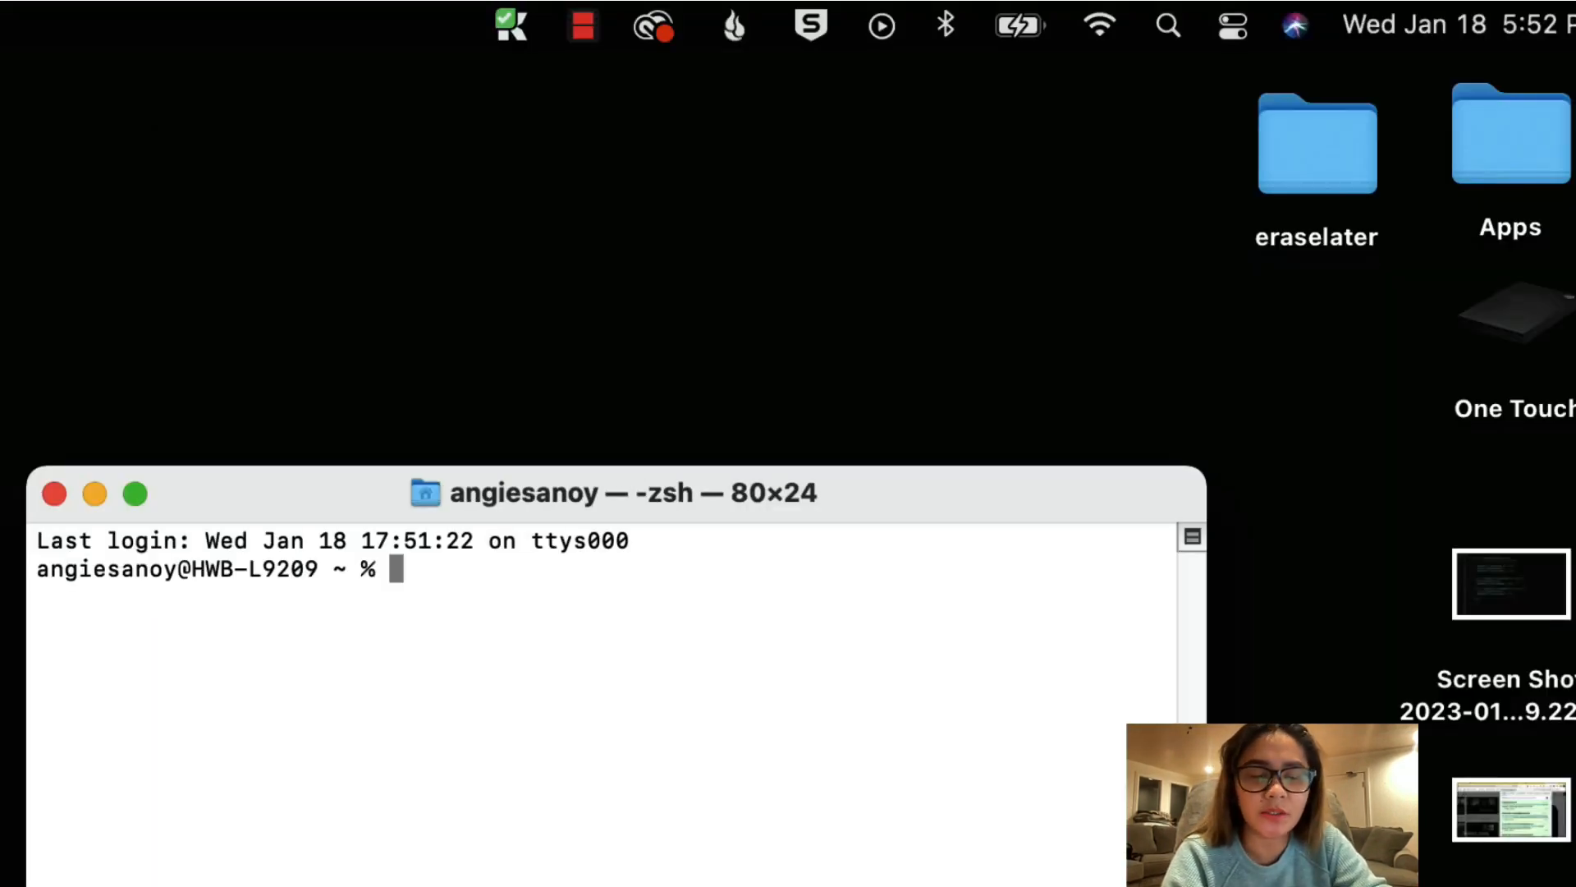
{"action": "mouse_move", "coordinate": [1111, 118]}
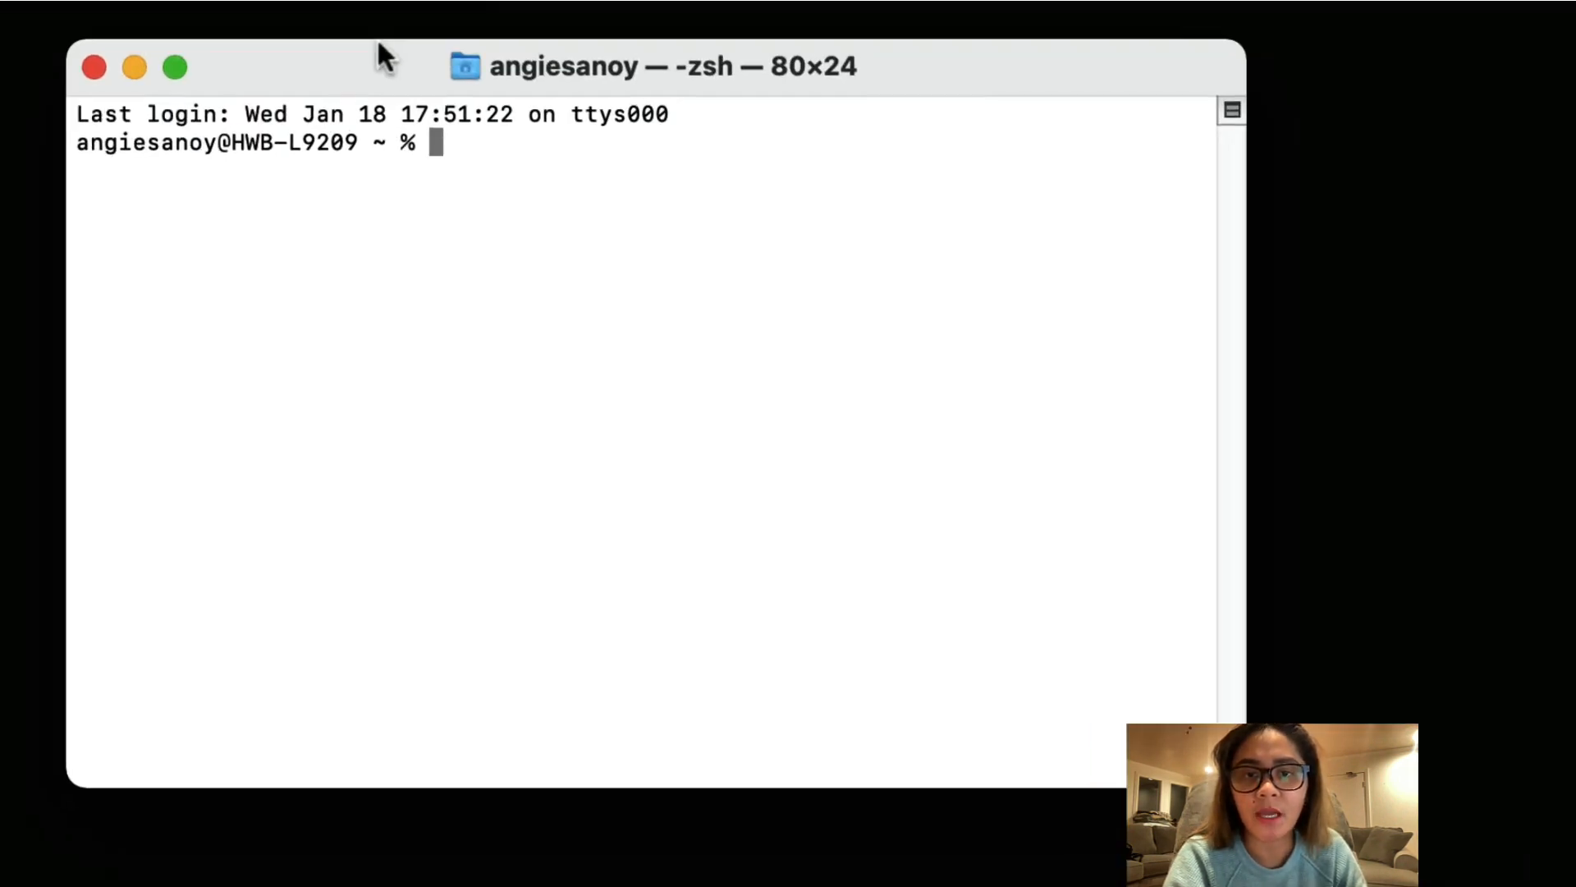
{"action": "mouse_move", "coordinate": [123, 156]}
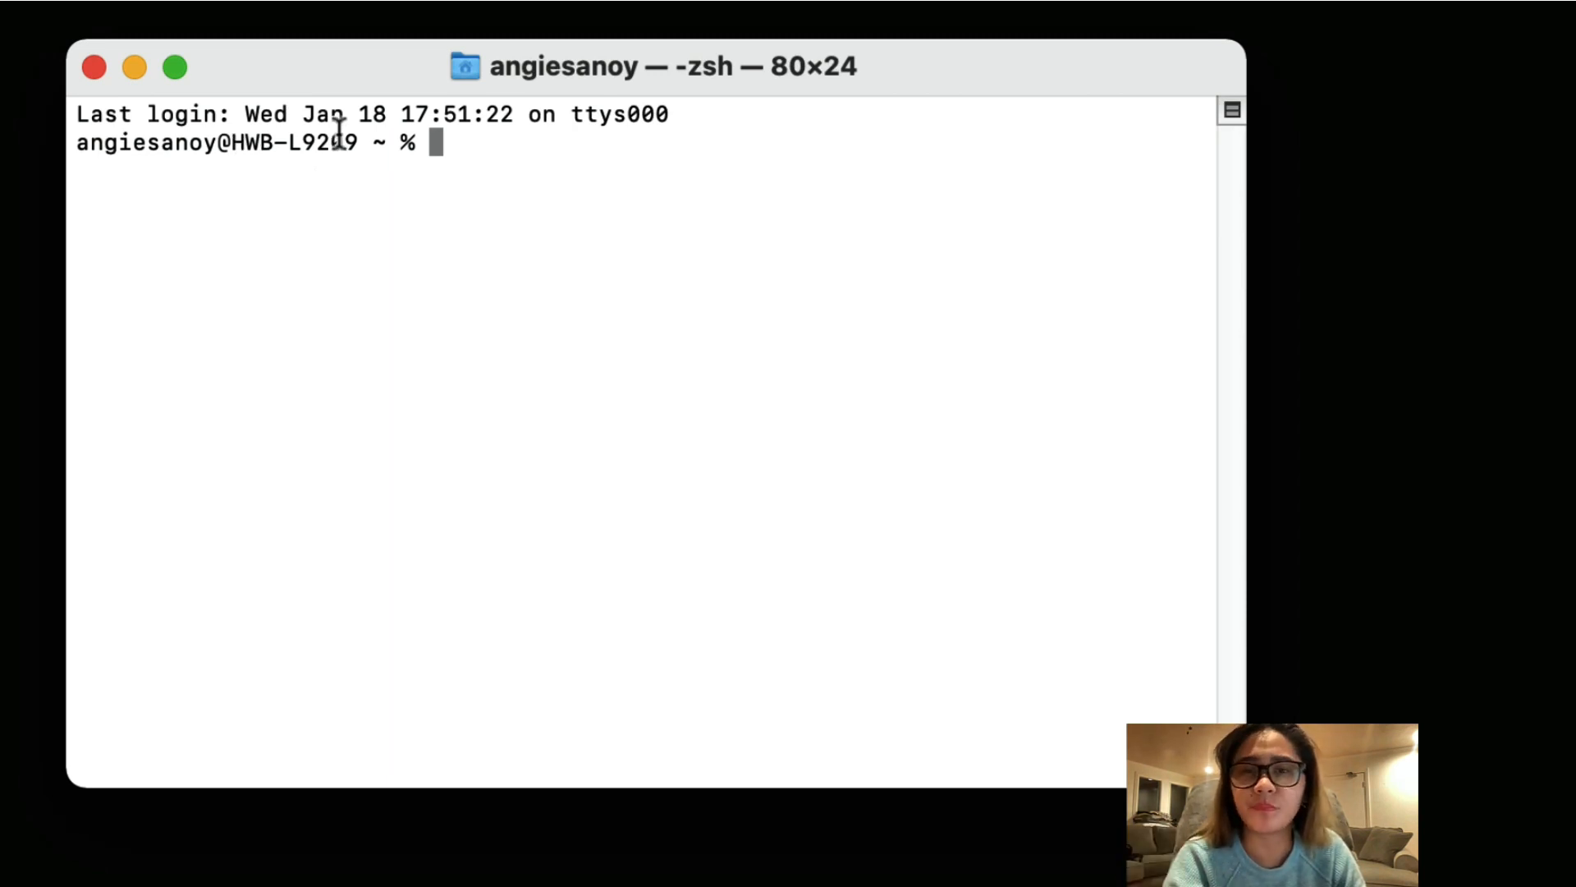
{"action": "mouse_move", "coordinate": [322, 179]}
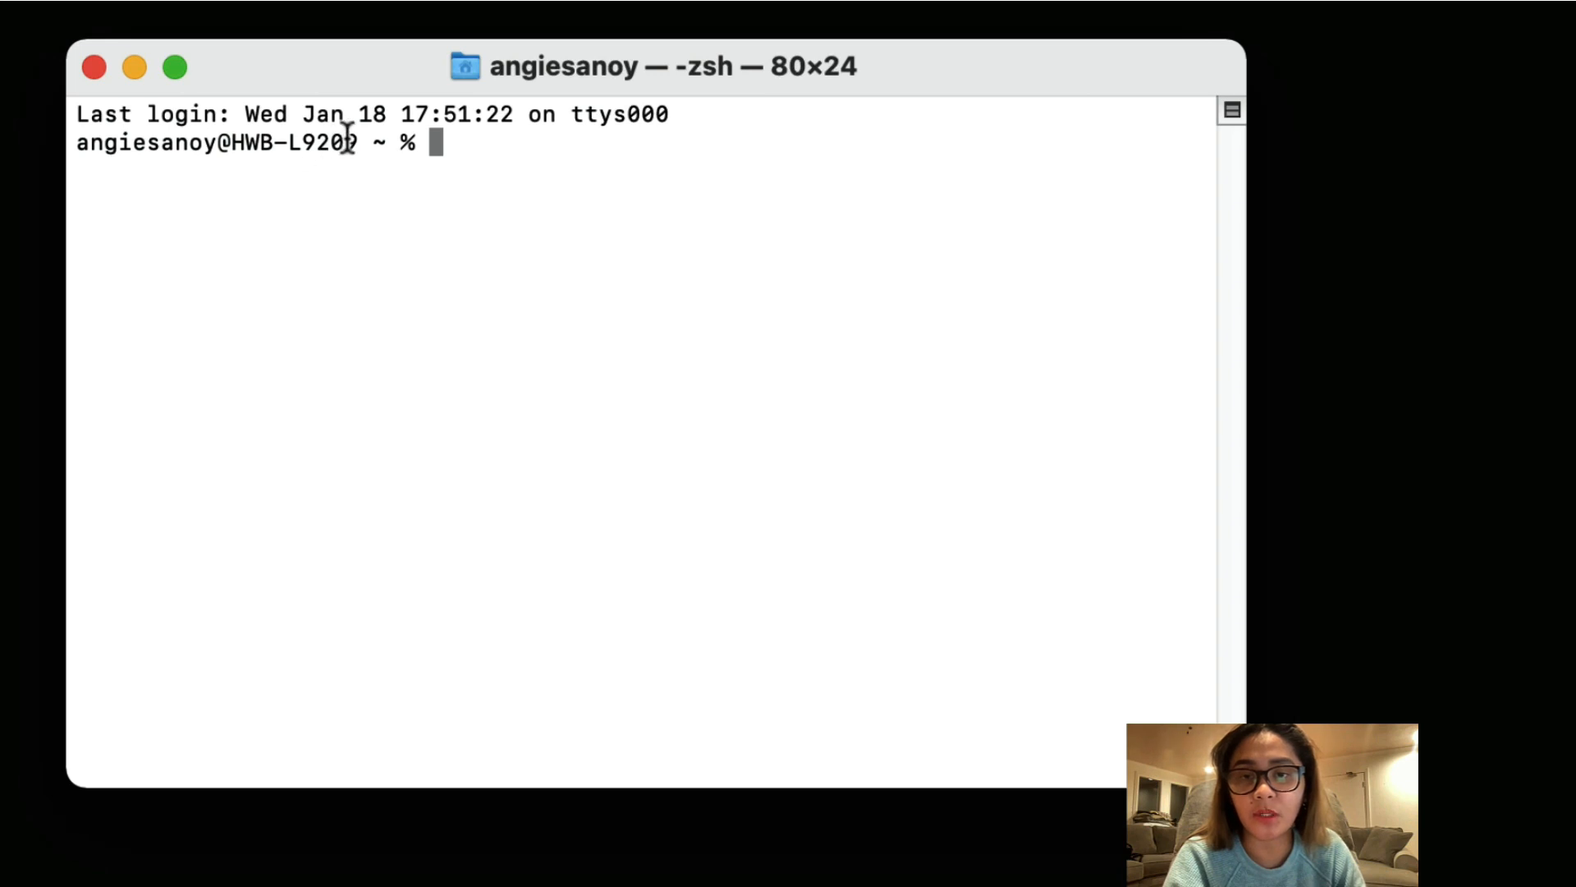
{"action": "left_click_drag", "start_coordinate": [75, 141], "coordinate": [356, 141]}
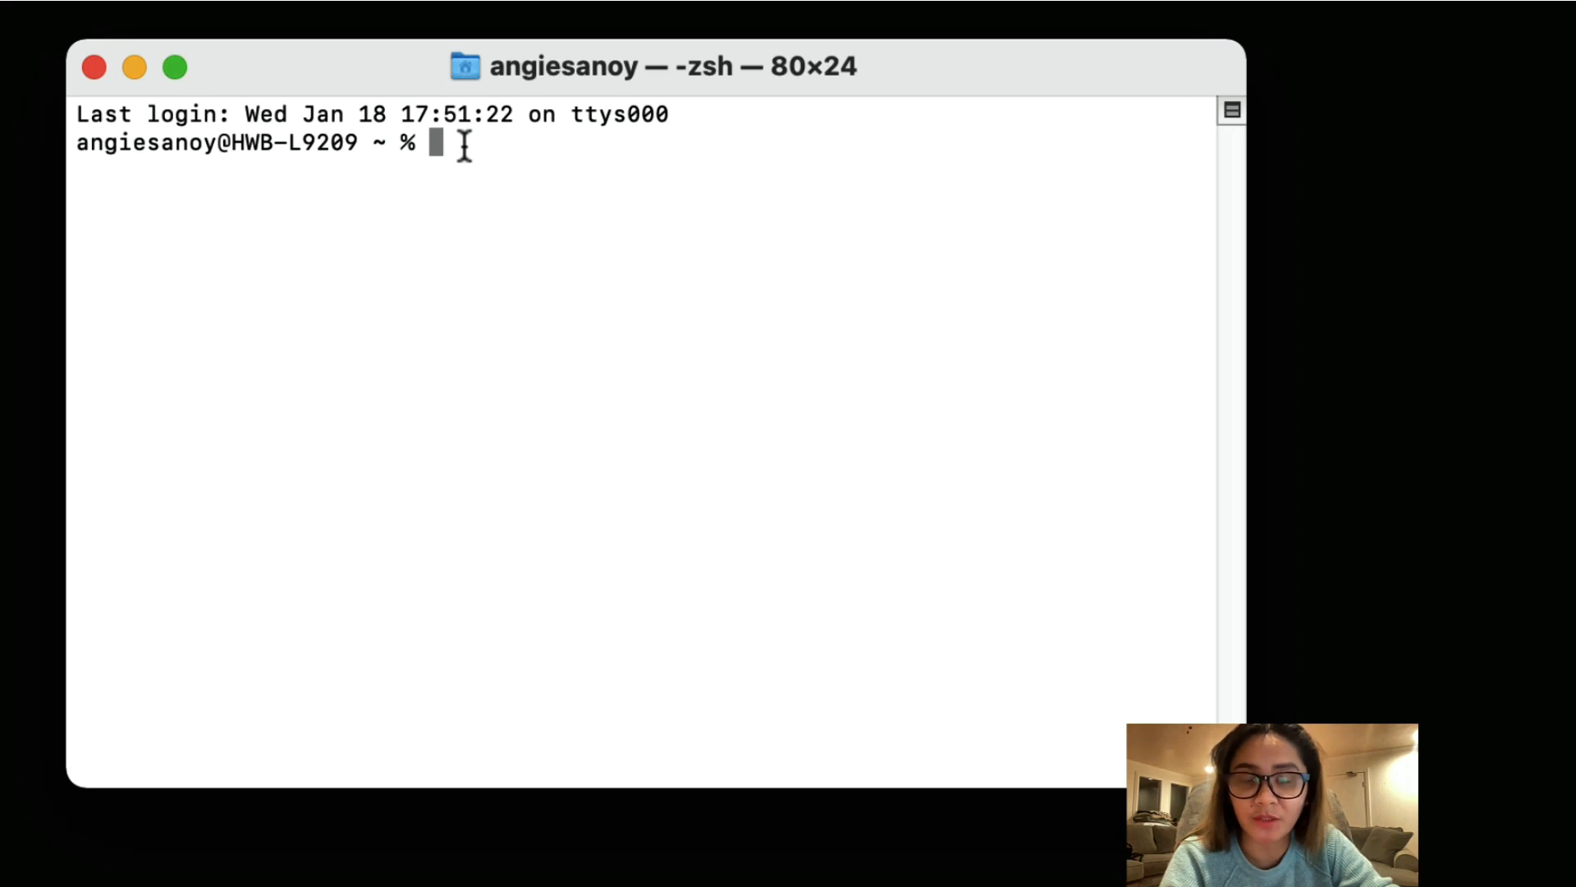
Step: List the home folder with ls, then begin typing a Desktop path at the prompt
{"action": "type", "text": "ls"}
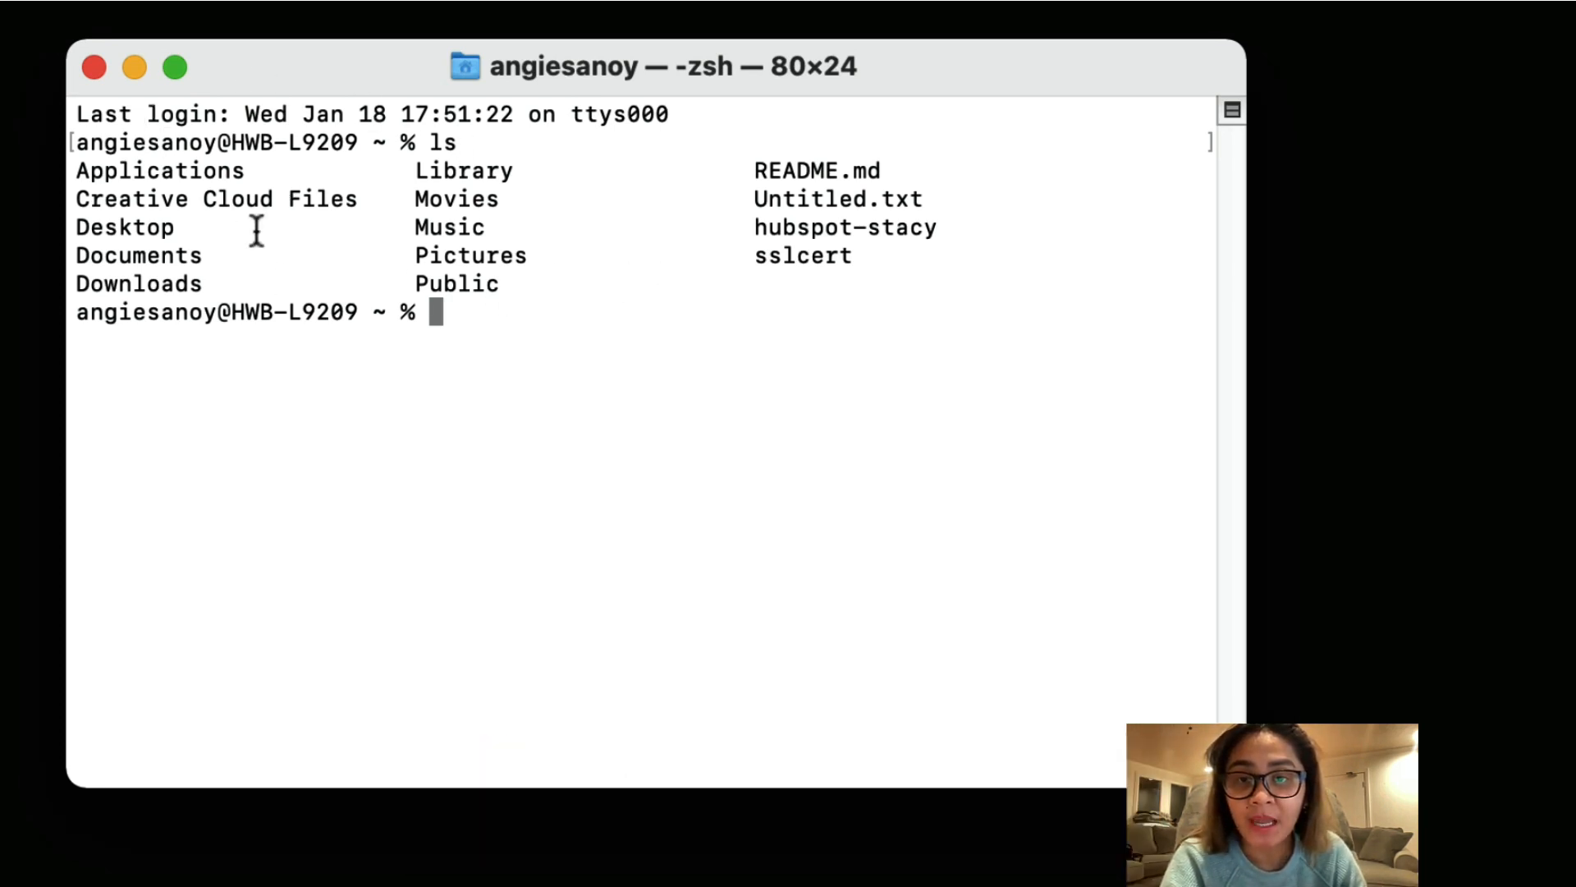
{"action": "mouse_move", "coordinate": [209, 250]}
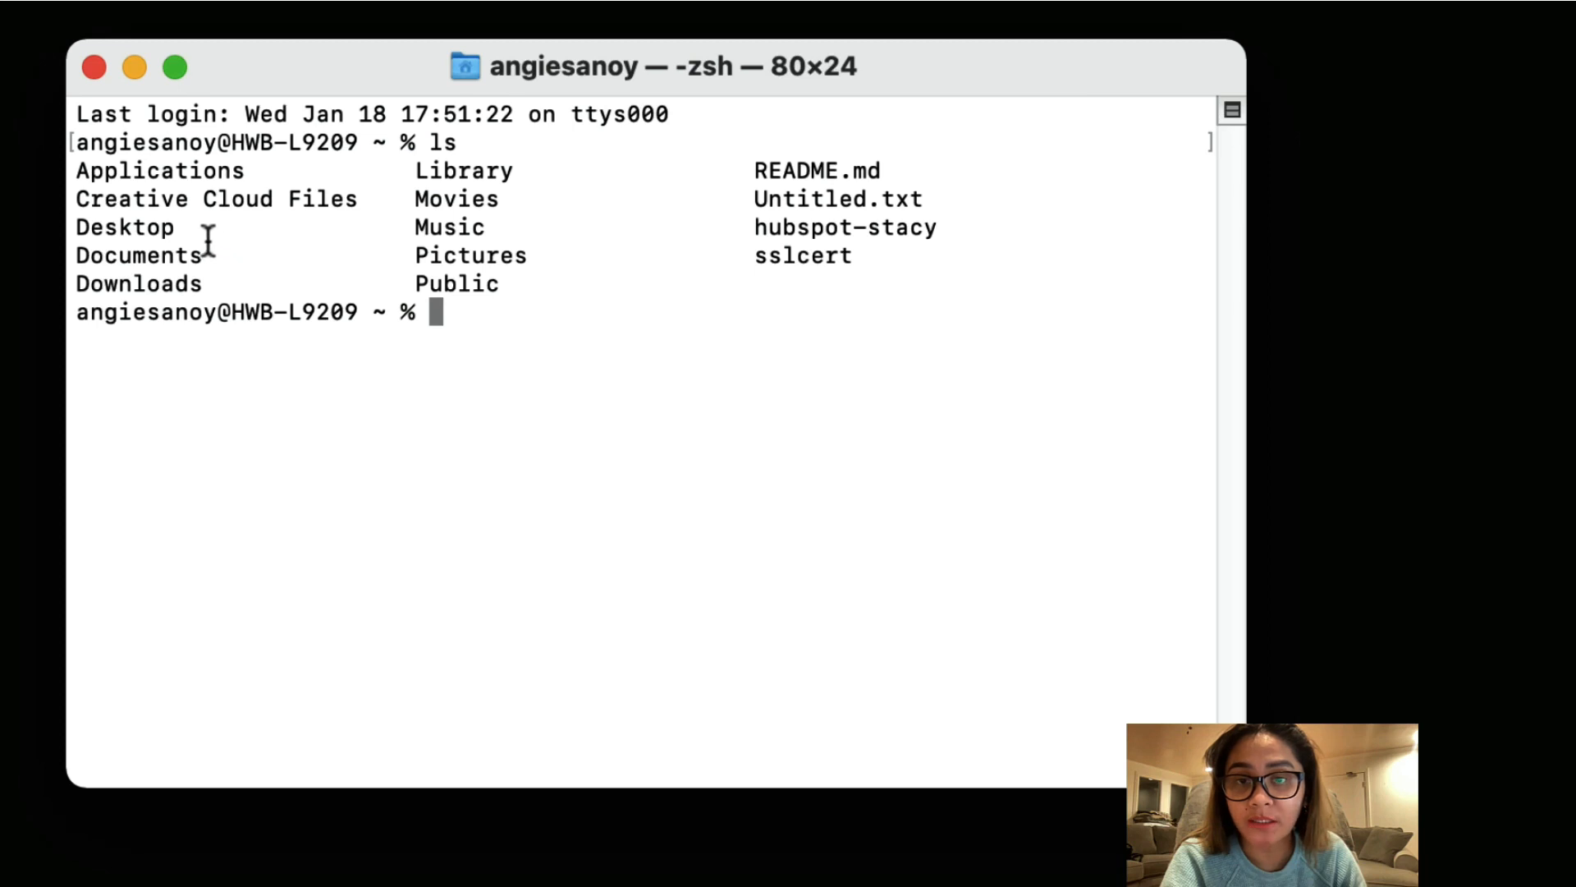
{"action": "mouse_move", "coordinate": [99, 233]}
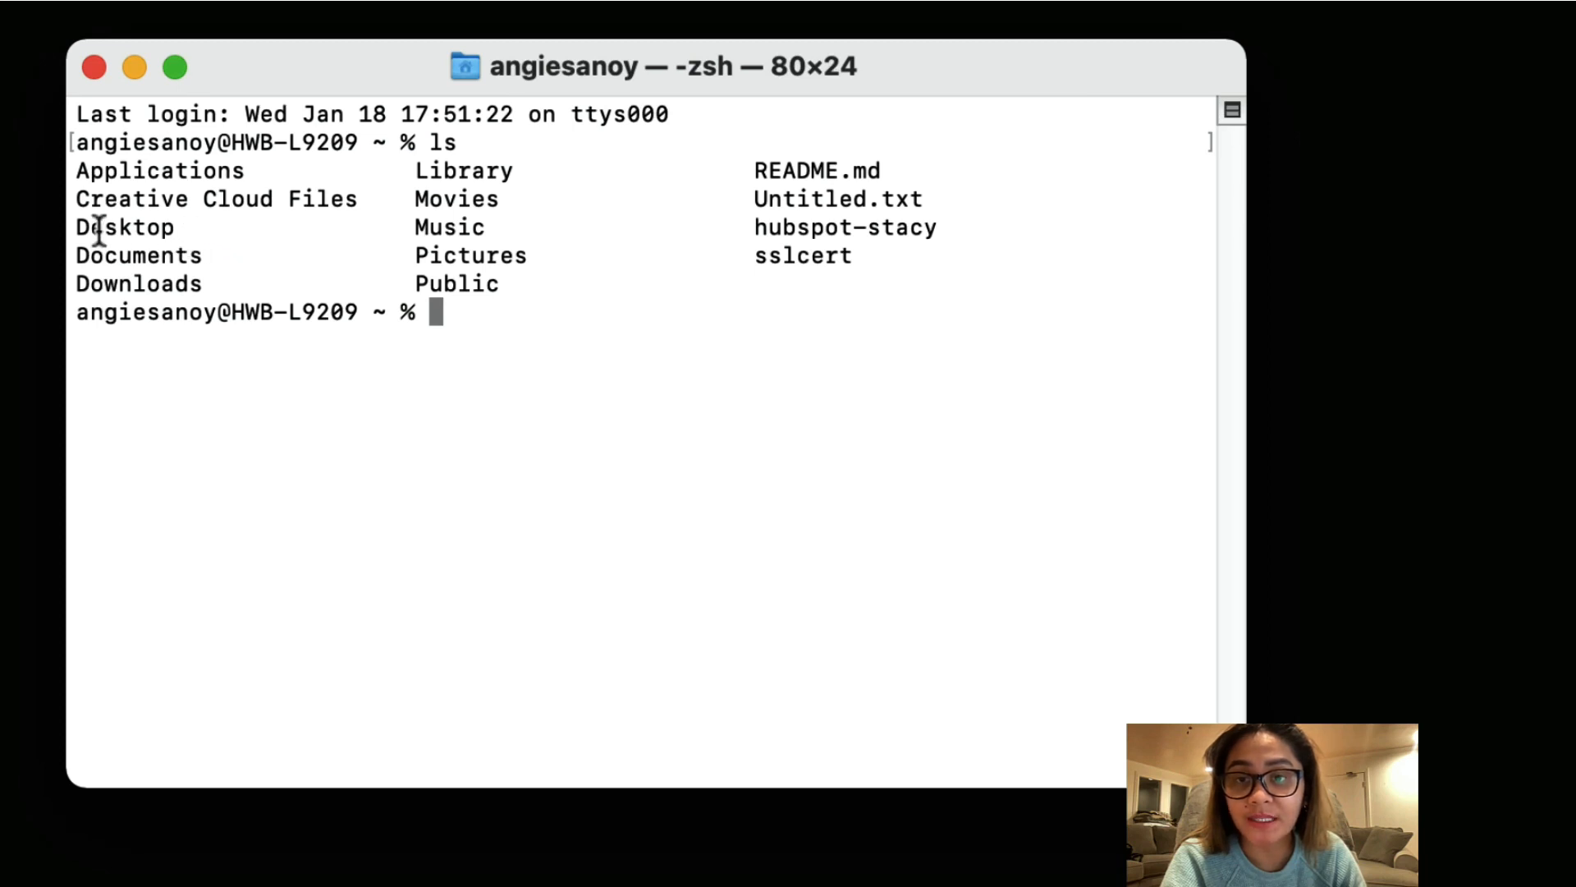
{"action": "mouse_move", "coordinate": [481, 338]}
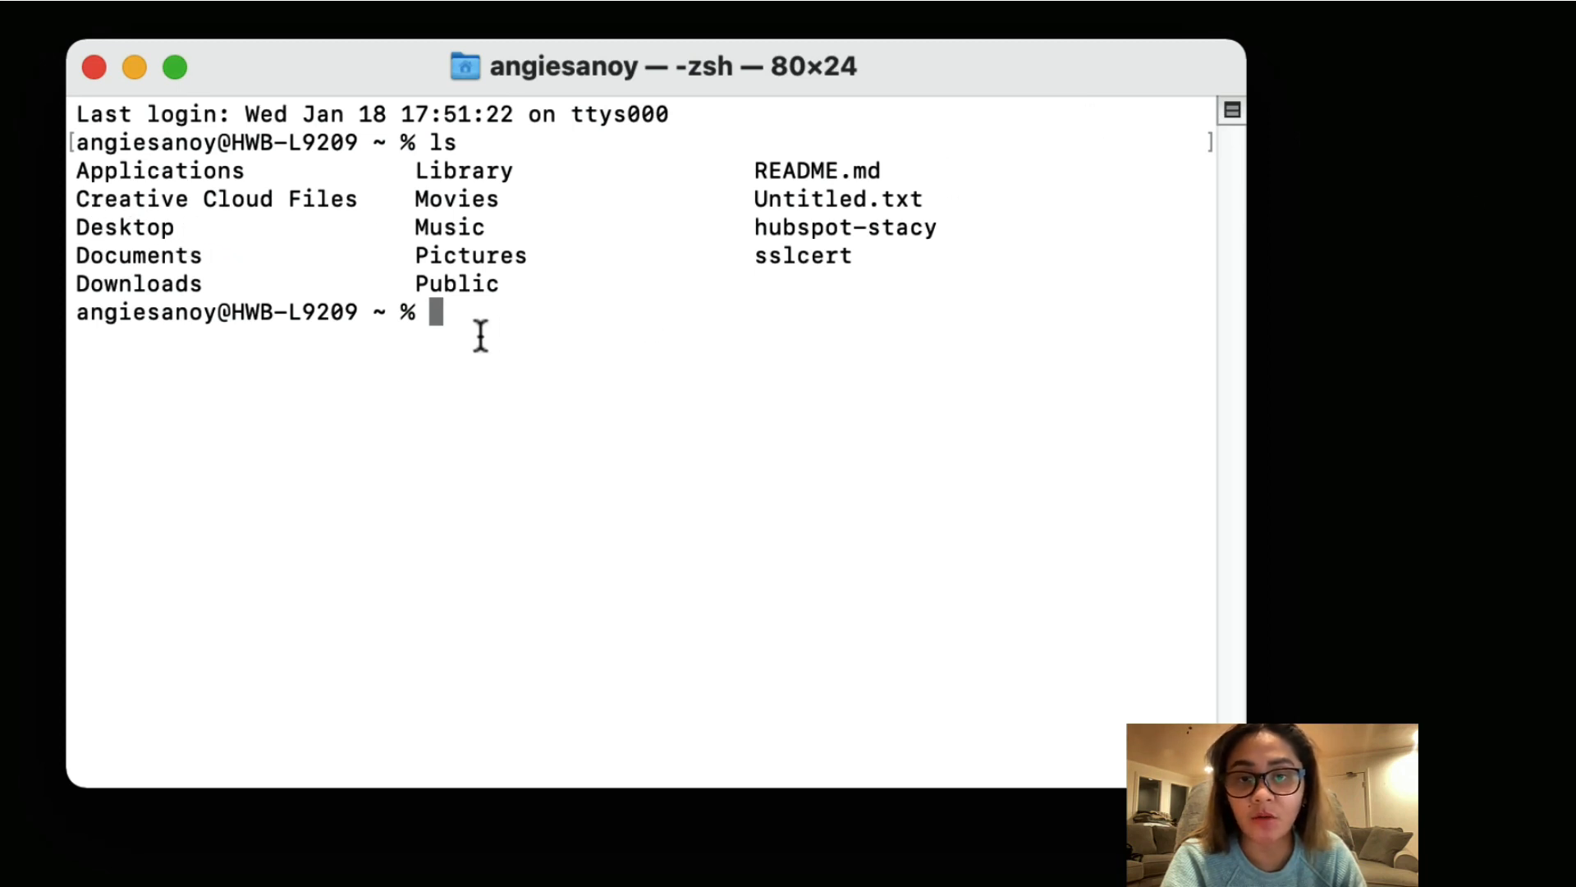
{"action": "type", "text": "Desk"}
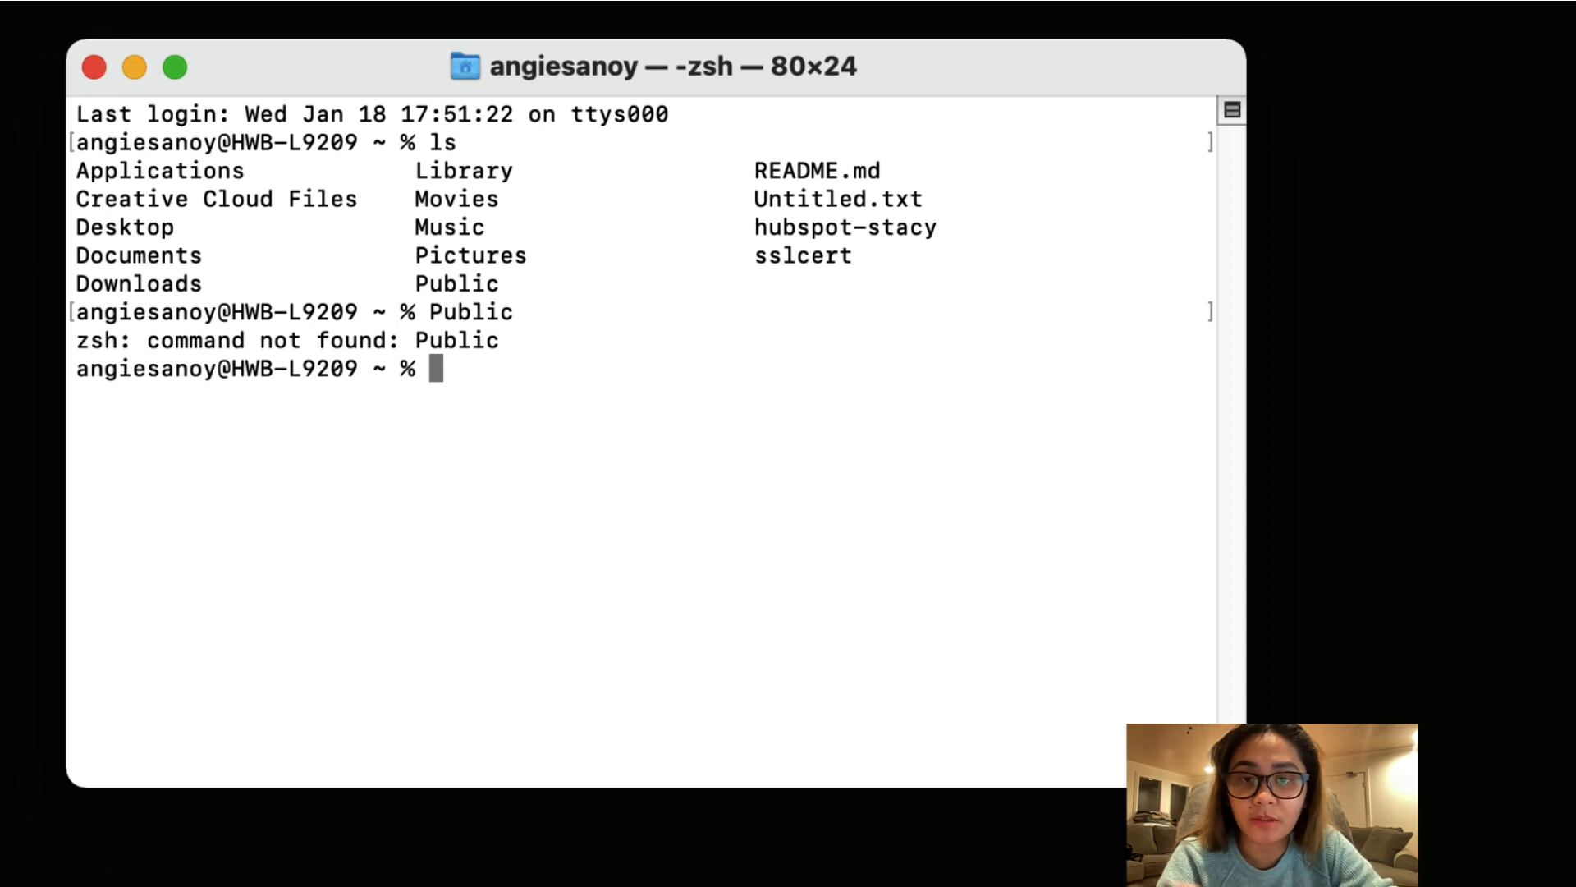
Step: Change into Public and list it, finding only Drop Box
{"action": "type", "text": "cd"}
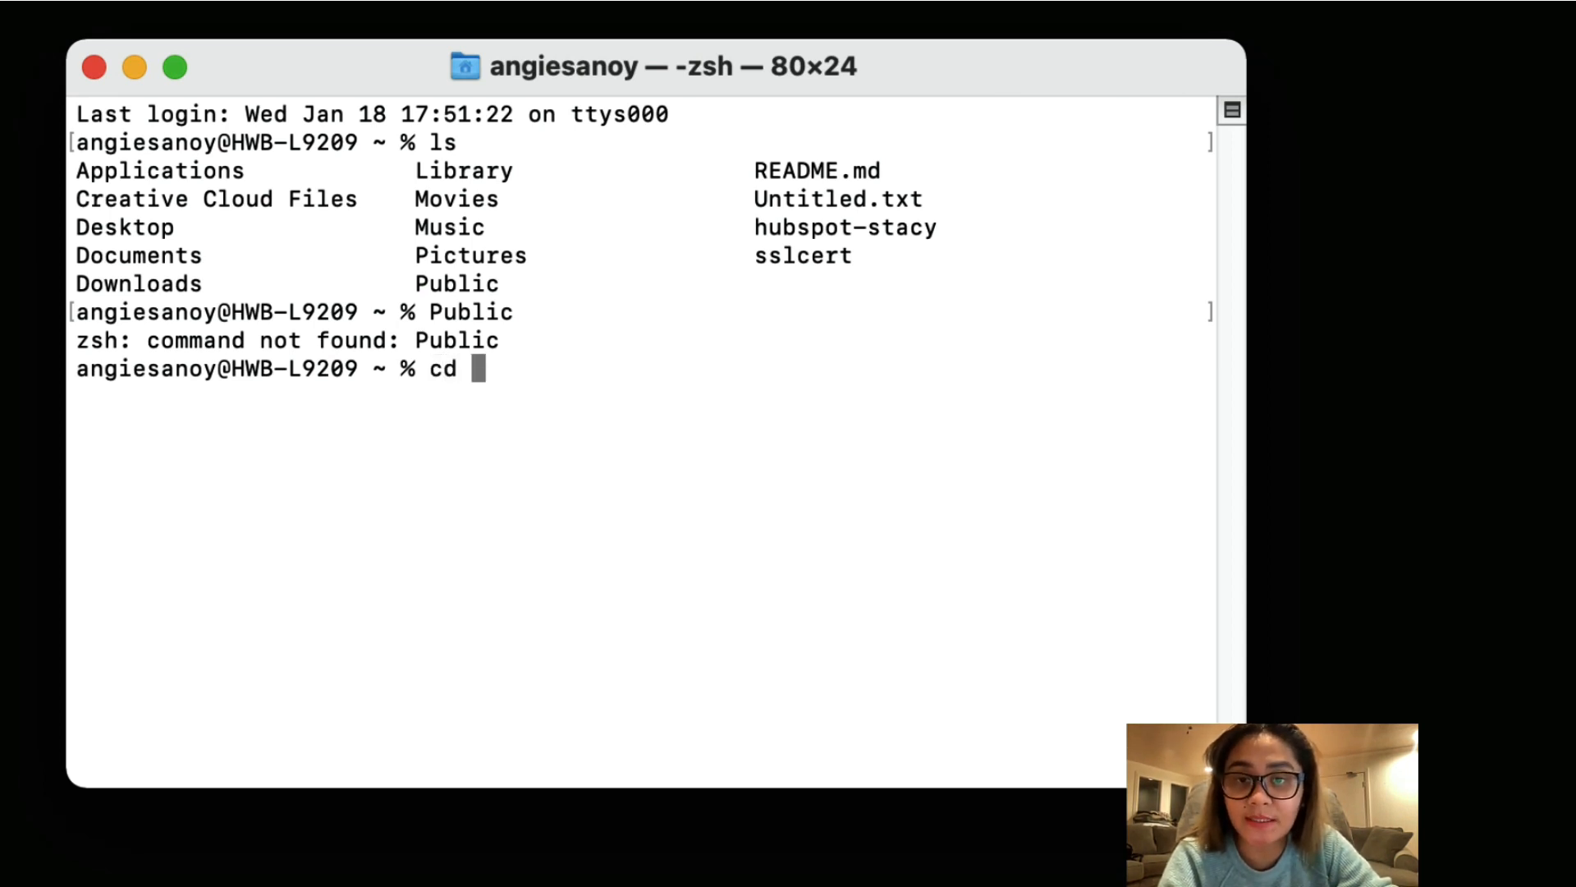
{"action": "type", "text": "Public"}
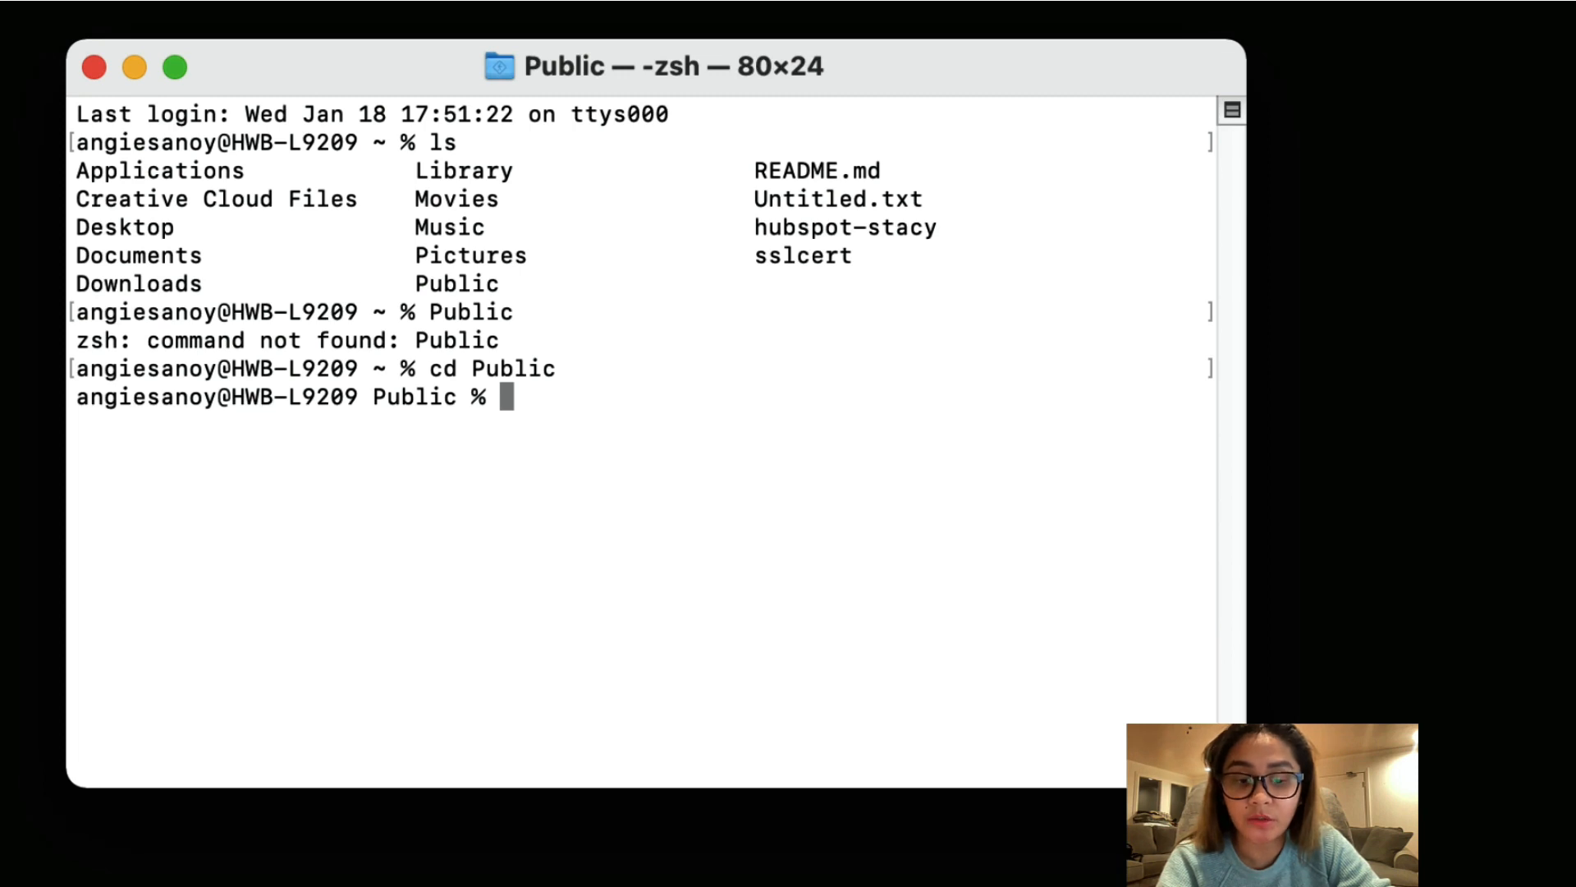
{"action": "type", "text": "ls"}
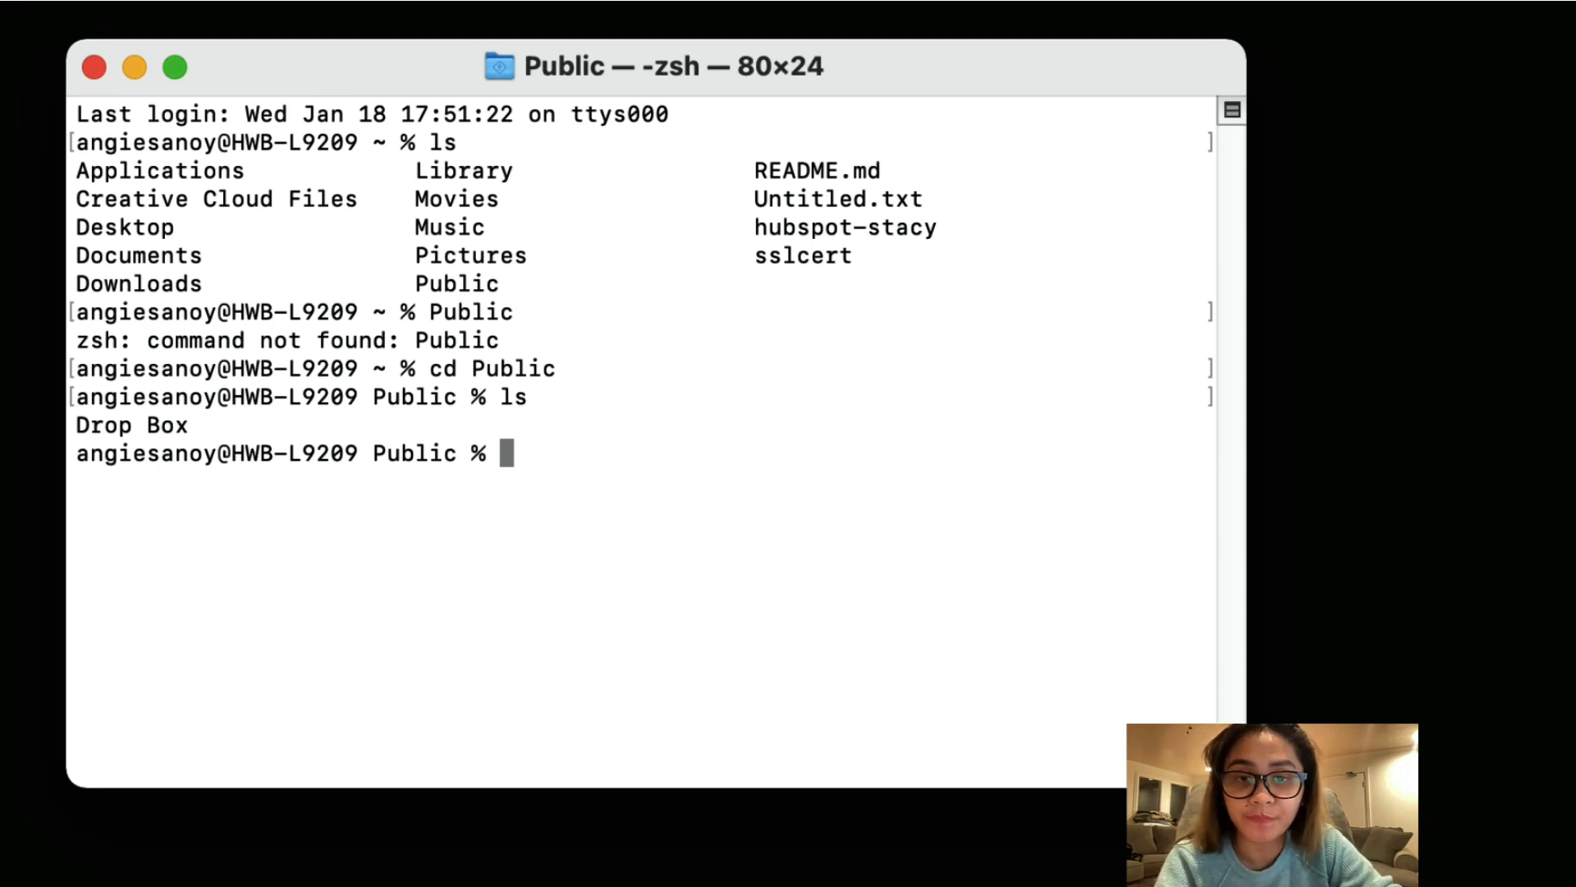
Step: Return home, list again, change into Desktop and start a clear command
{"action": "type", "text": "cd"}
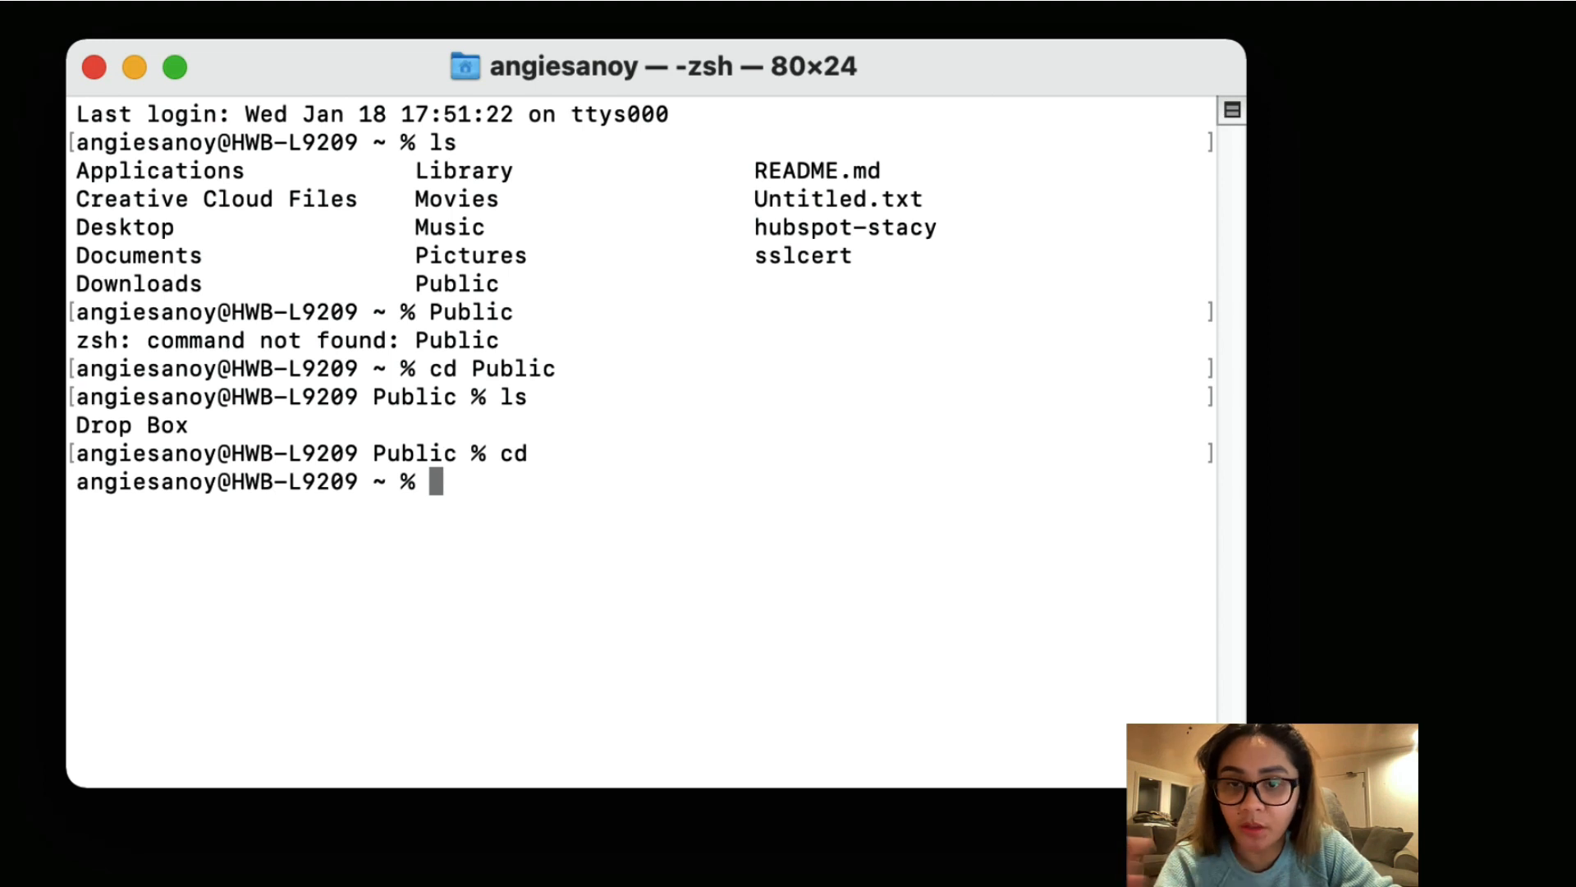
{"action": "type", "text": "ls"}
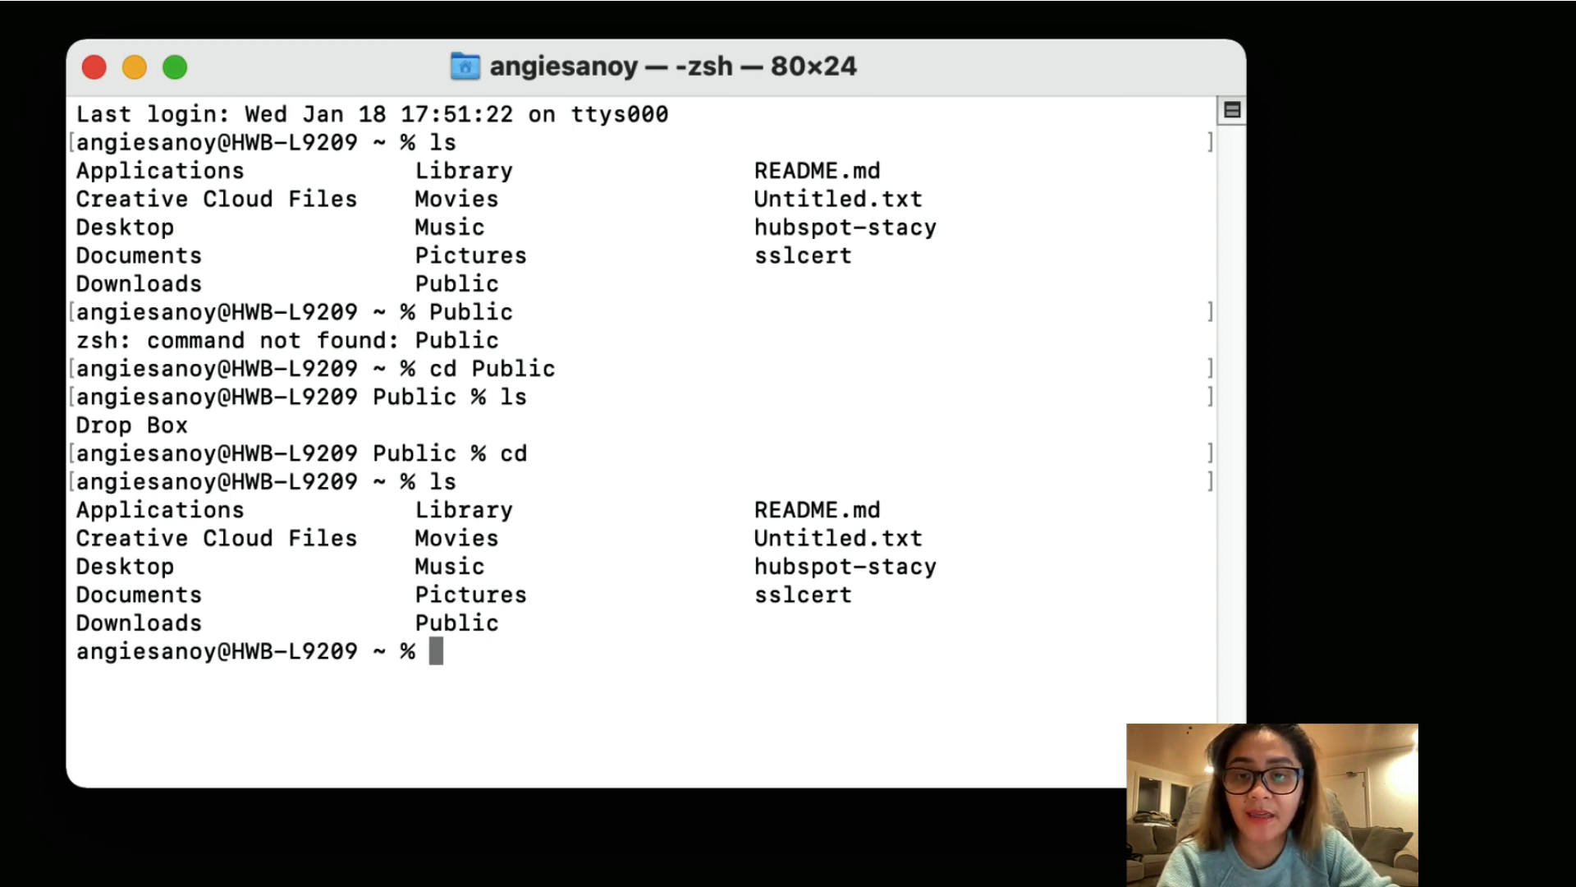
{"action": "type", "text": "cd Desktop"}
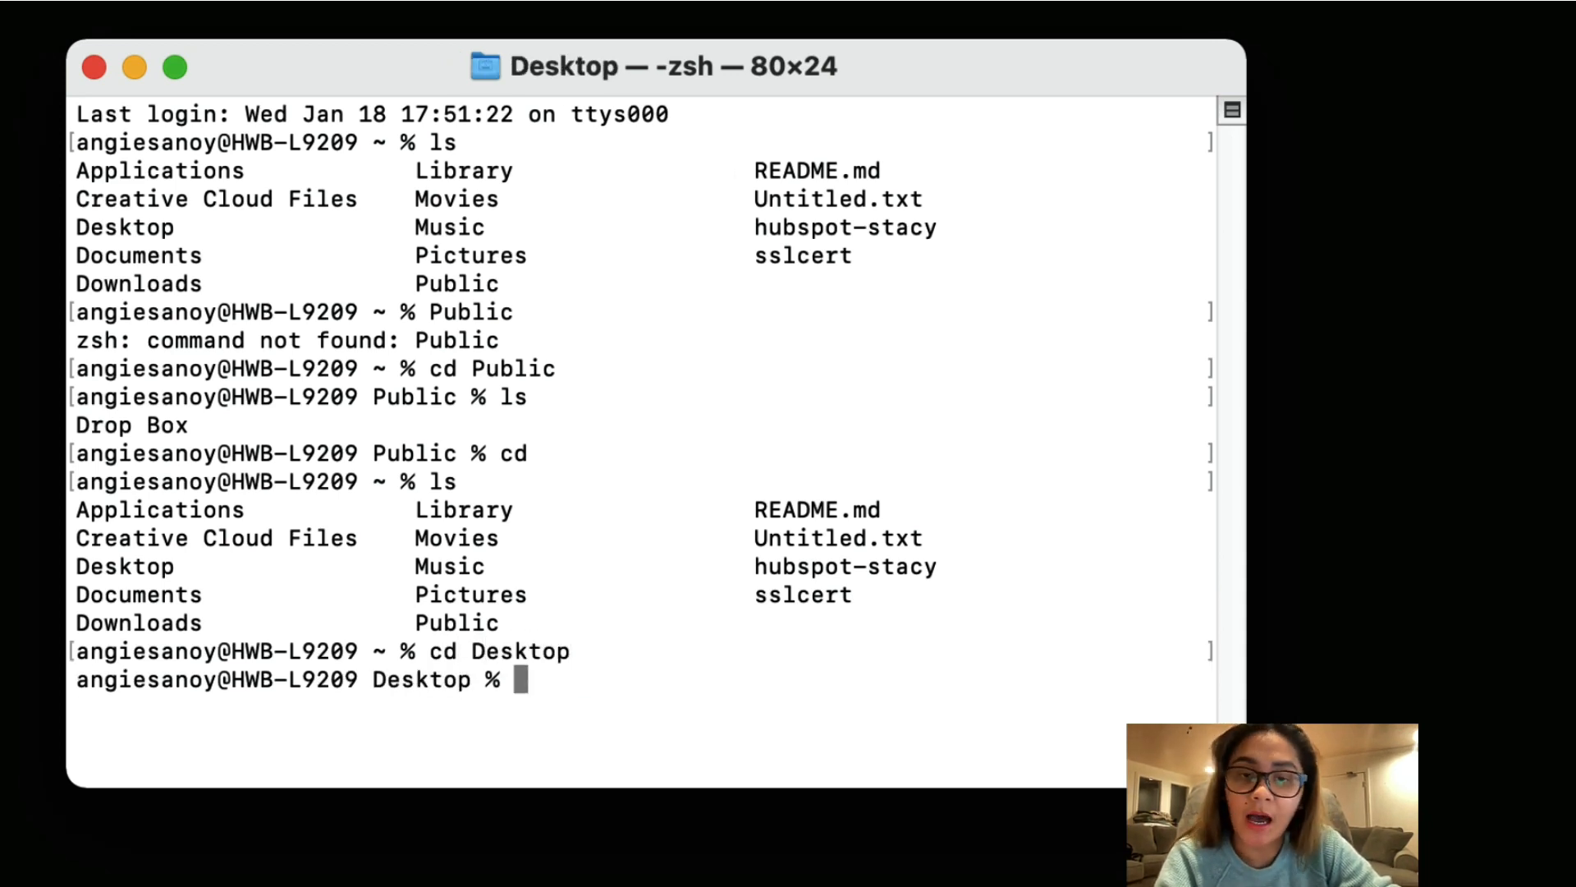
{"action": "type", "text": "cl"}
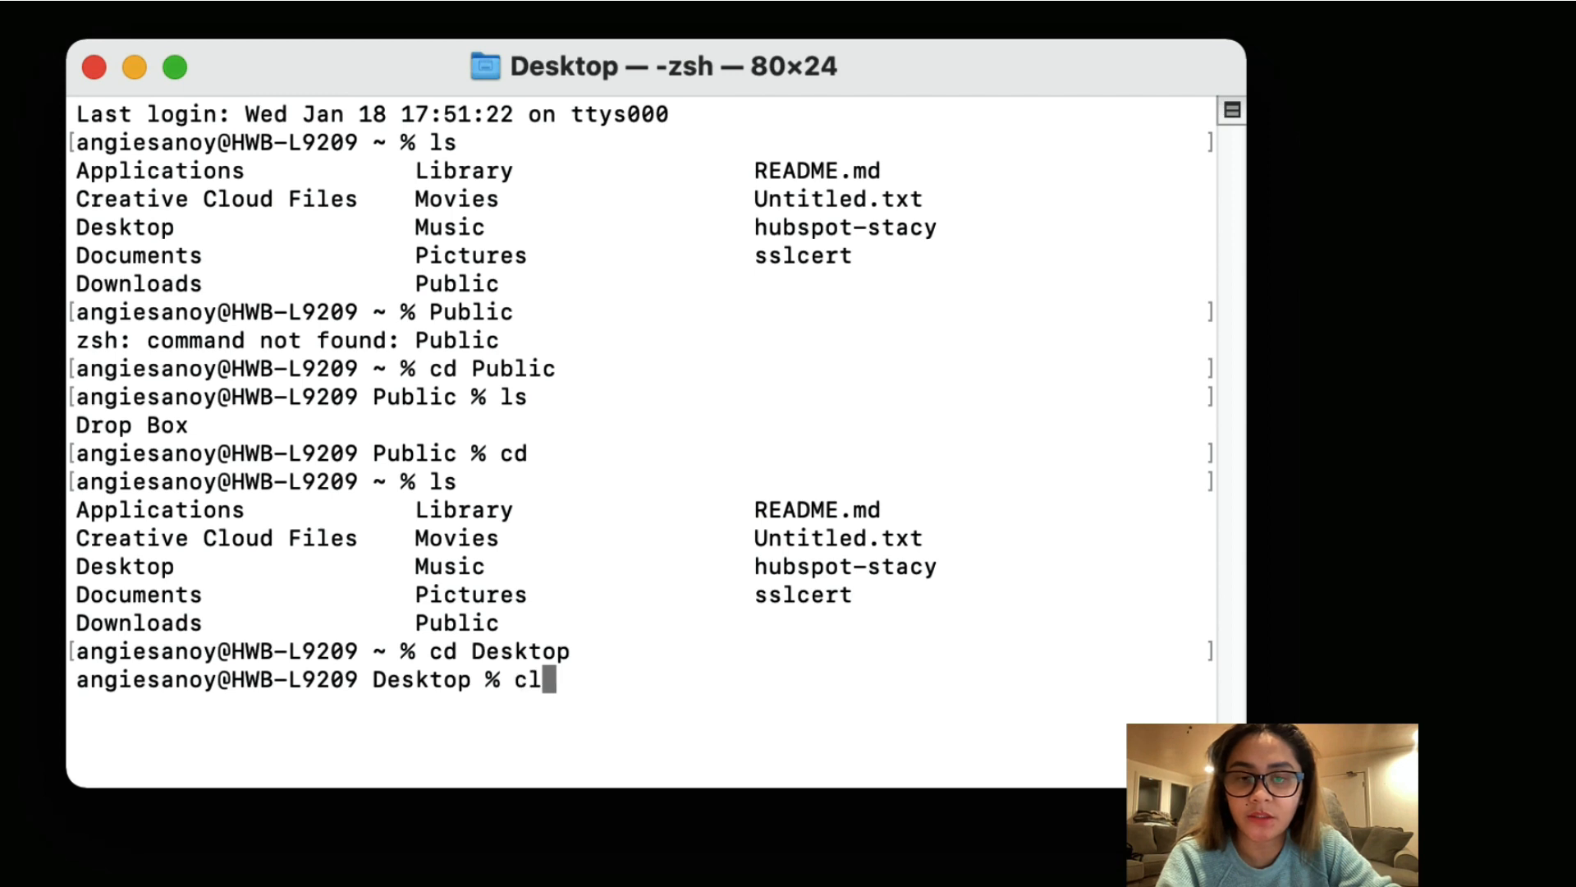
Step: Clear the screen and create a projects2023 folder on the Desktop with mkdir
{"action": "key", "text": "Enter"}
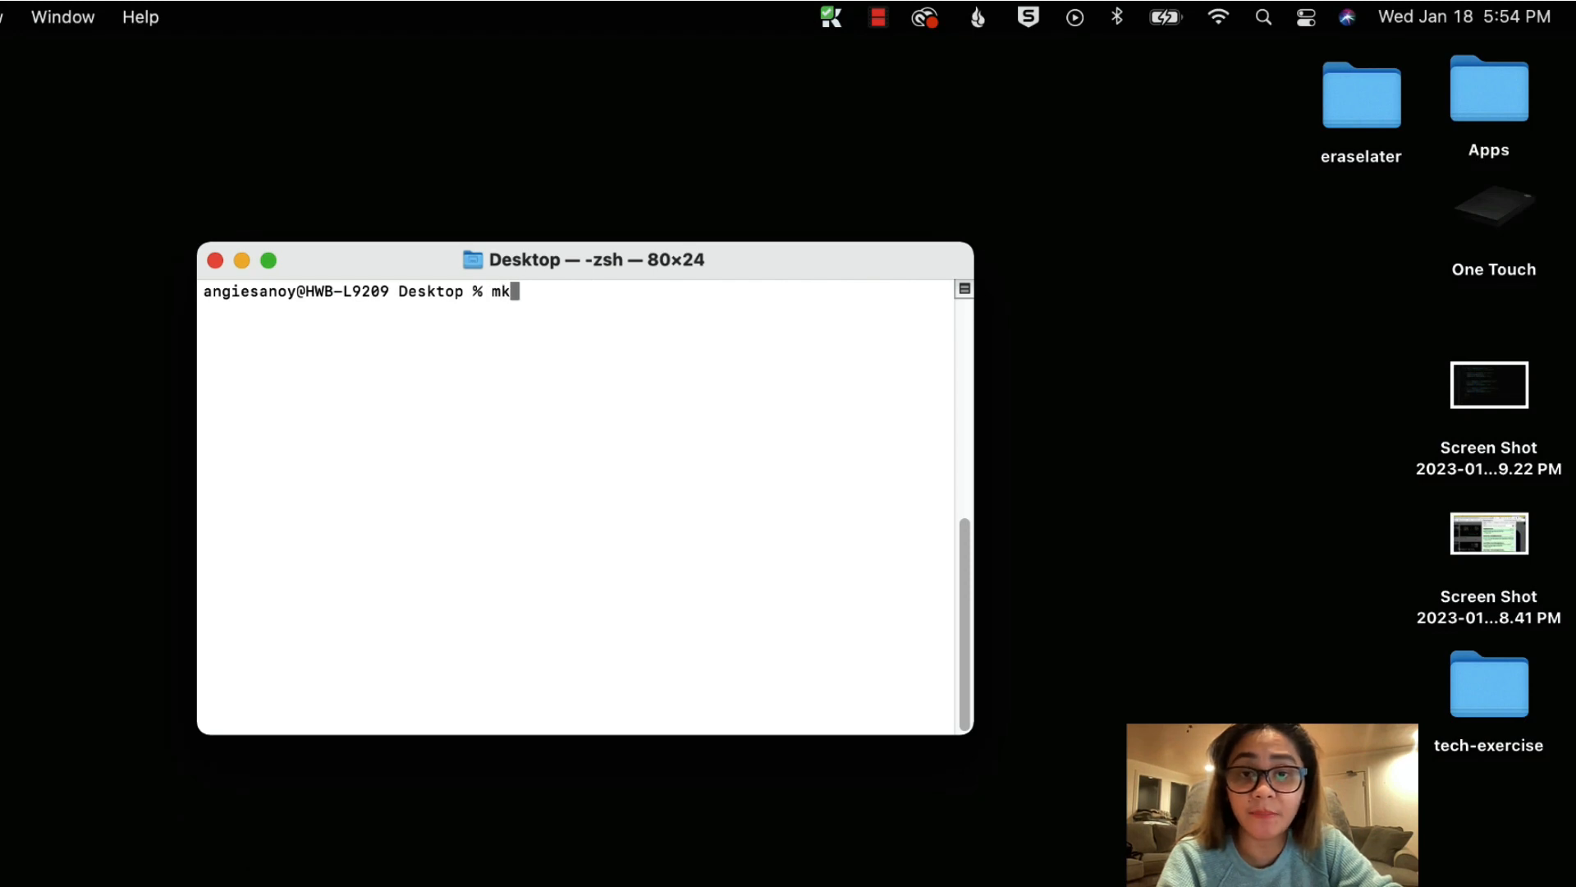
{"action": "type", "text": "dir"}
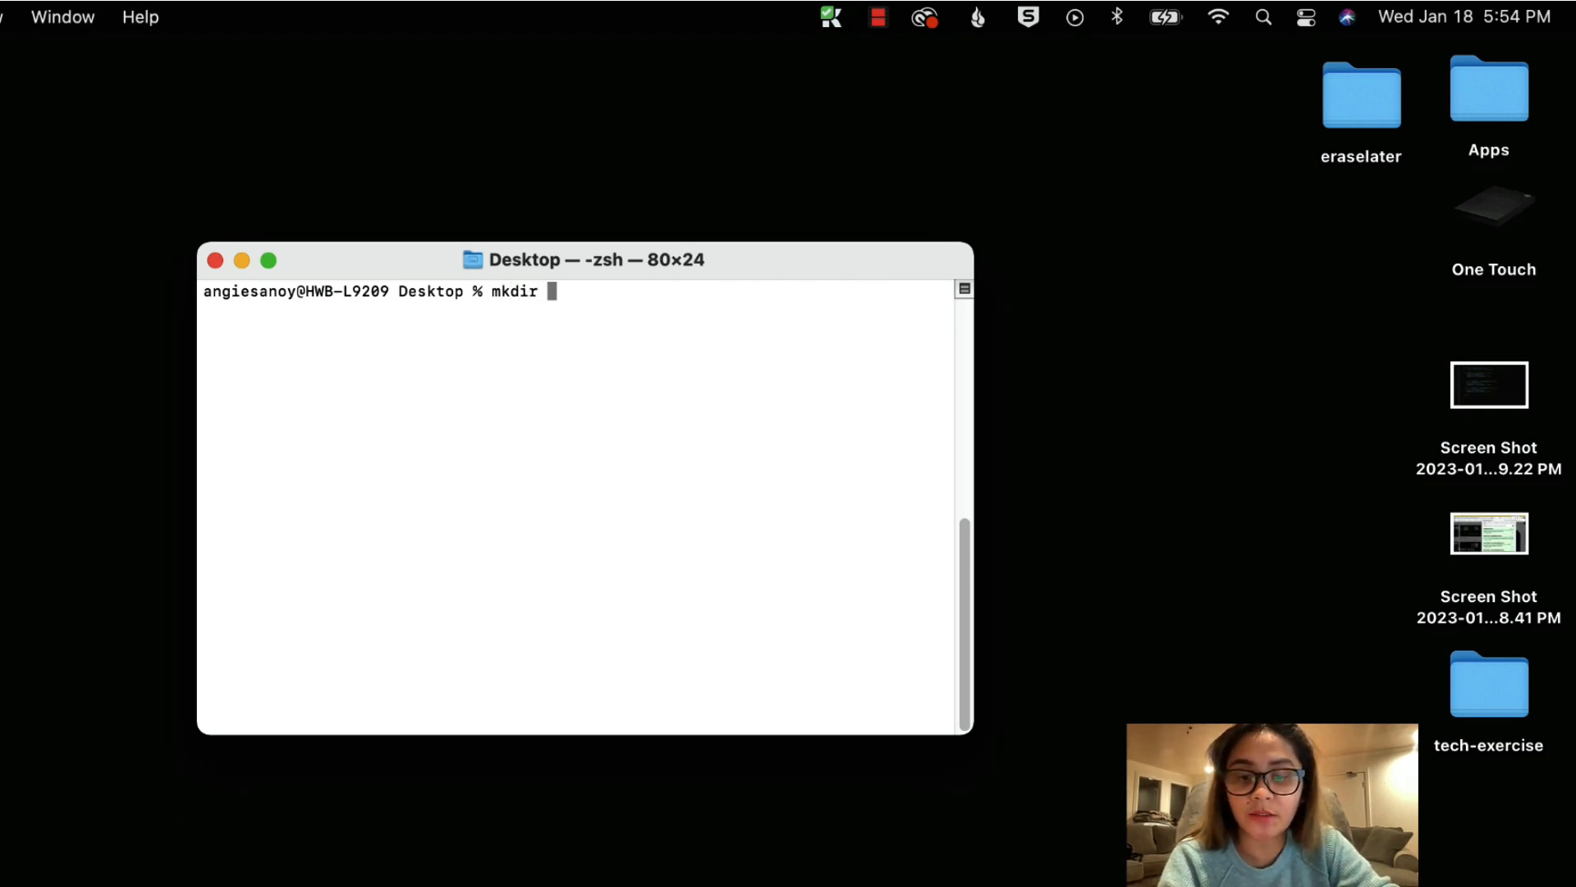
{"action": "type", "text": "projects2023"}
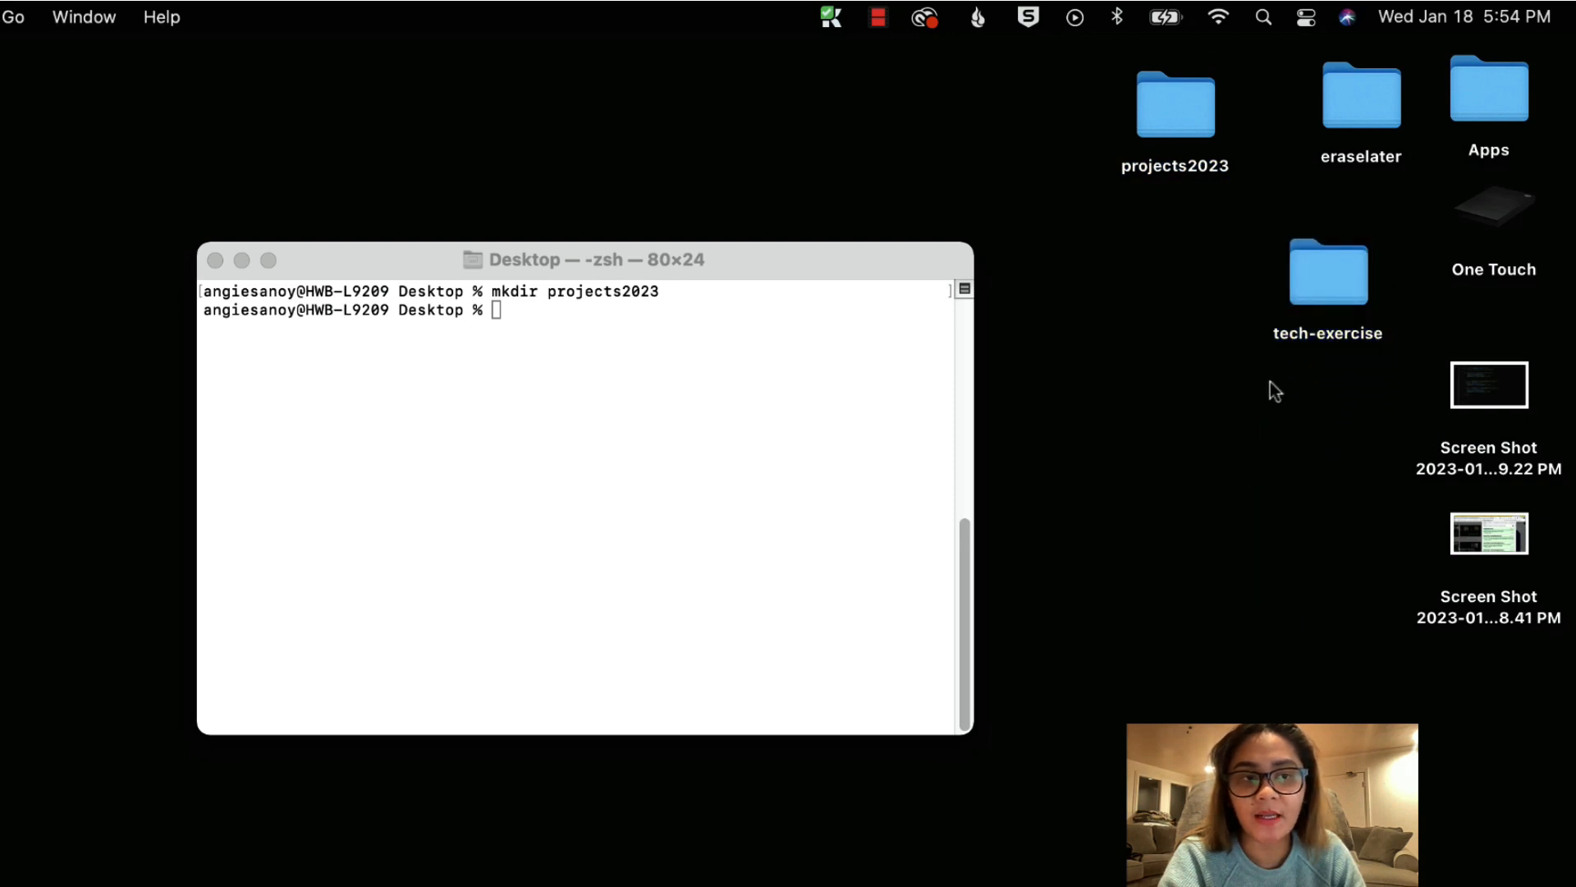
{"action": "left_click", "coordinate": [1328, 273]}
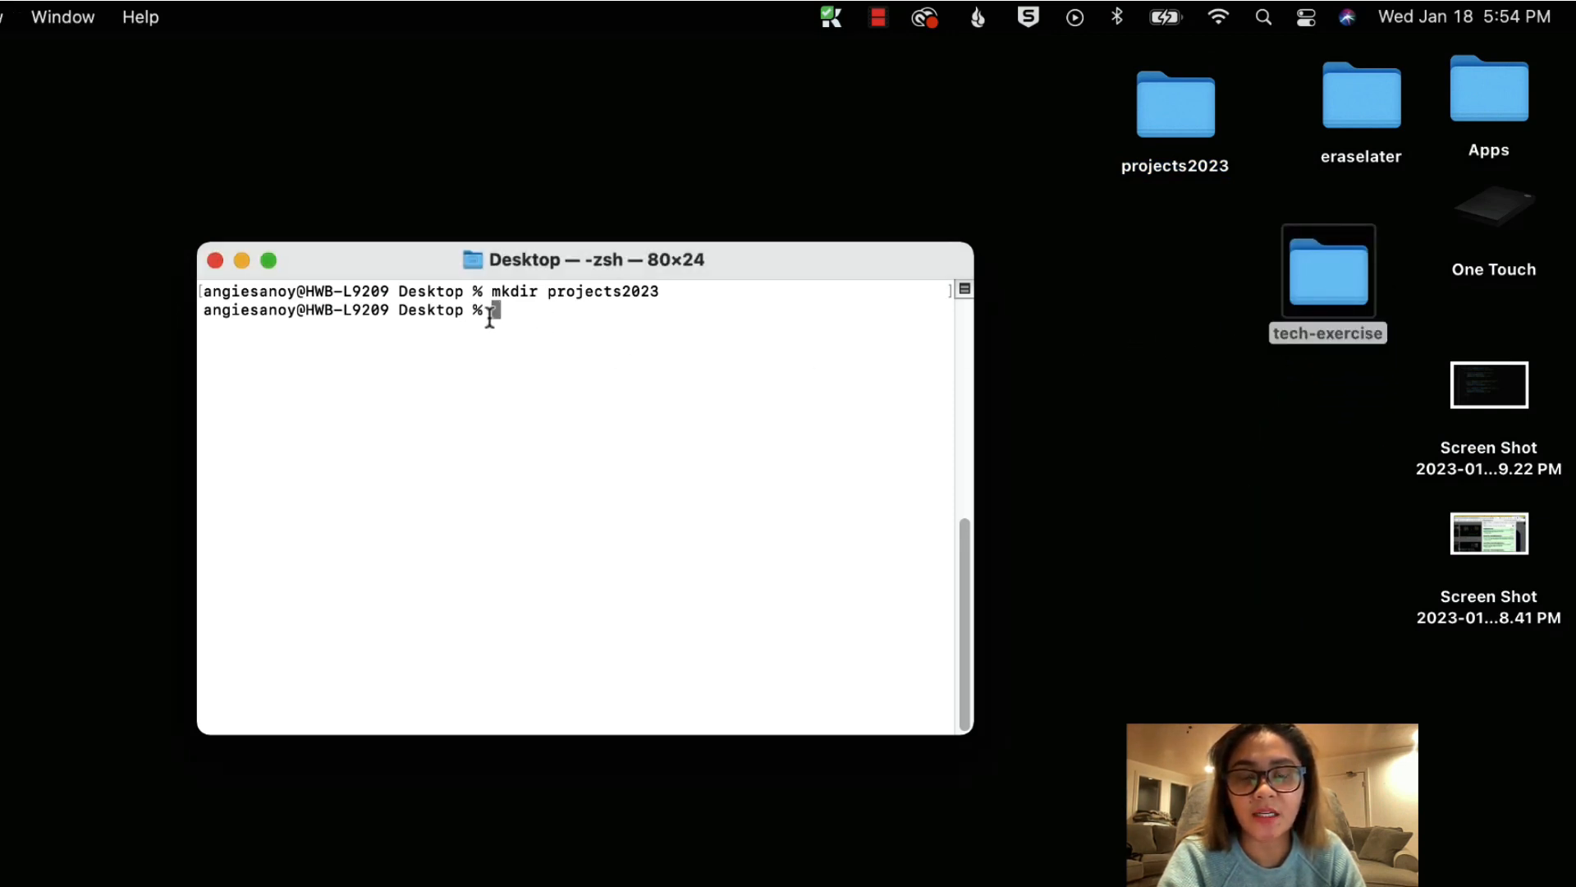
{"action": "type", "text": "r"}
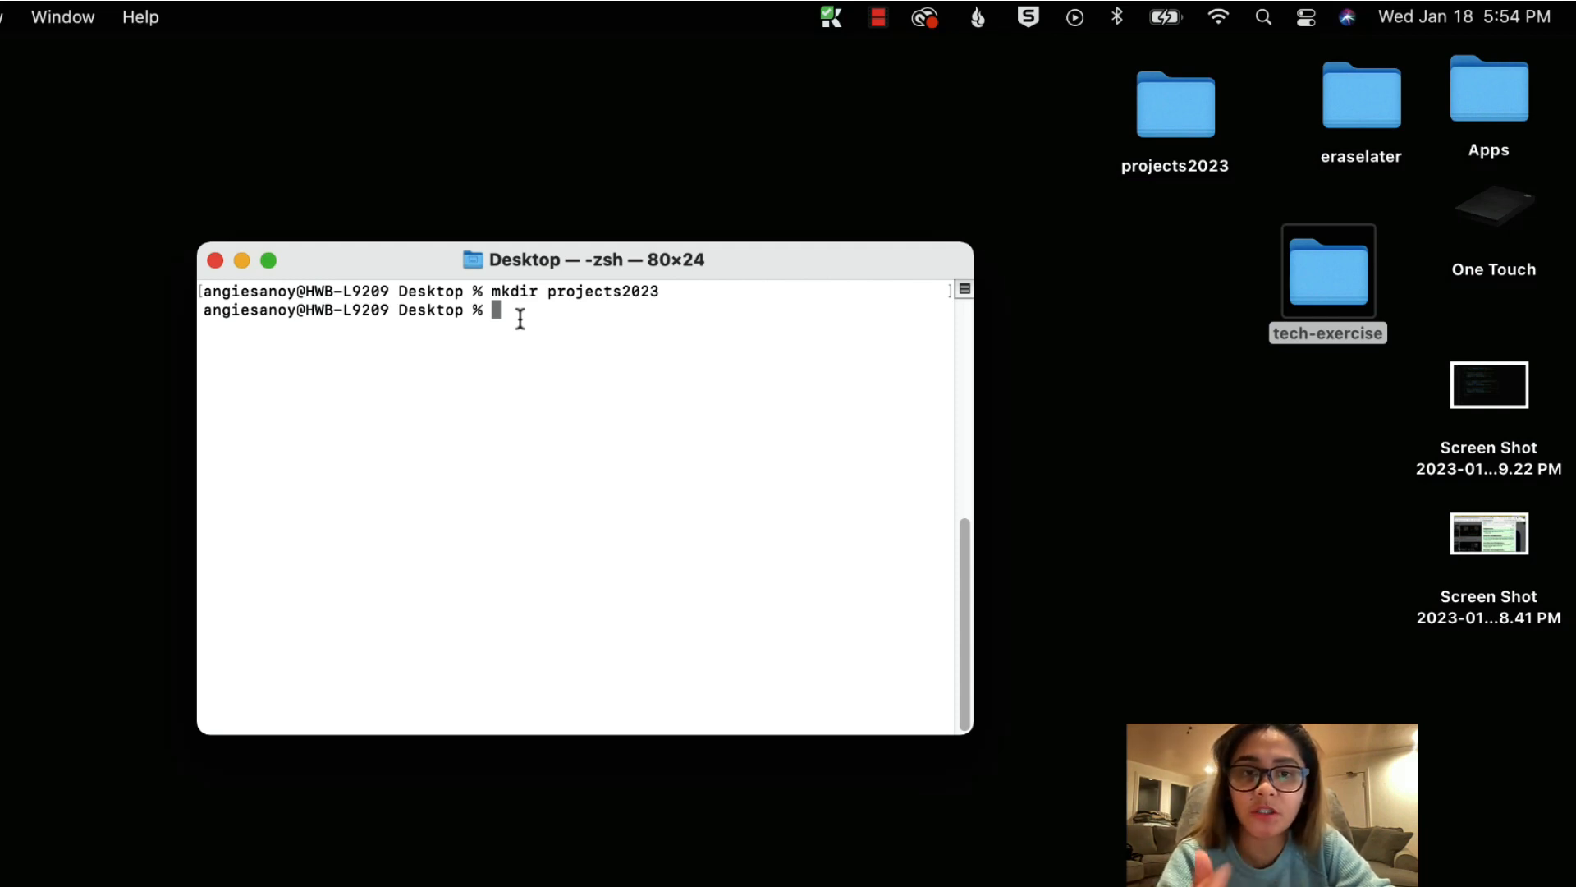
{"action": "type", "text": "rm _="}
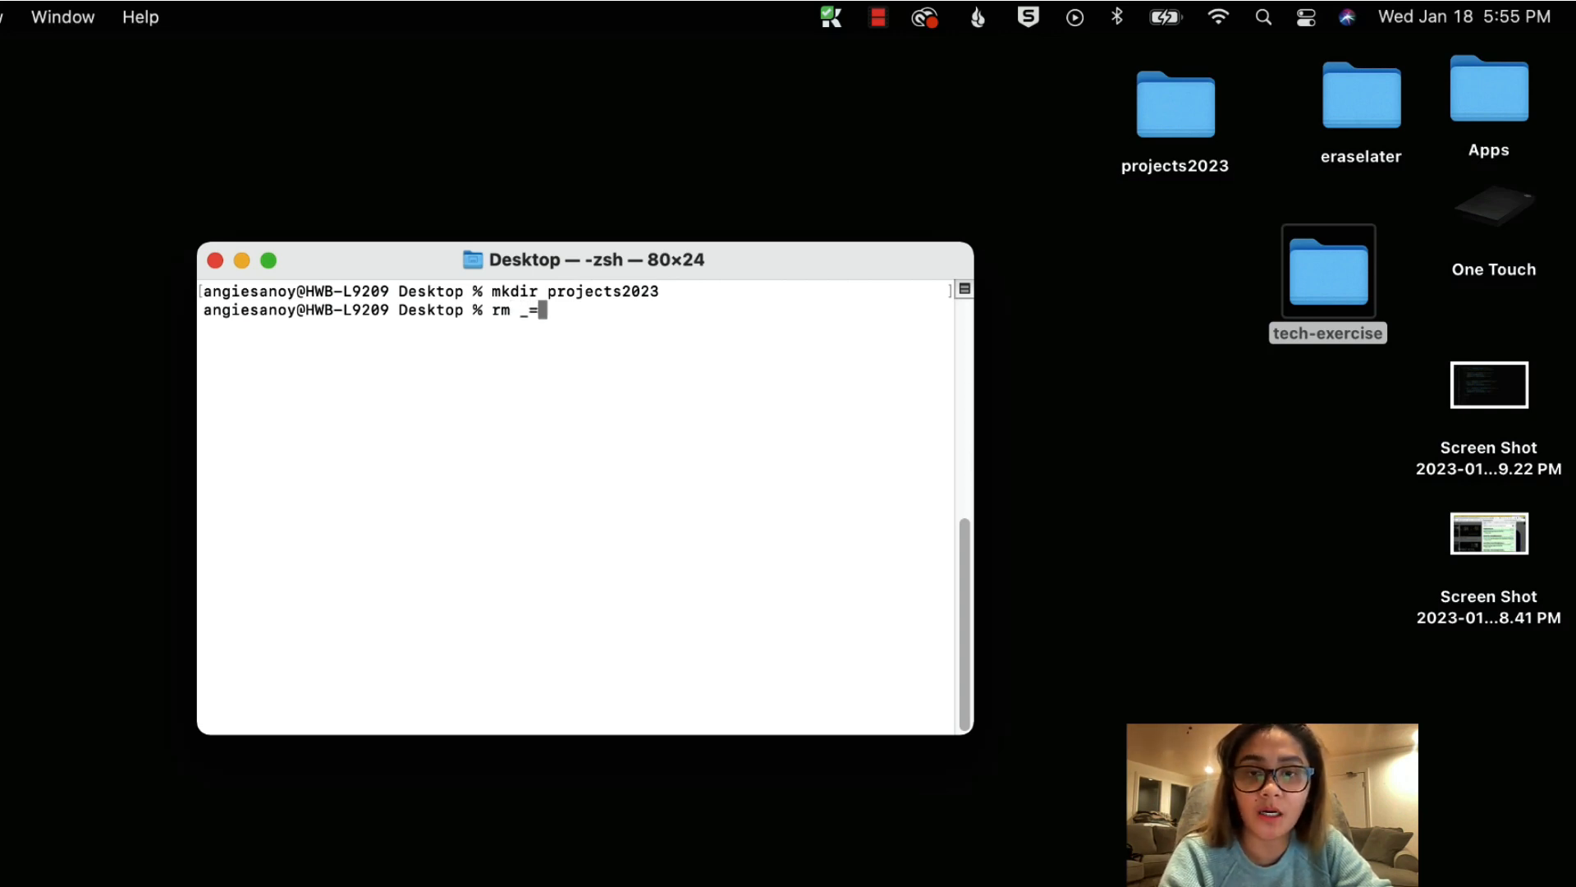
Step: Delete the tech-exercise folder from the Desktop with rm -R tech-exercise
{"action": "type", "text": "-R"}
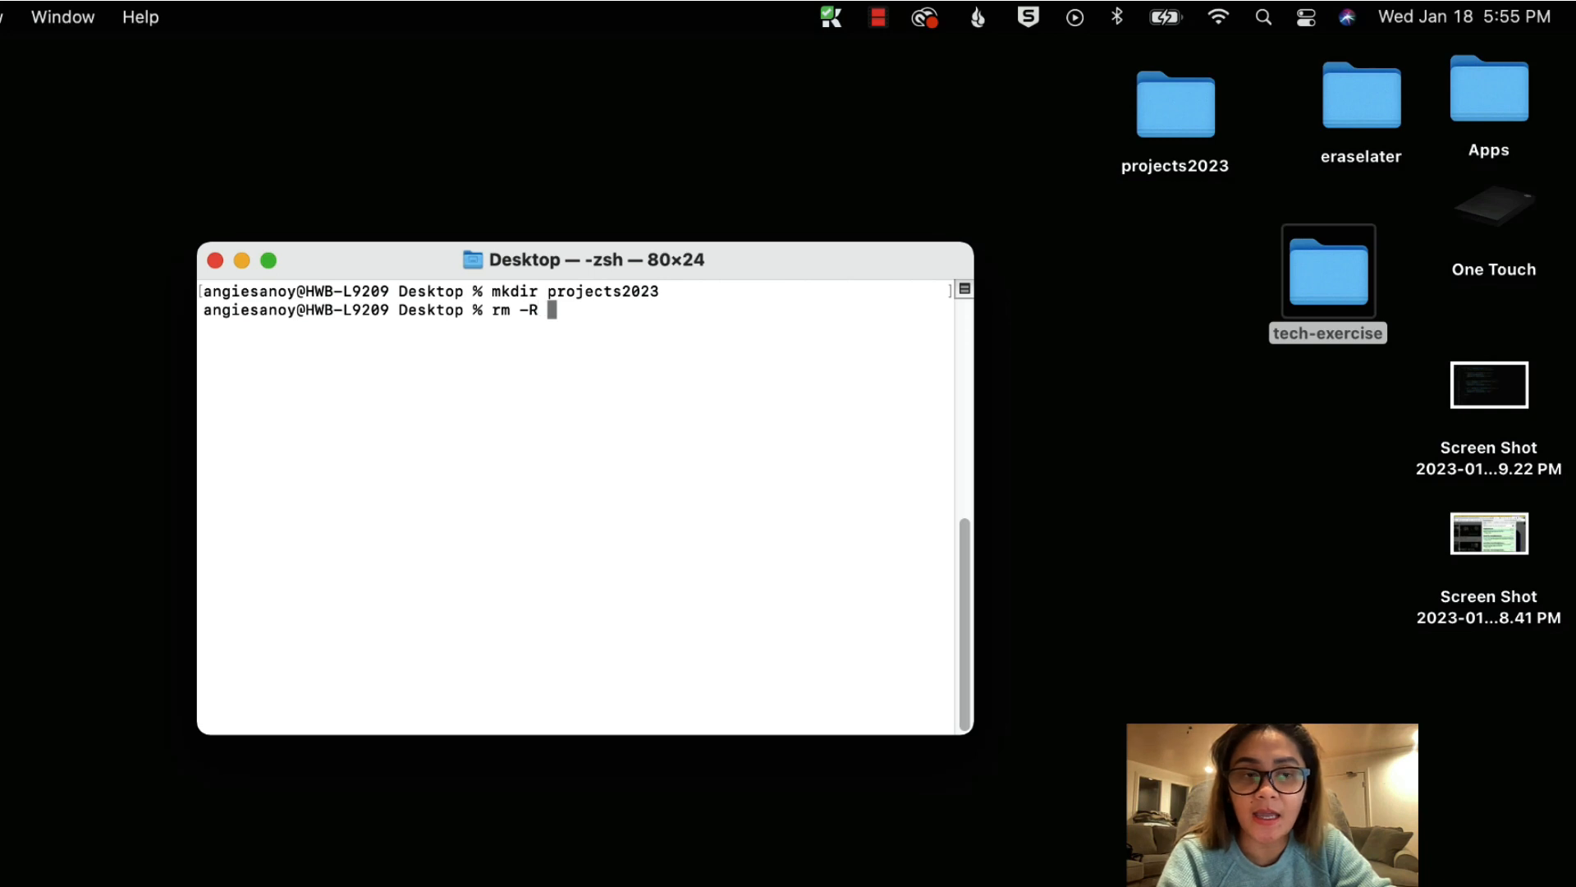
{"action": "type", "text": "tech"}
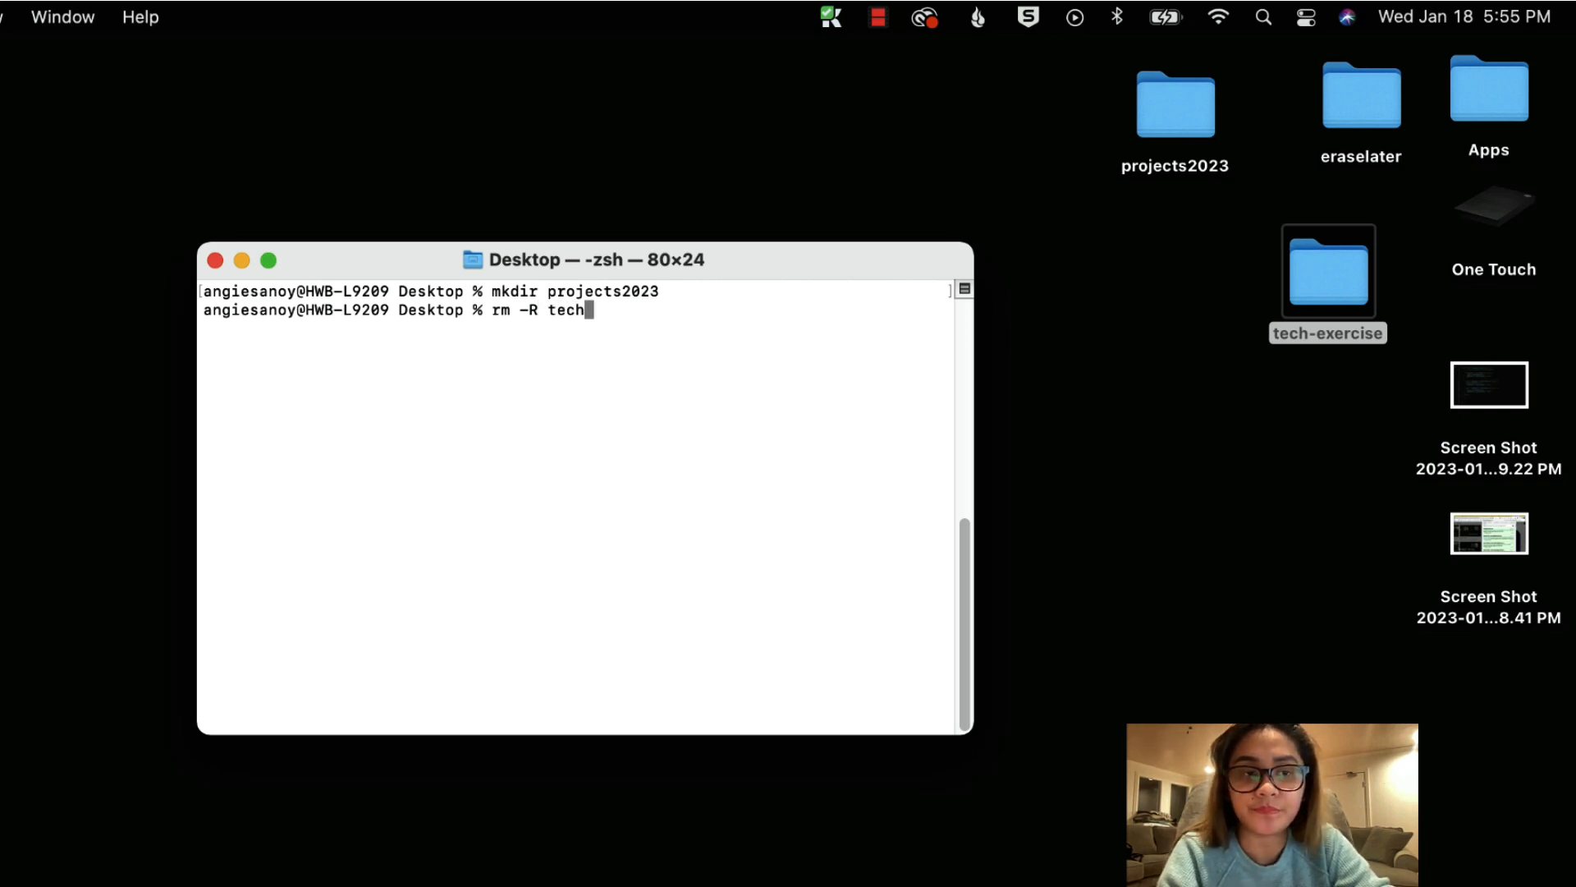
{"action": "type", "text": "-exercis"}
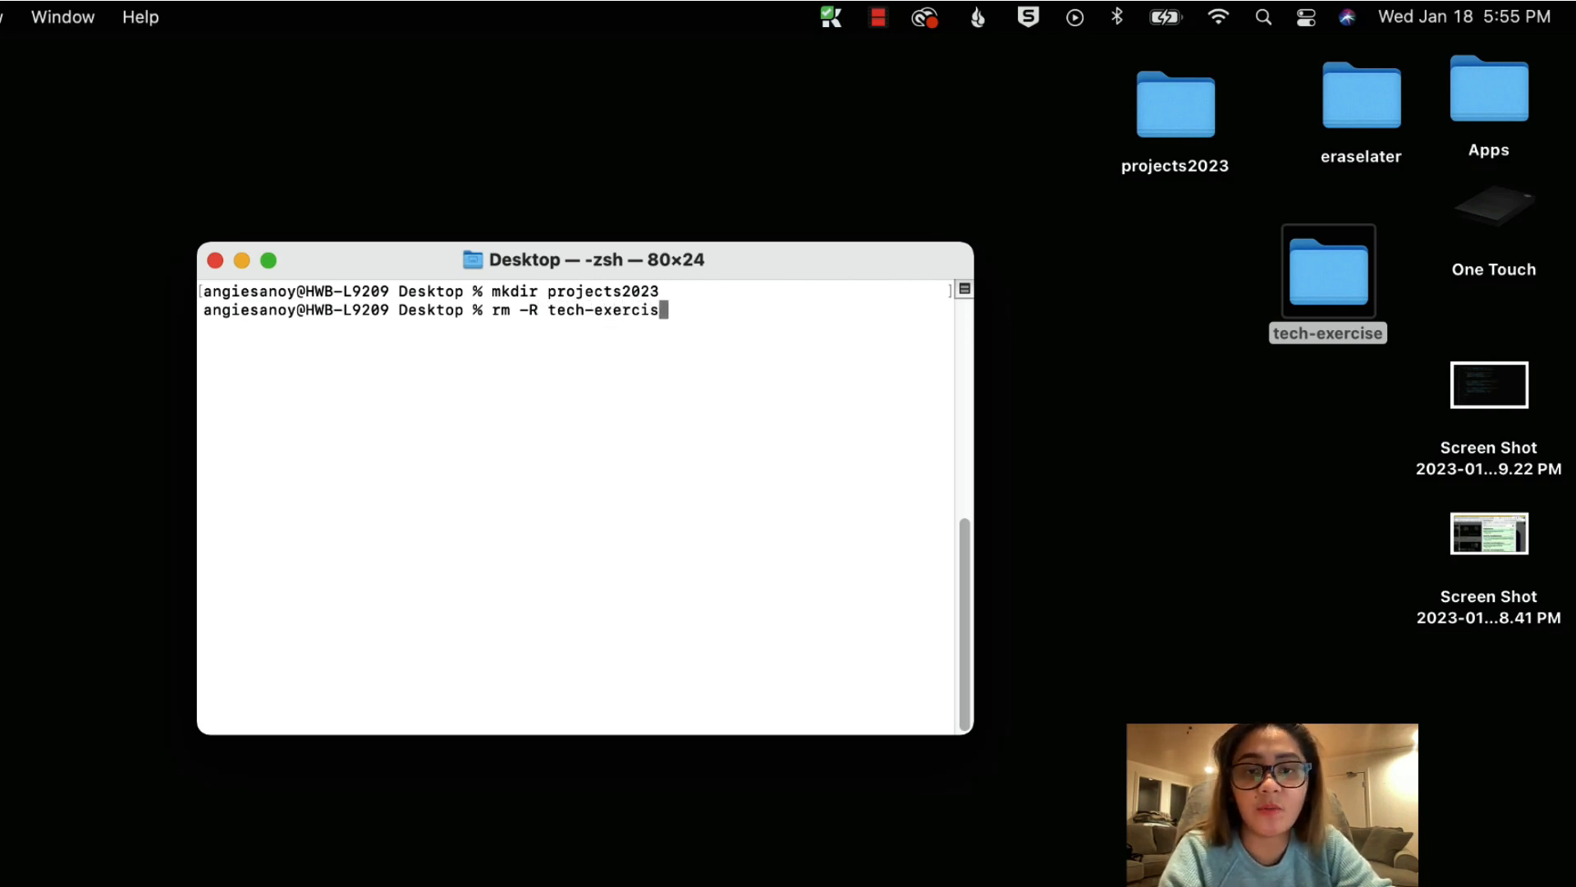
{"action": "type", "text": "e"}
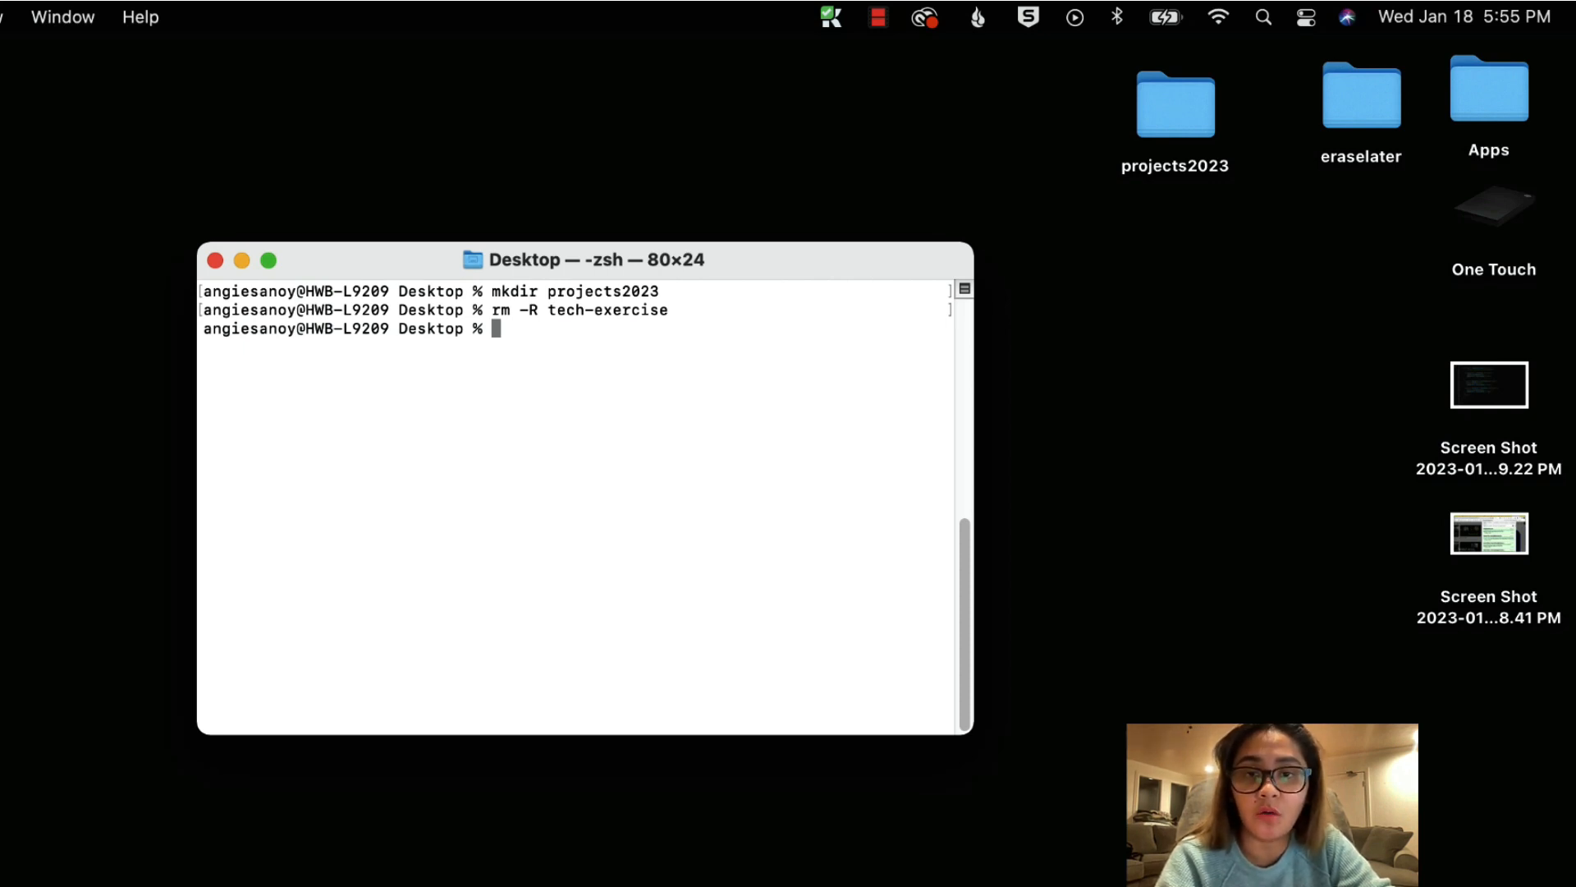
Step: Change the working directory into projects2023 with cd
{"action": "type", "text": "cd"}
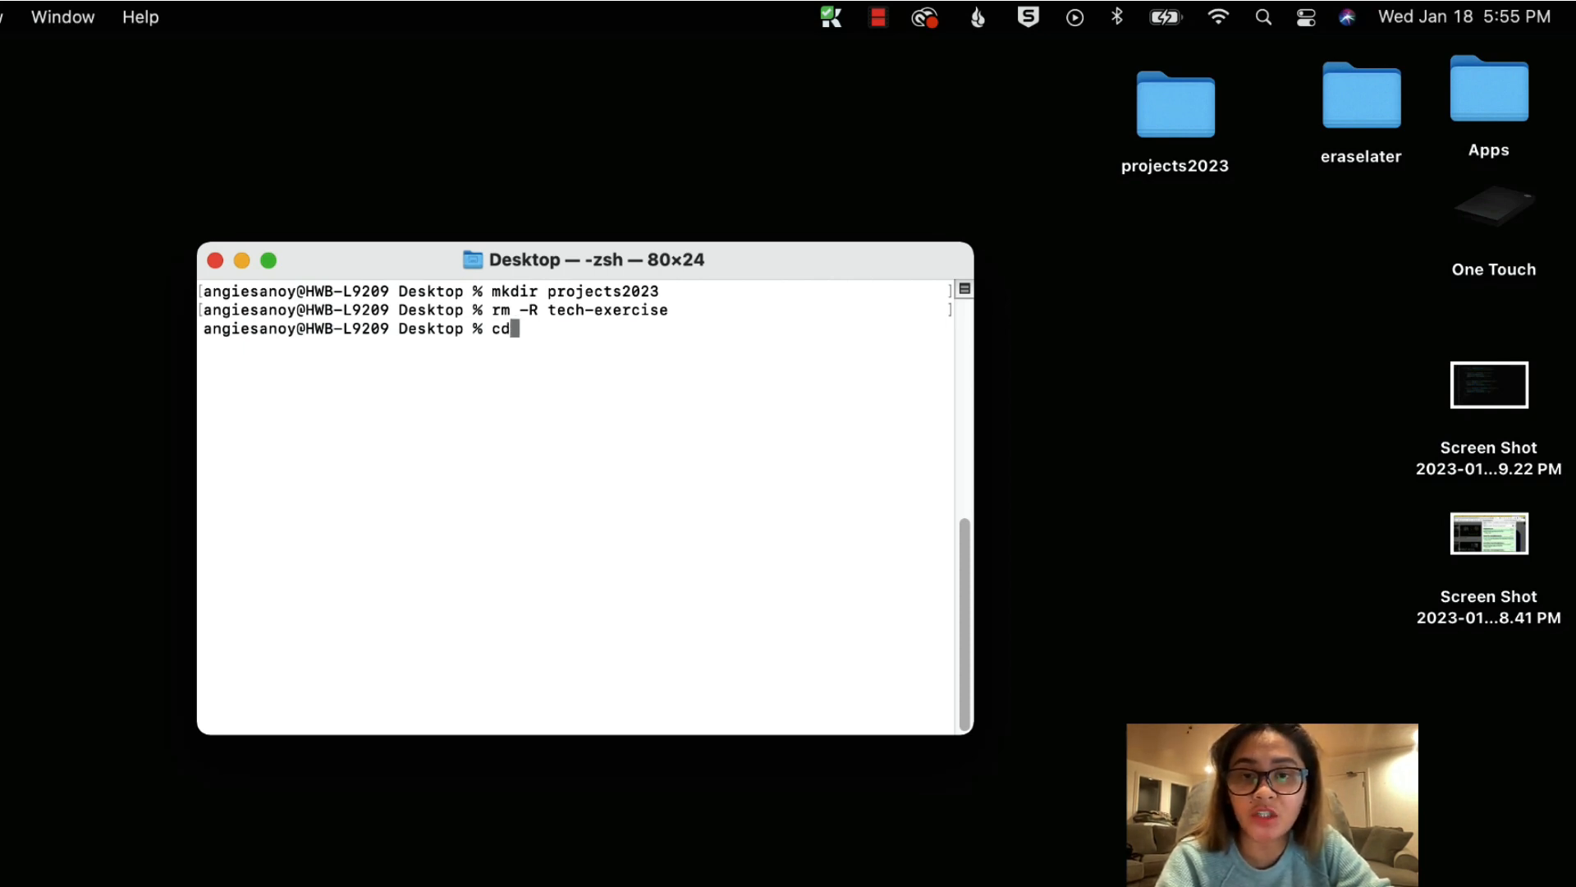
{"action": "type", "text": "pr"}
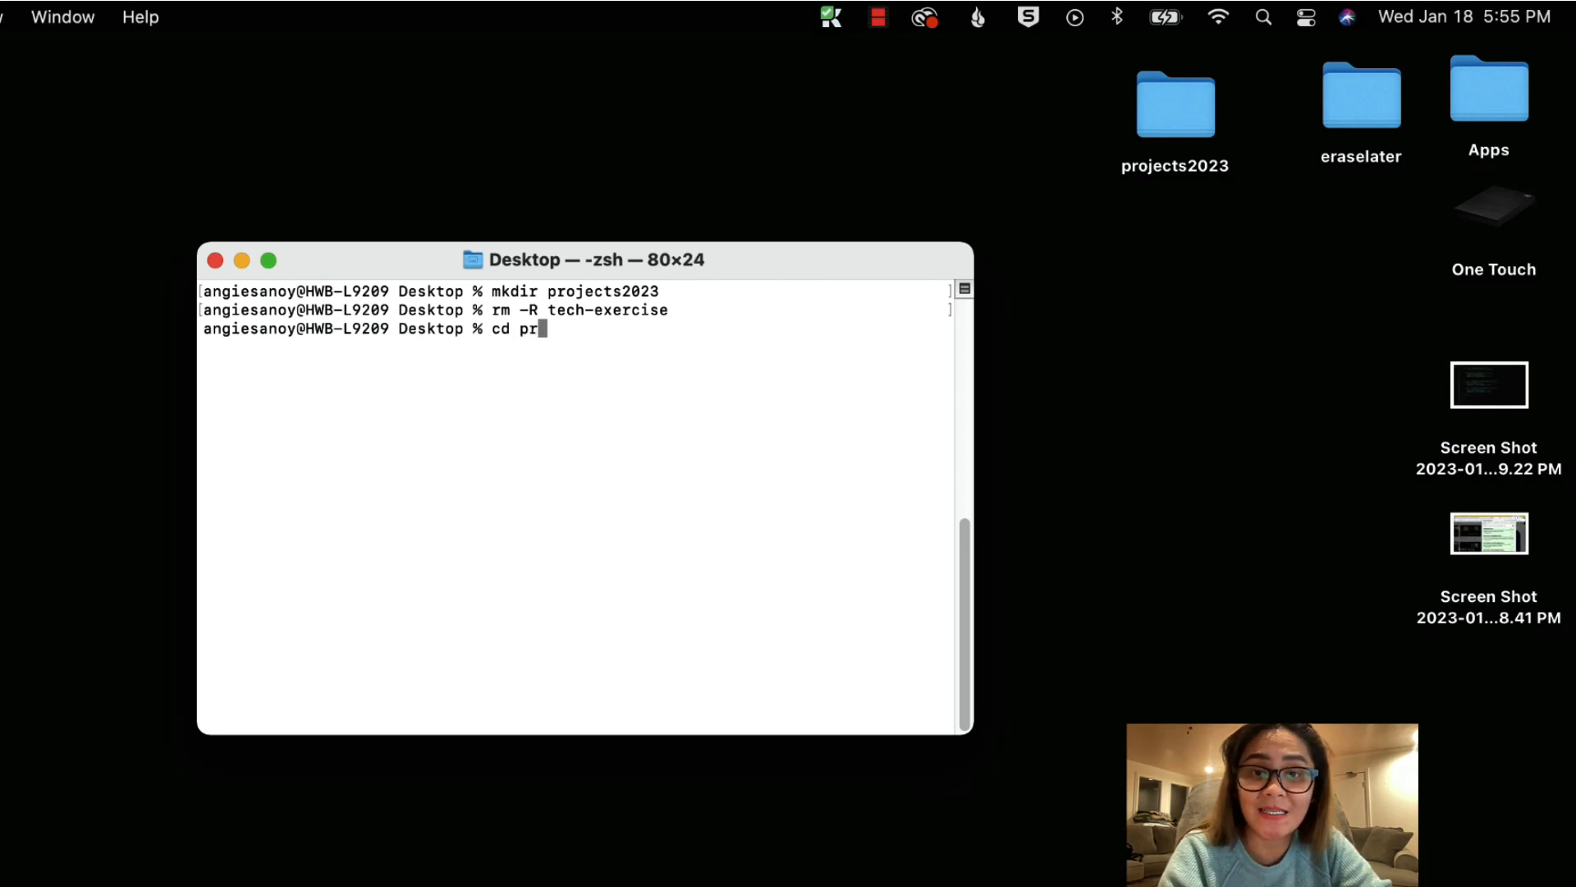
{"action": "type", "text": "ojects2023"}
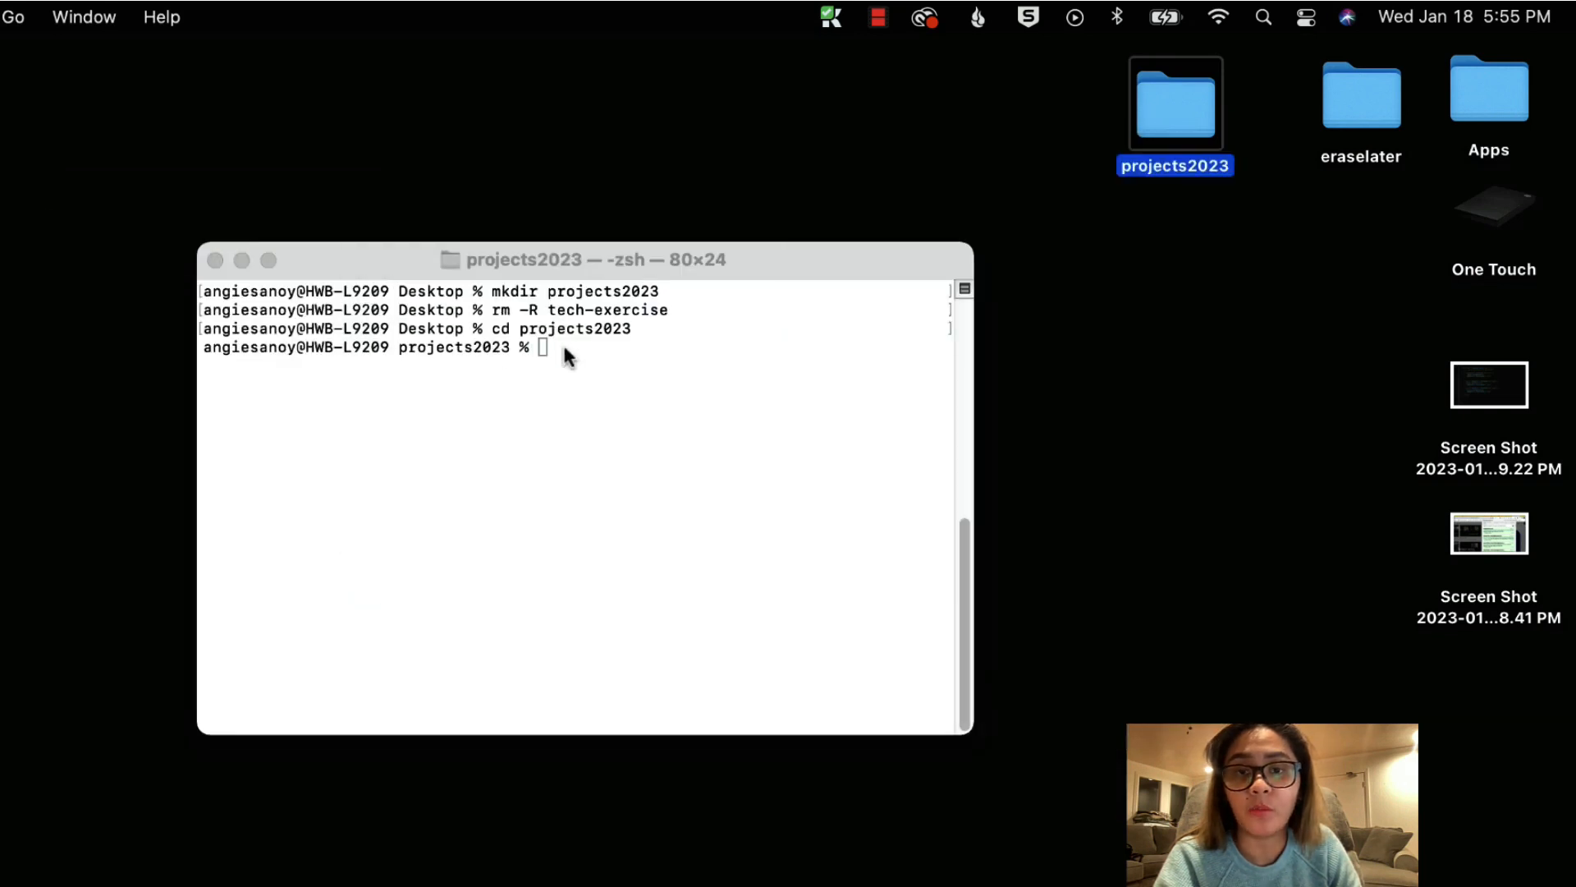
Step: Run 'code.' and get command not found, then launch Visual Studio Code manually
{"action": "type", "text": "code"}
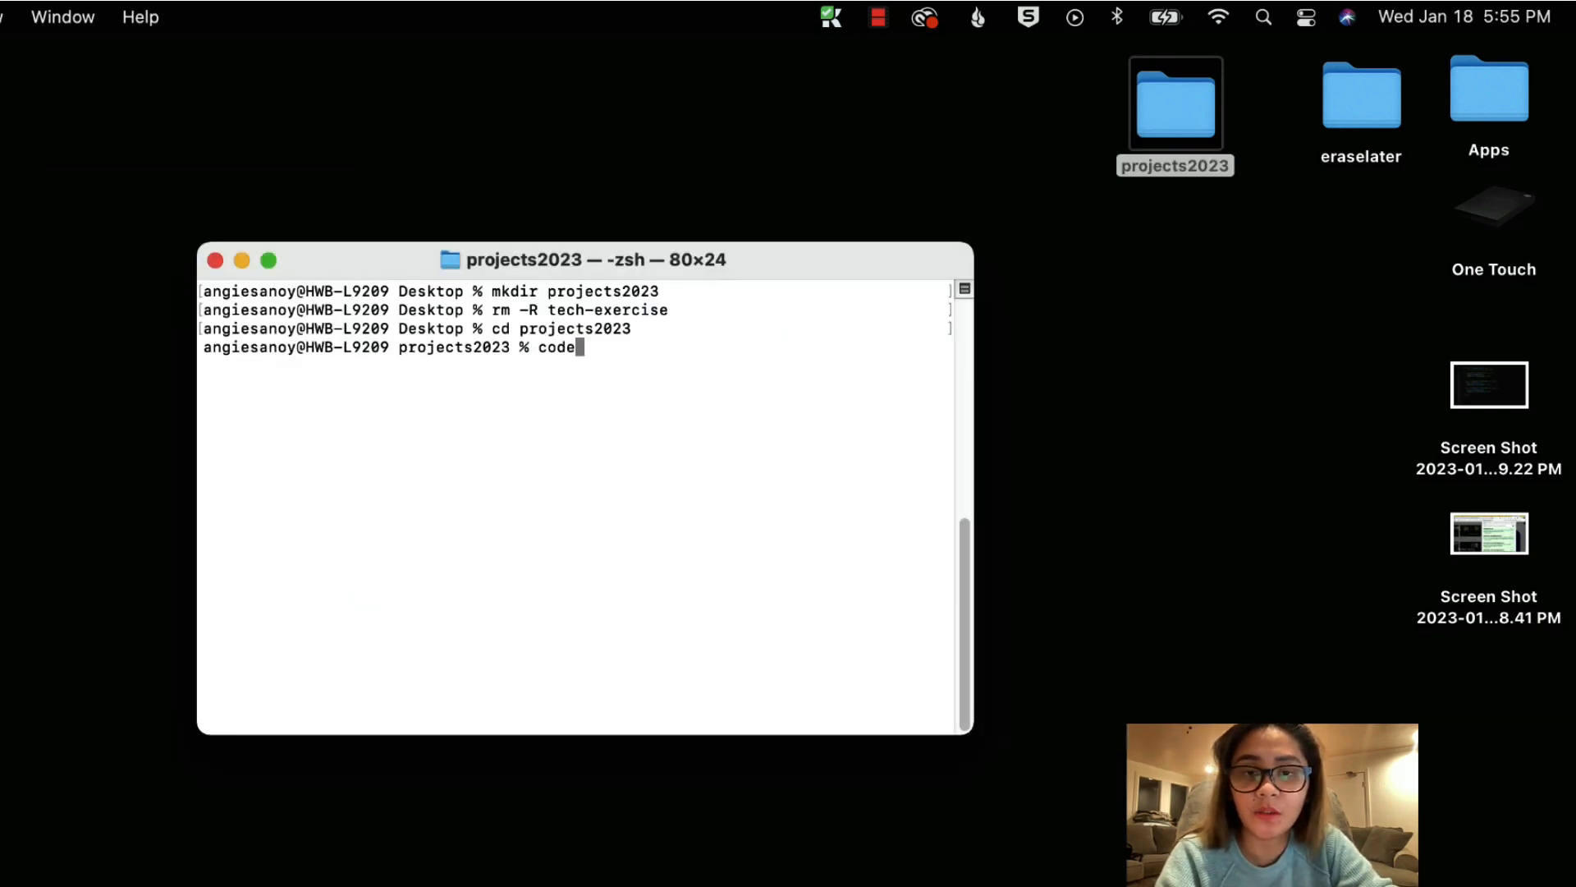
{"action": "type", "text": "."}
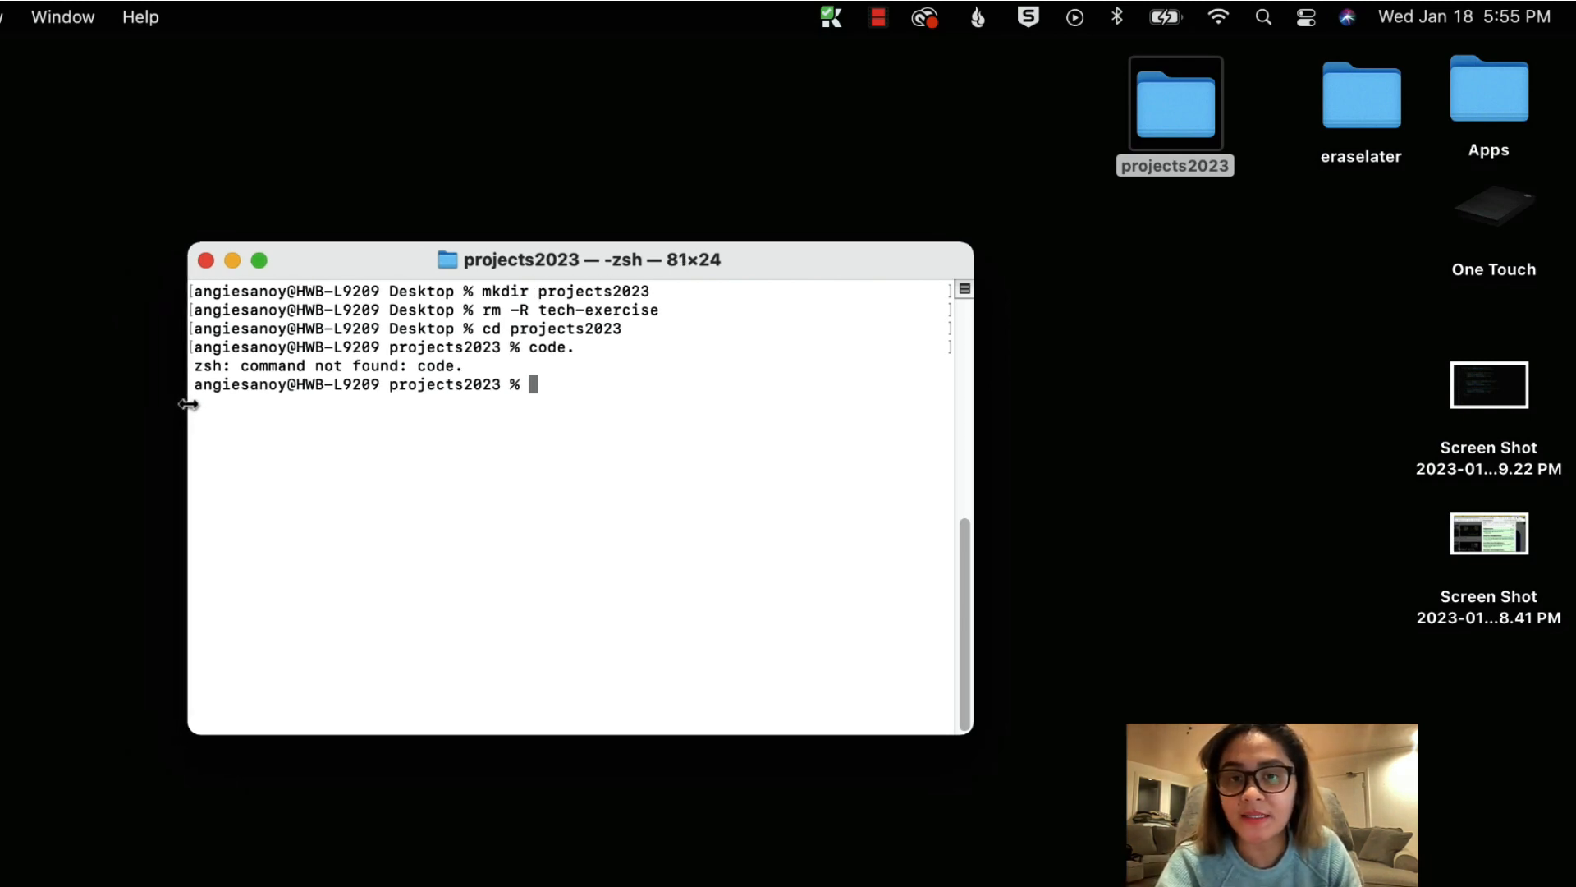
{"action": "double_click", "coordinate": [433, 364]}
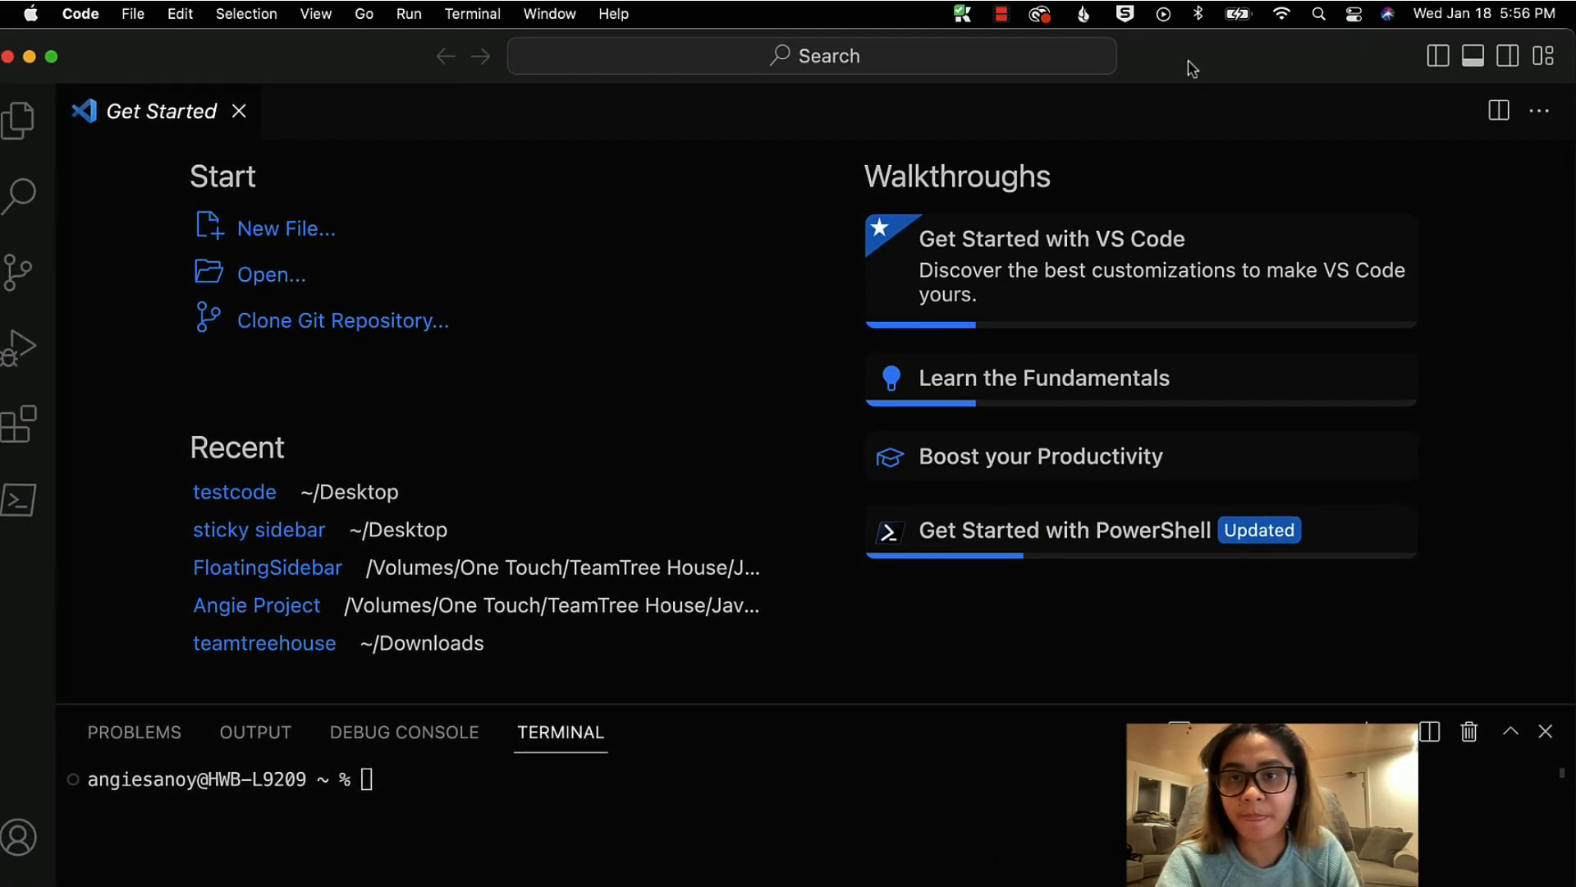
Step: Filter VS Code's command palette to 'Shel' to find the shell command PATH options
{"action": "left_click", "coordinate": [407, 14]}
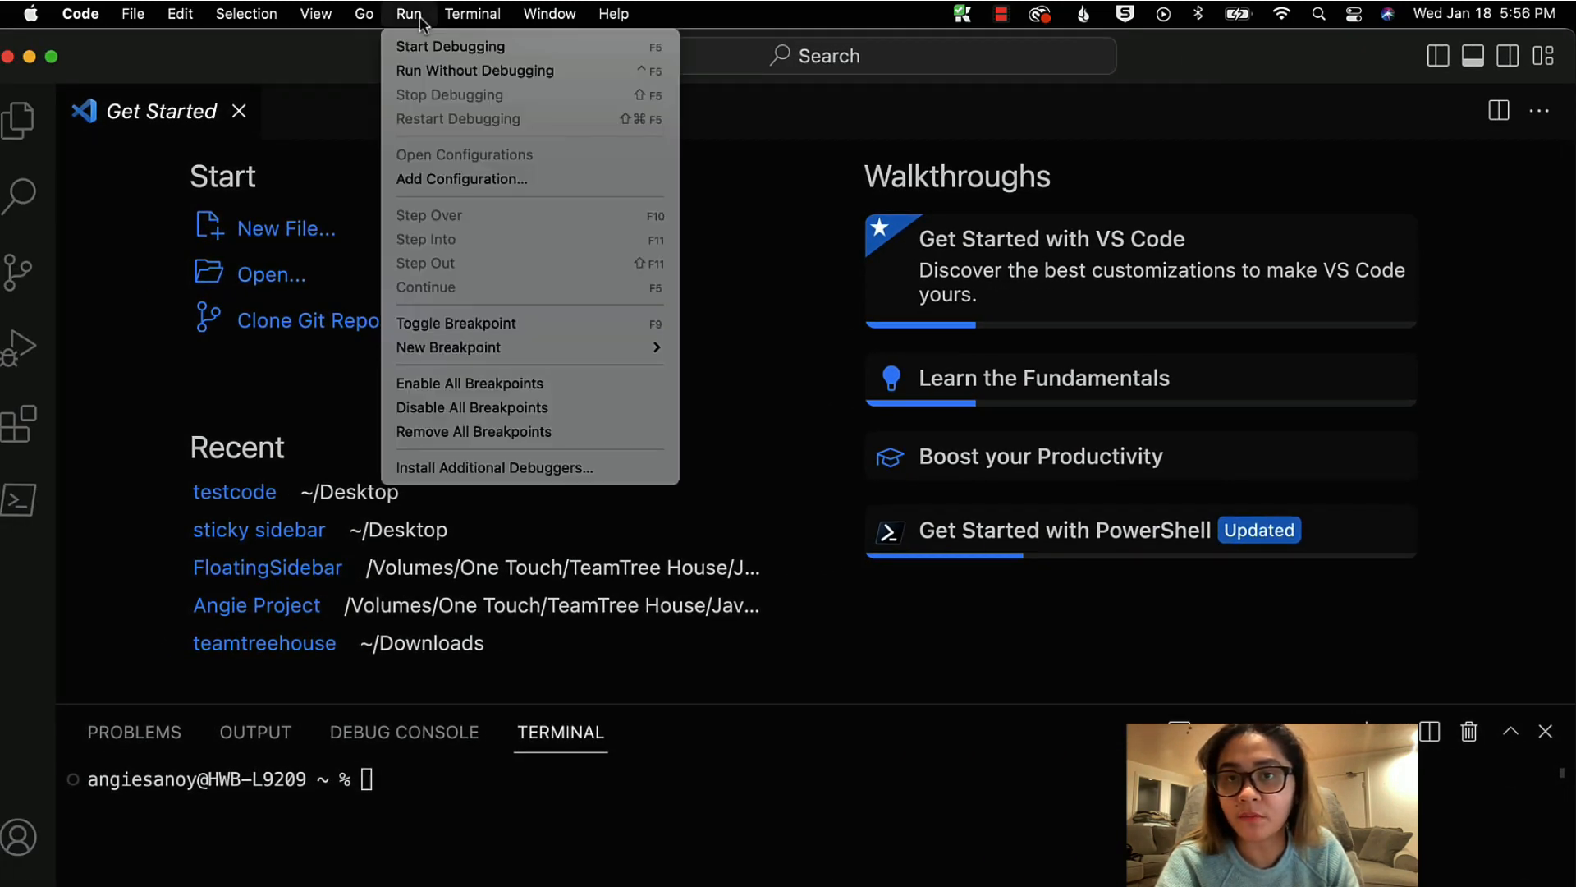
{"action": "left_click", "coordinate": [364, 13]}
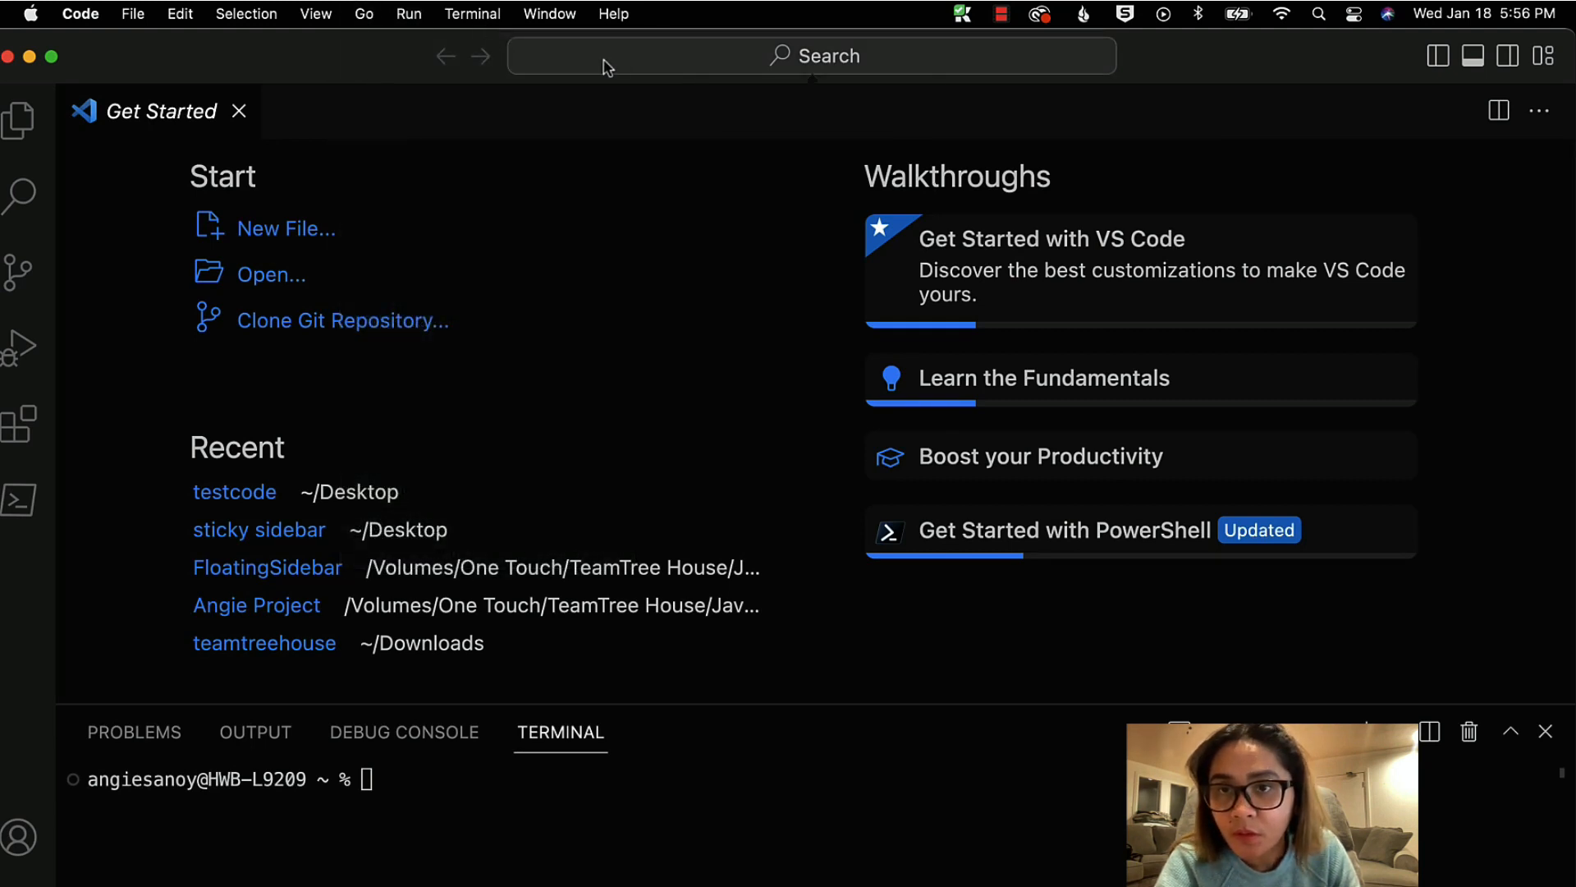
{"action": "left_click", "coordinate": [814, 56]}
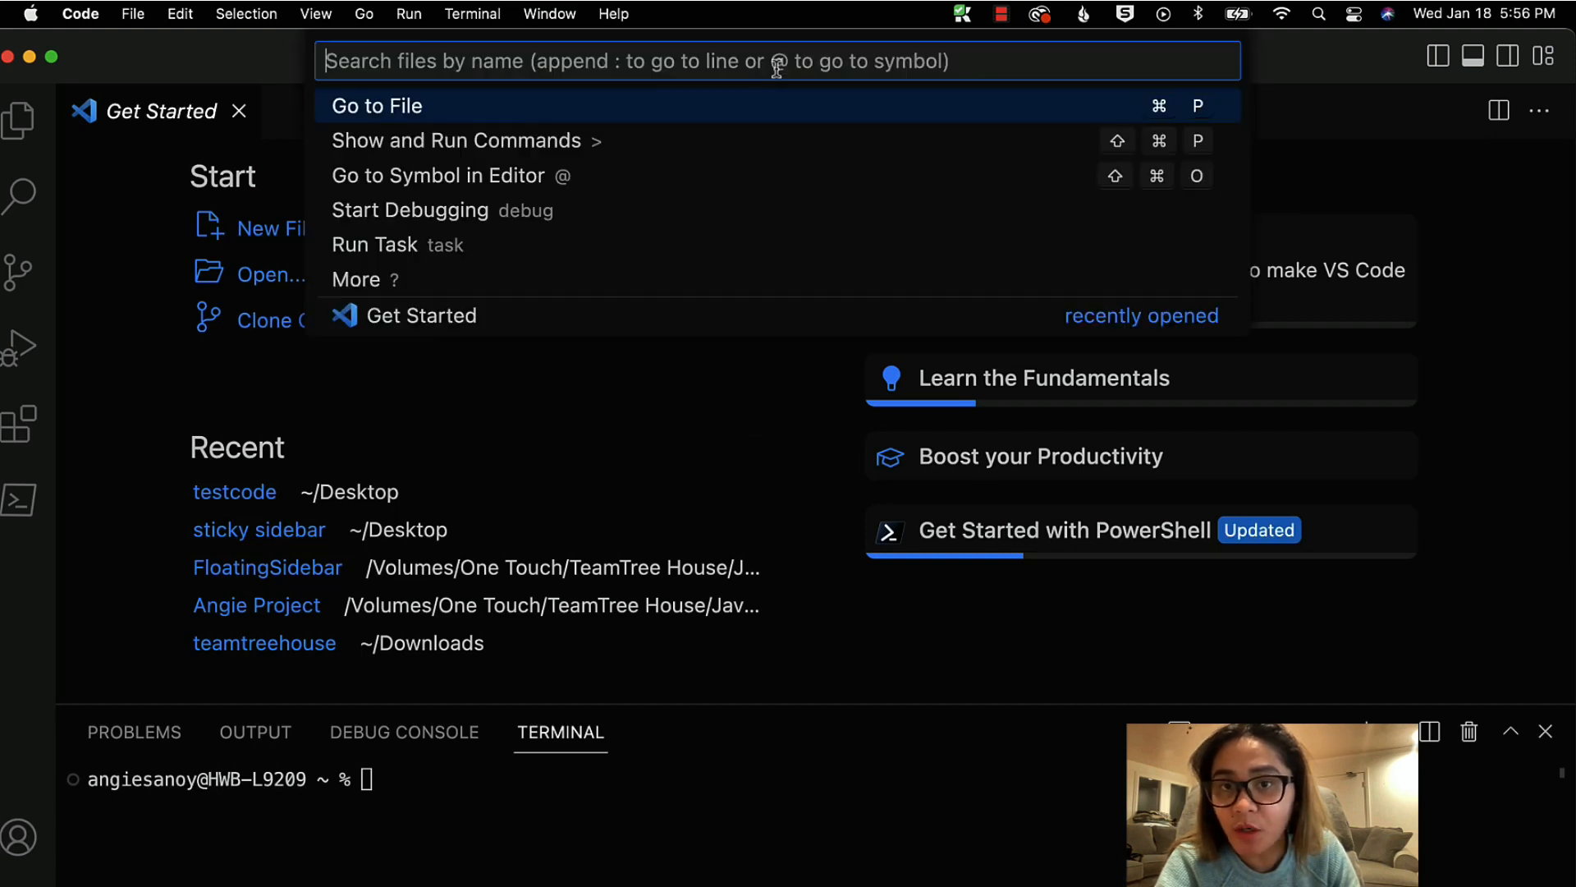
{"action": "mouse_move", "coordinate": [460, 154]}
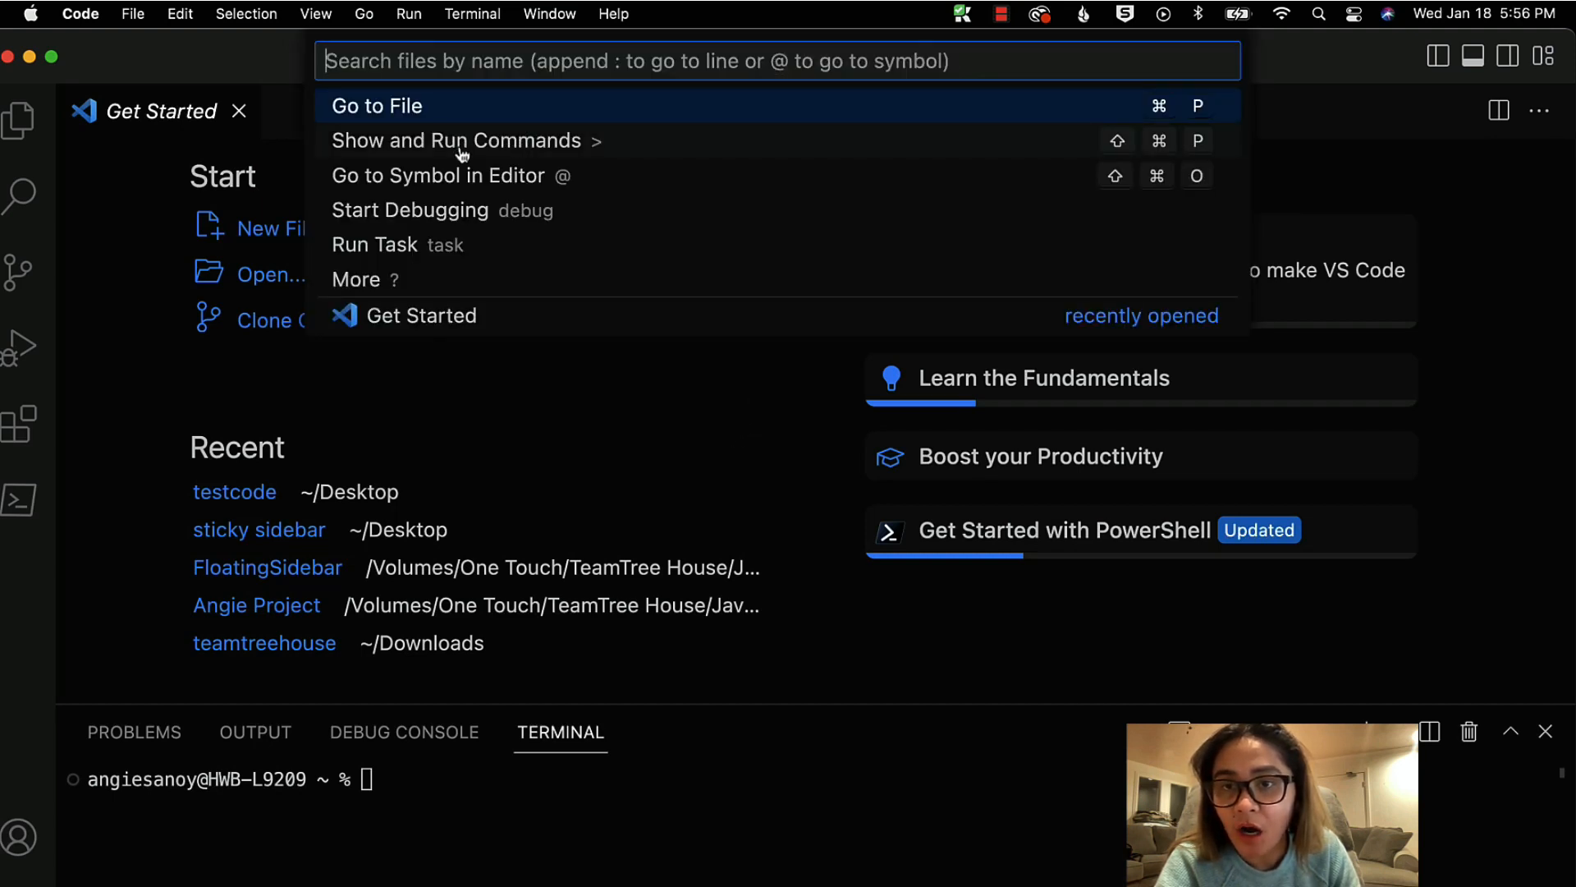
{"action": "left_click", "coordinate": [457, 141]}
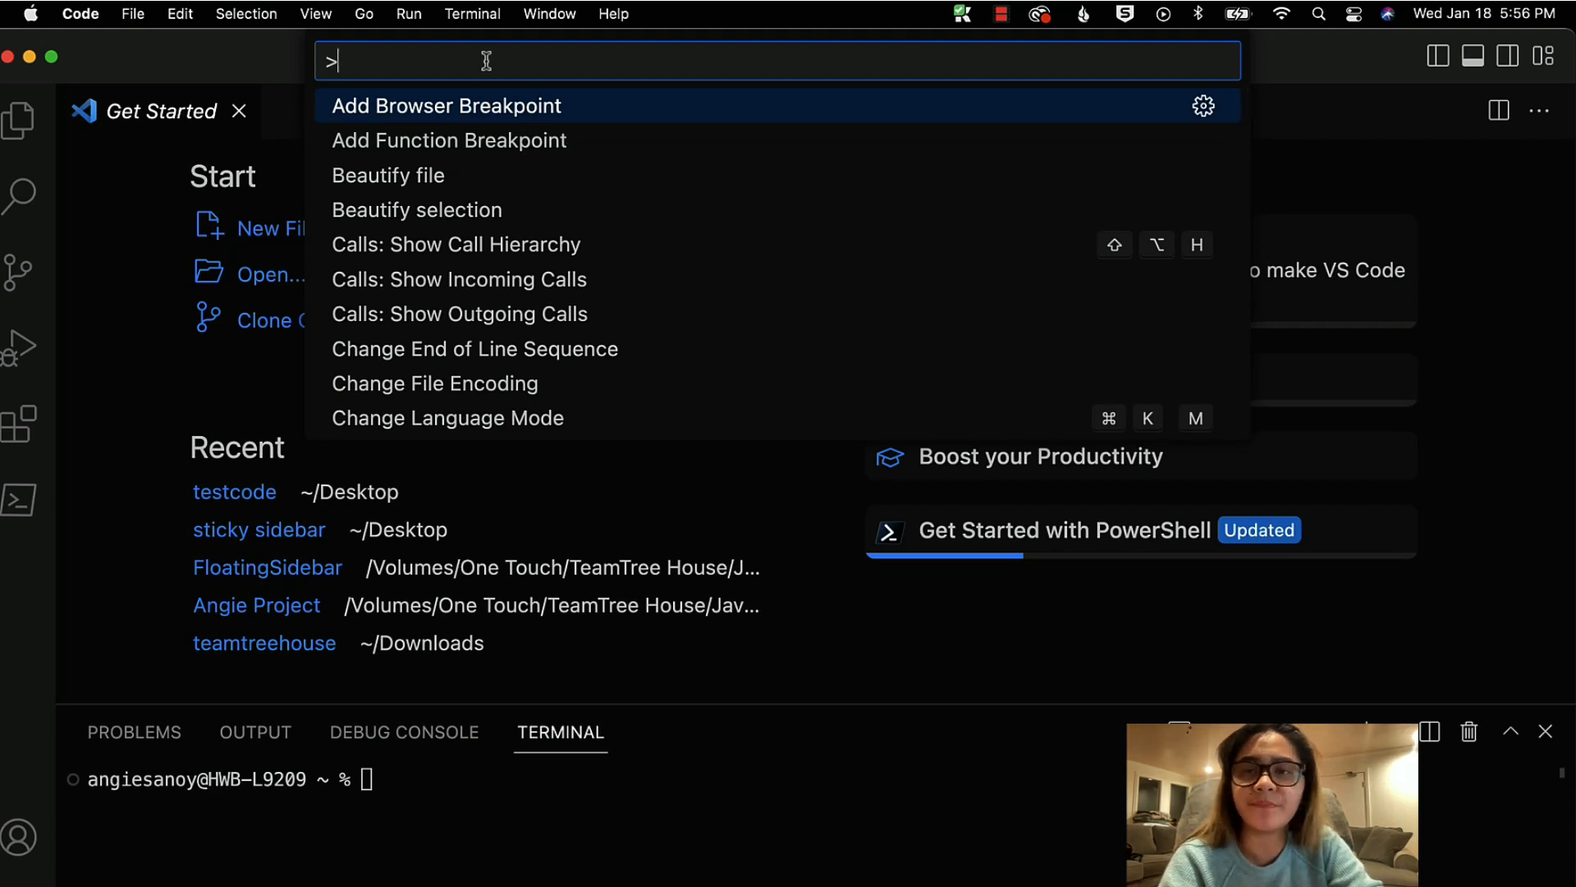
{"action": "type", "text": "Shell Co"}
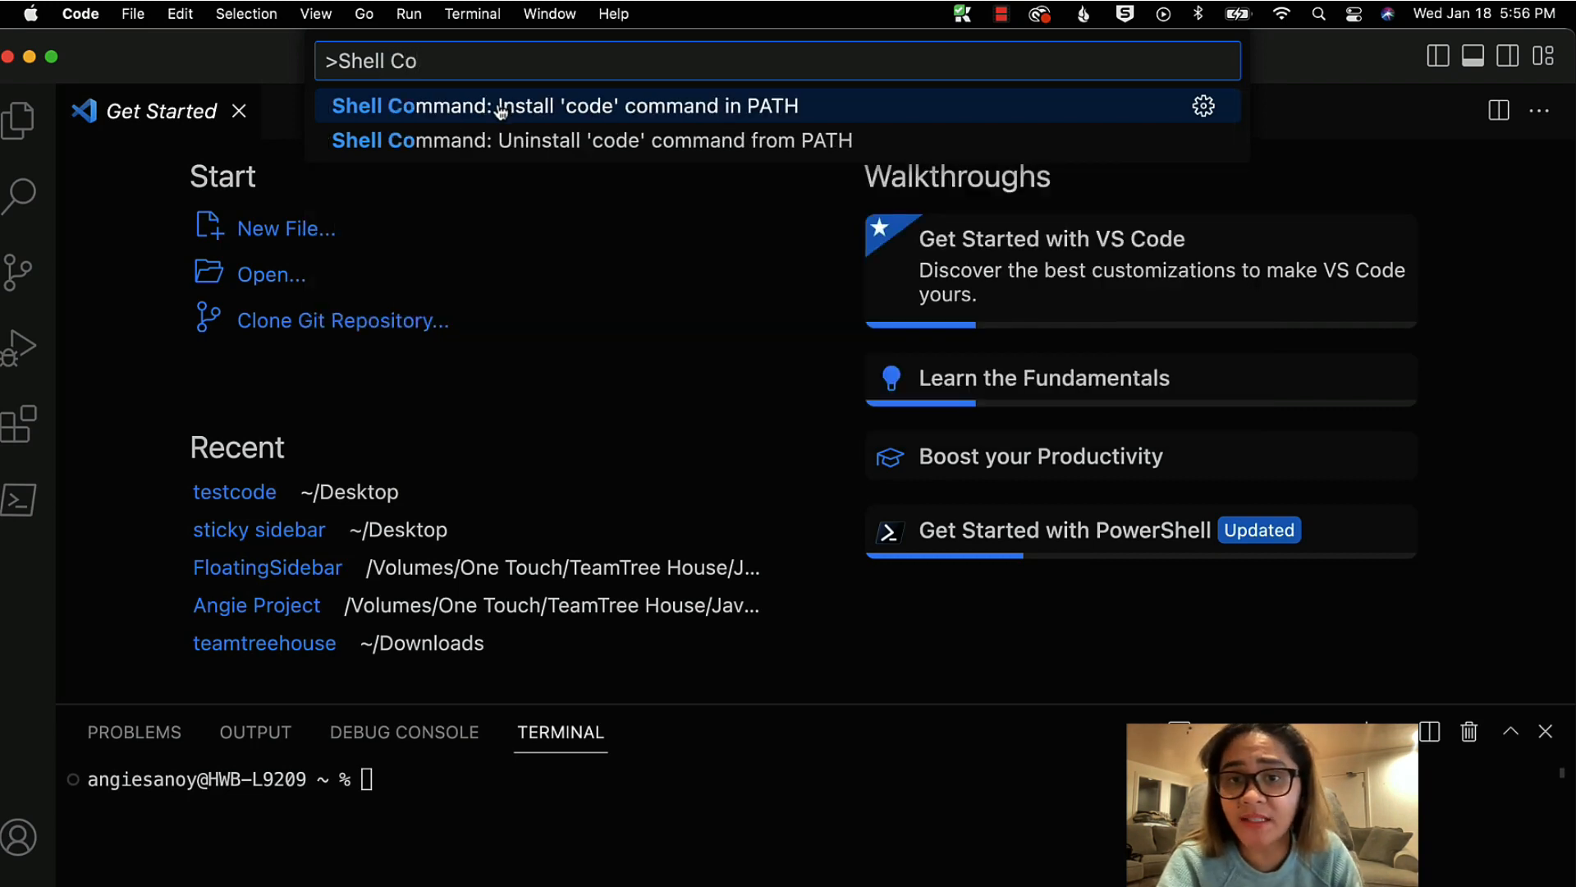
{"action": "mouse_move", "coordinate": [532, 123]}
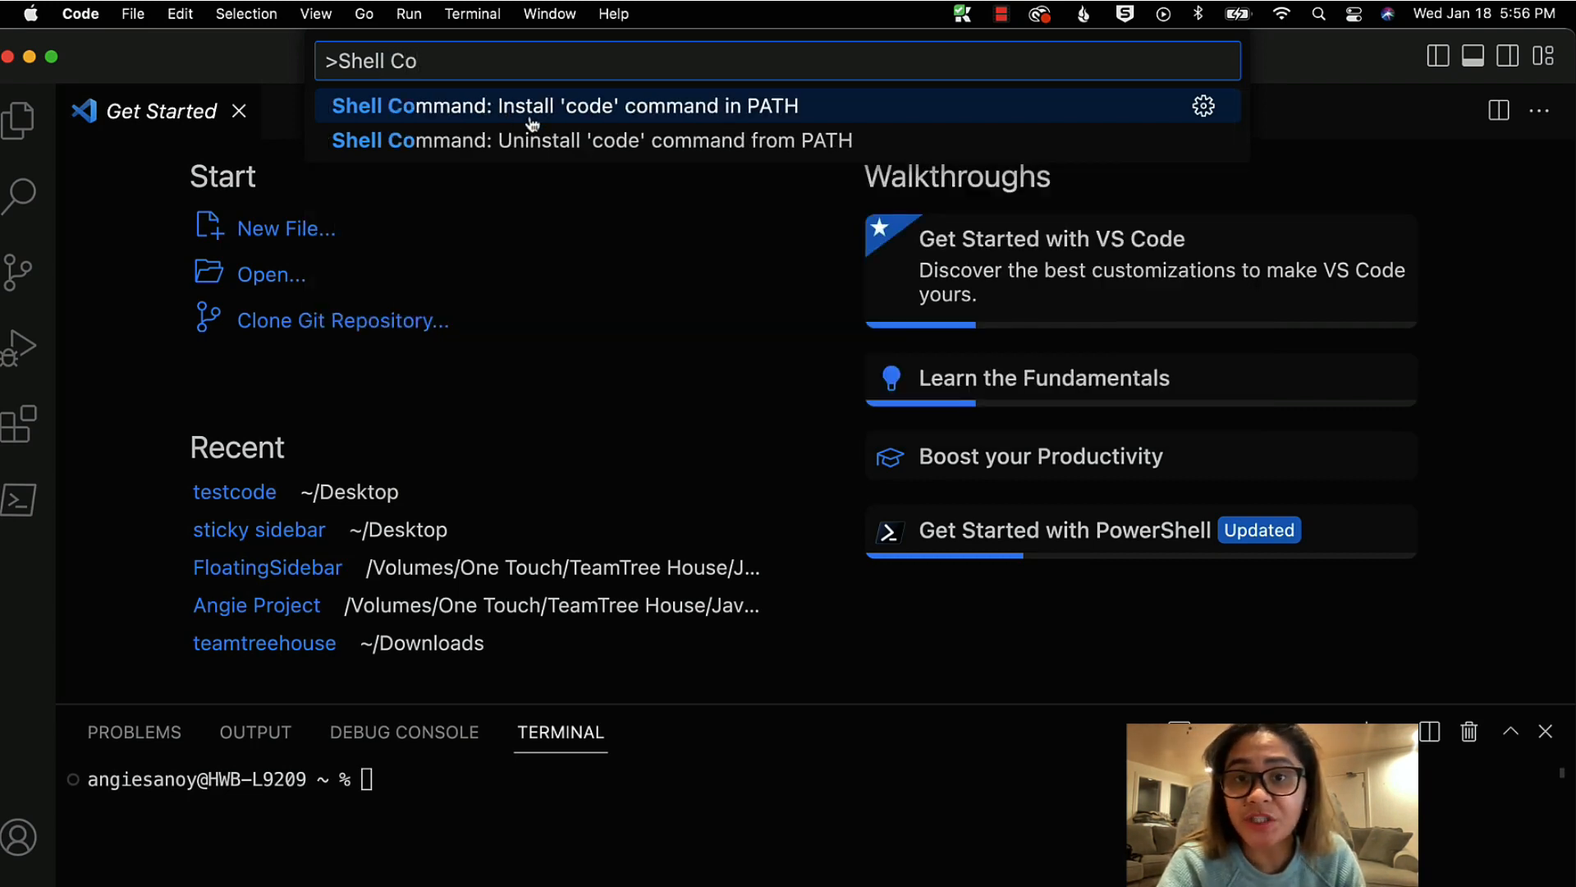
{"action": "mouse_move", "coordinate": [650, 122]}
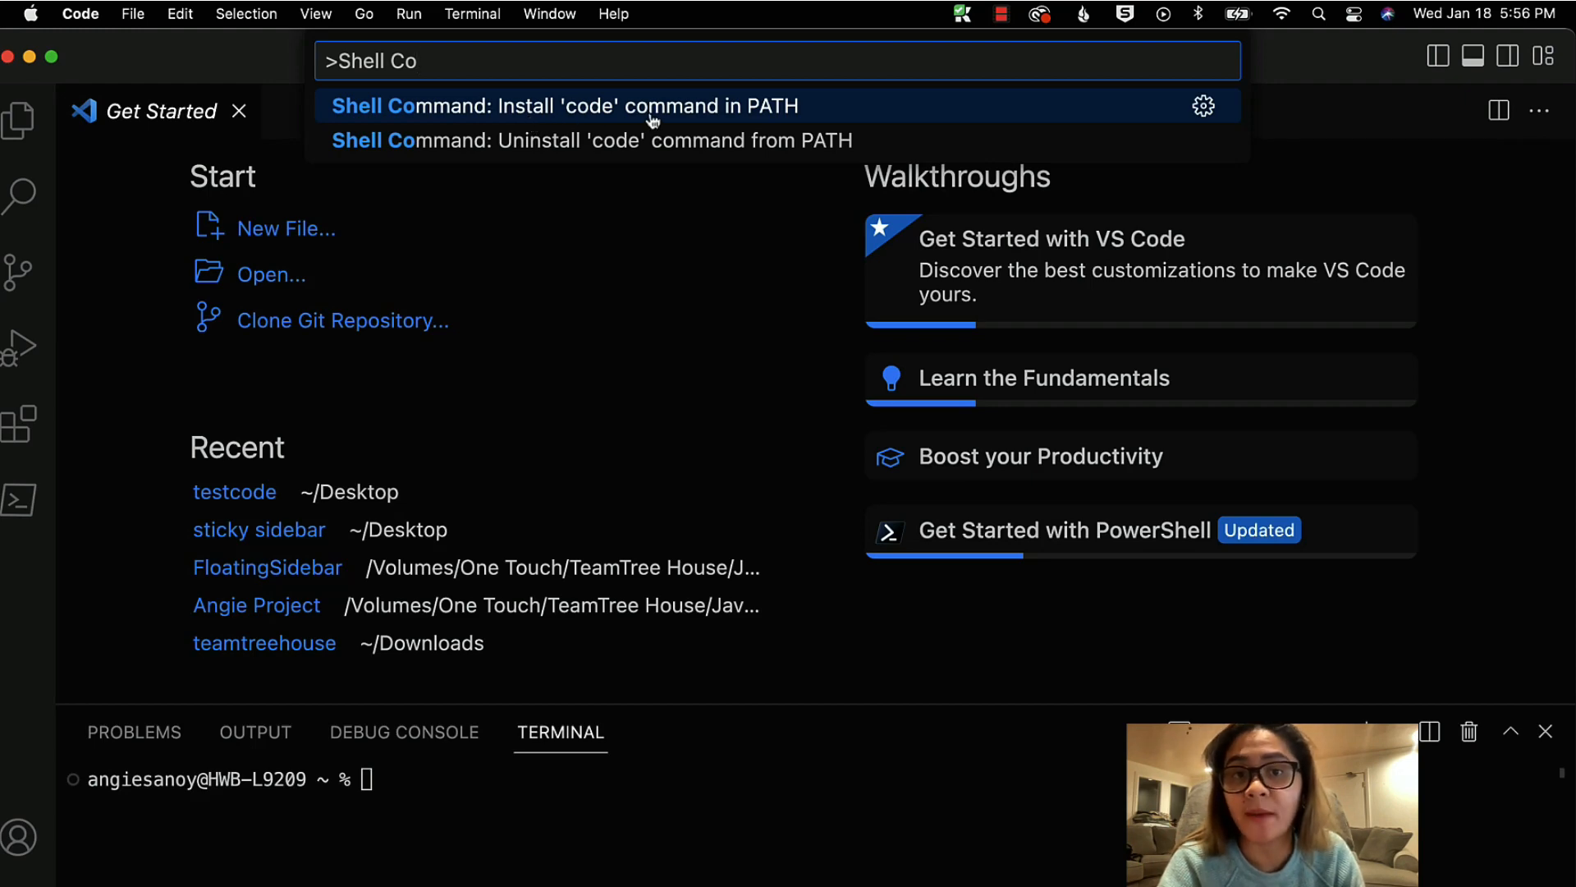
Step: Install the 'code' command in PATH, approving with ASITADMIN credentials and acknowledging success
{"action": "left_click", "coordinate": [650, 105]}
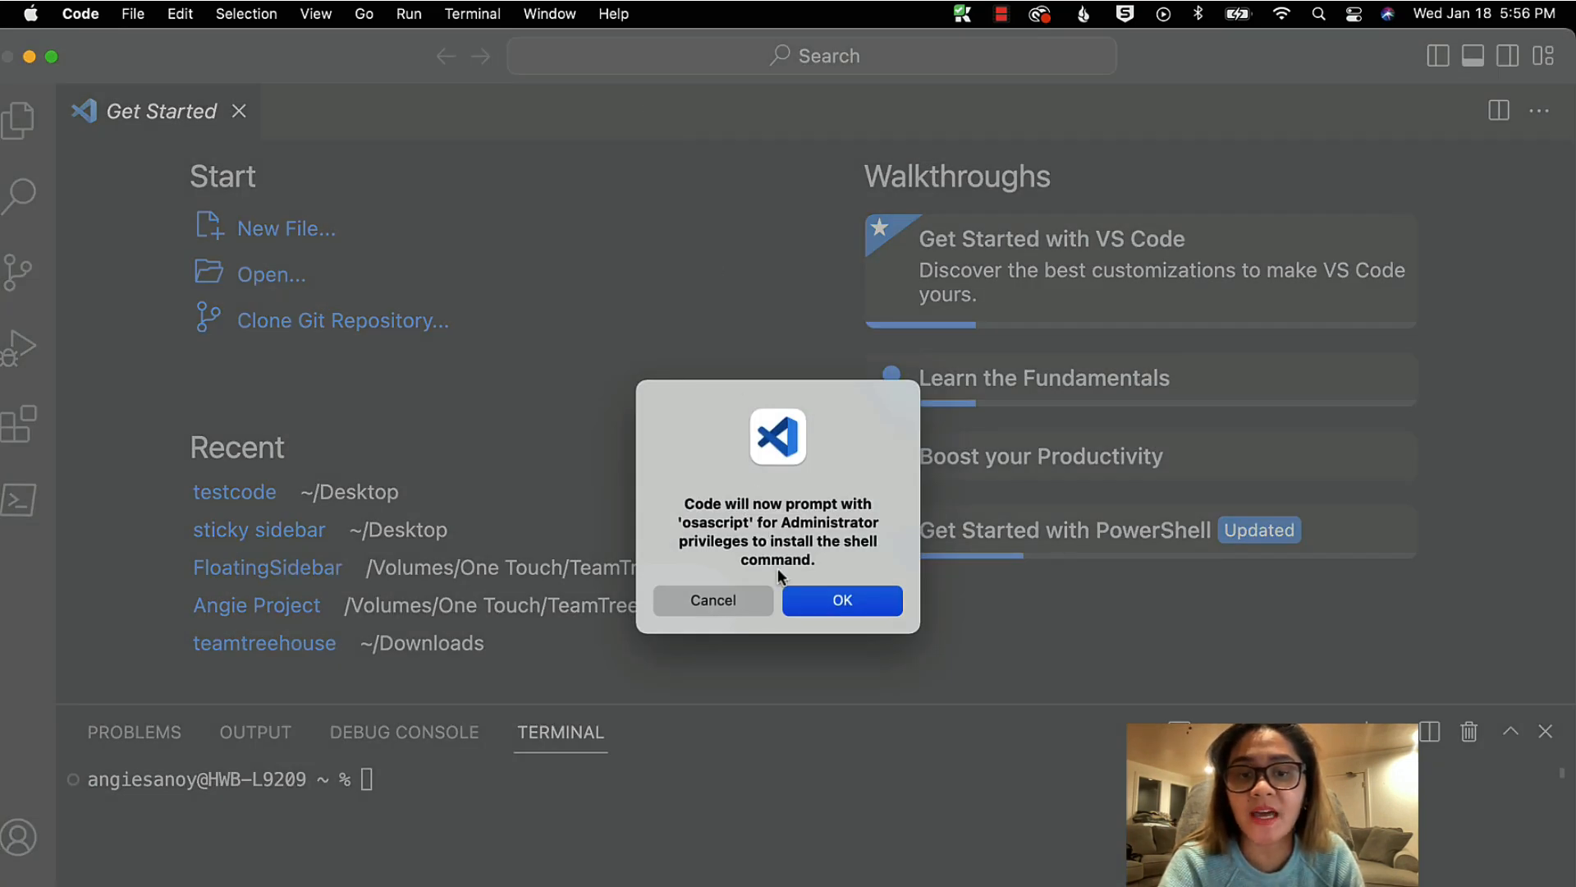
{"action": "left_click", "coordinate": [843, 600]}
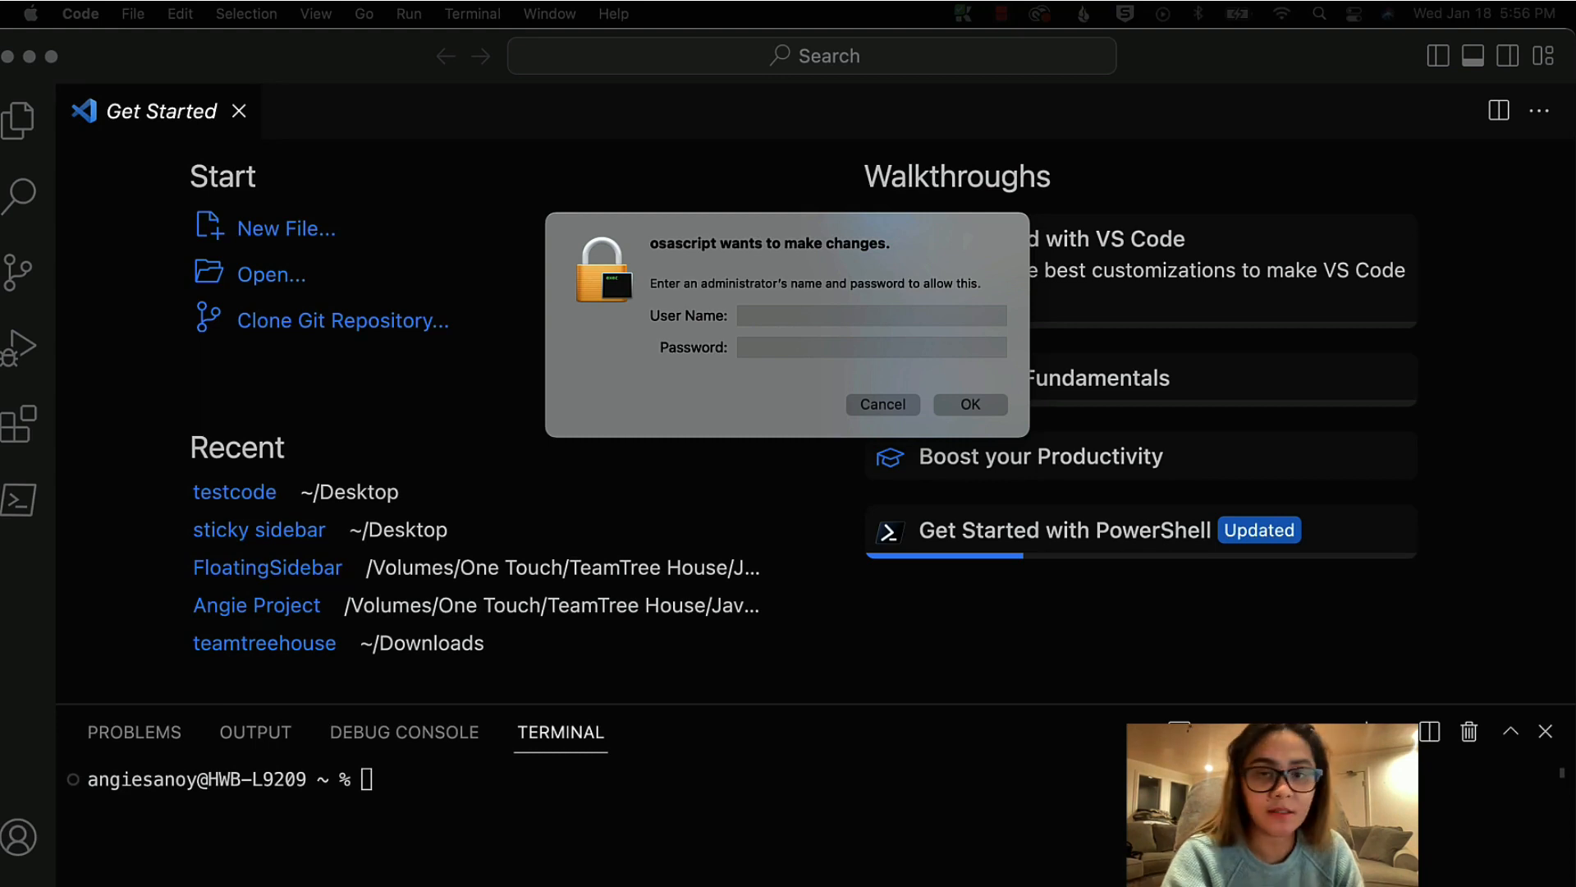
{"action": "mouse_move", "coordinate": [1366, 598]}
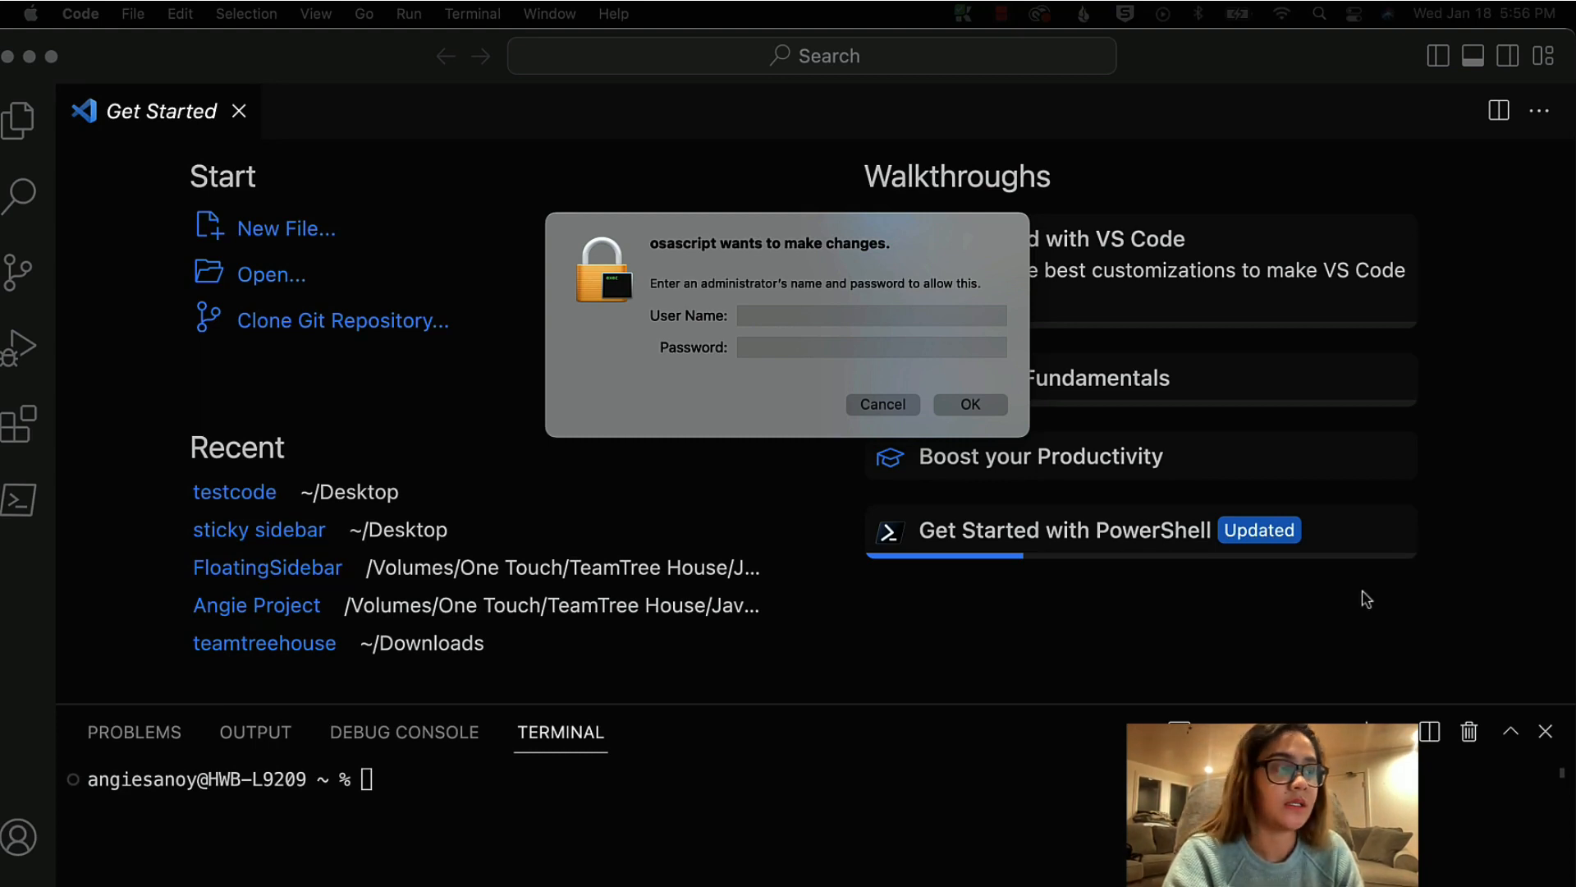
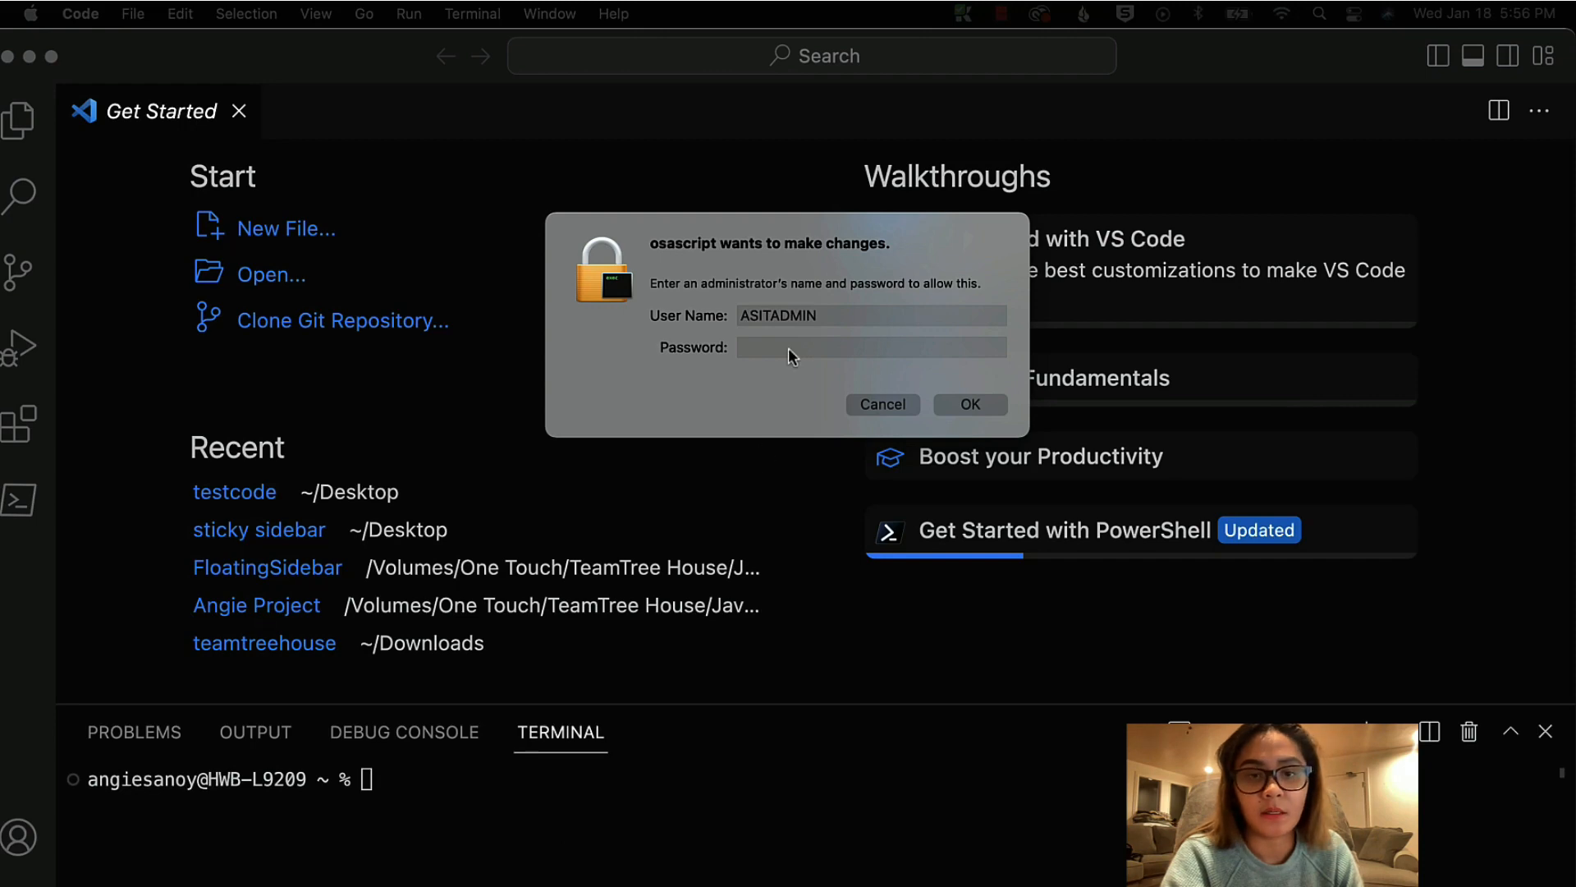
{"action": "left_click", "coordinate": [970, 404]}
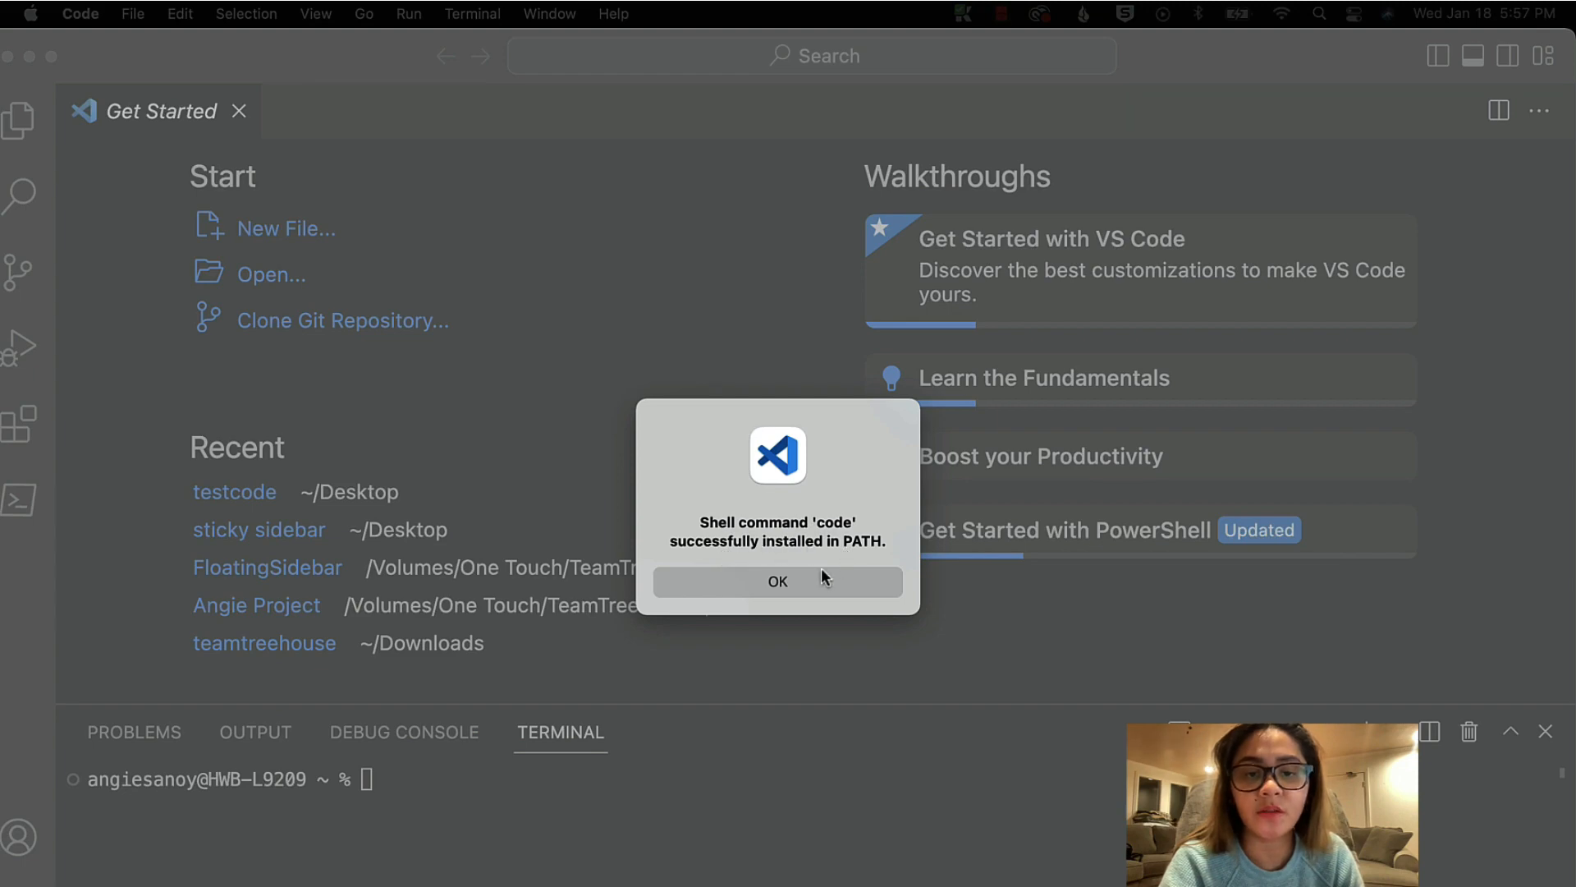
{"action": "left_click", "coordinate": [778, 582]}
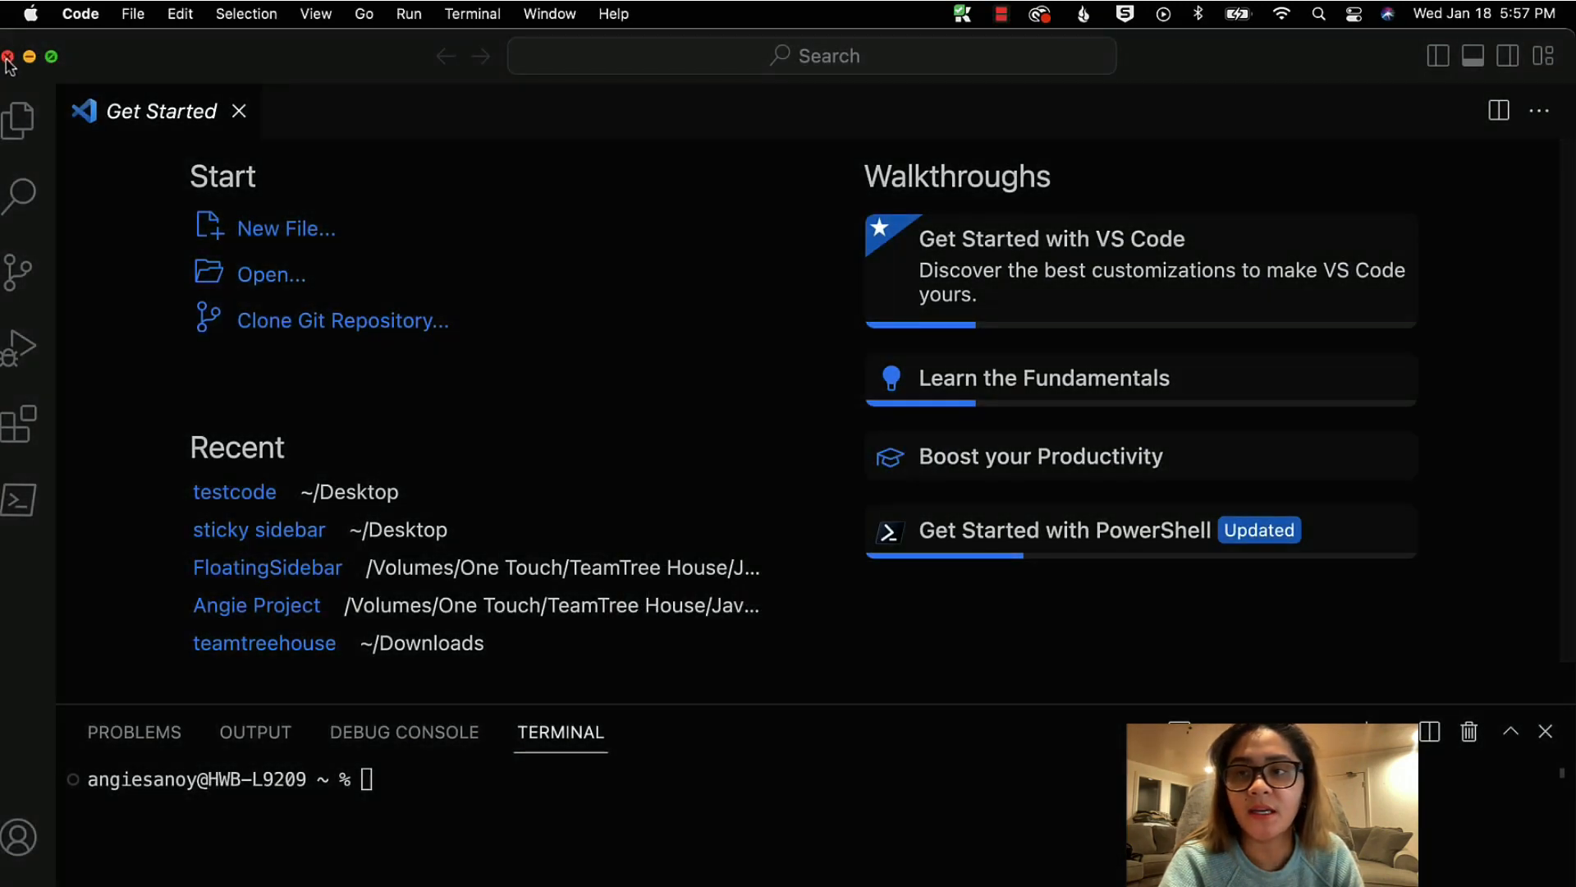
Step: Close VS Code, retry code in Terminal, and clear the screen
{"action": "left_click", "coordinate": [10, 56]}
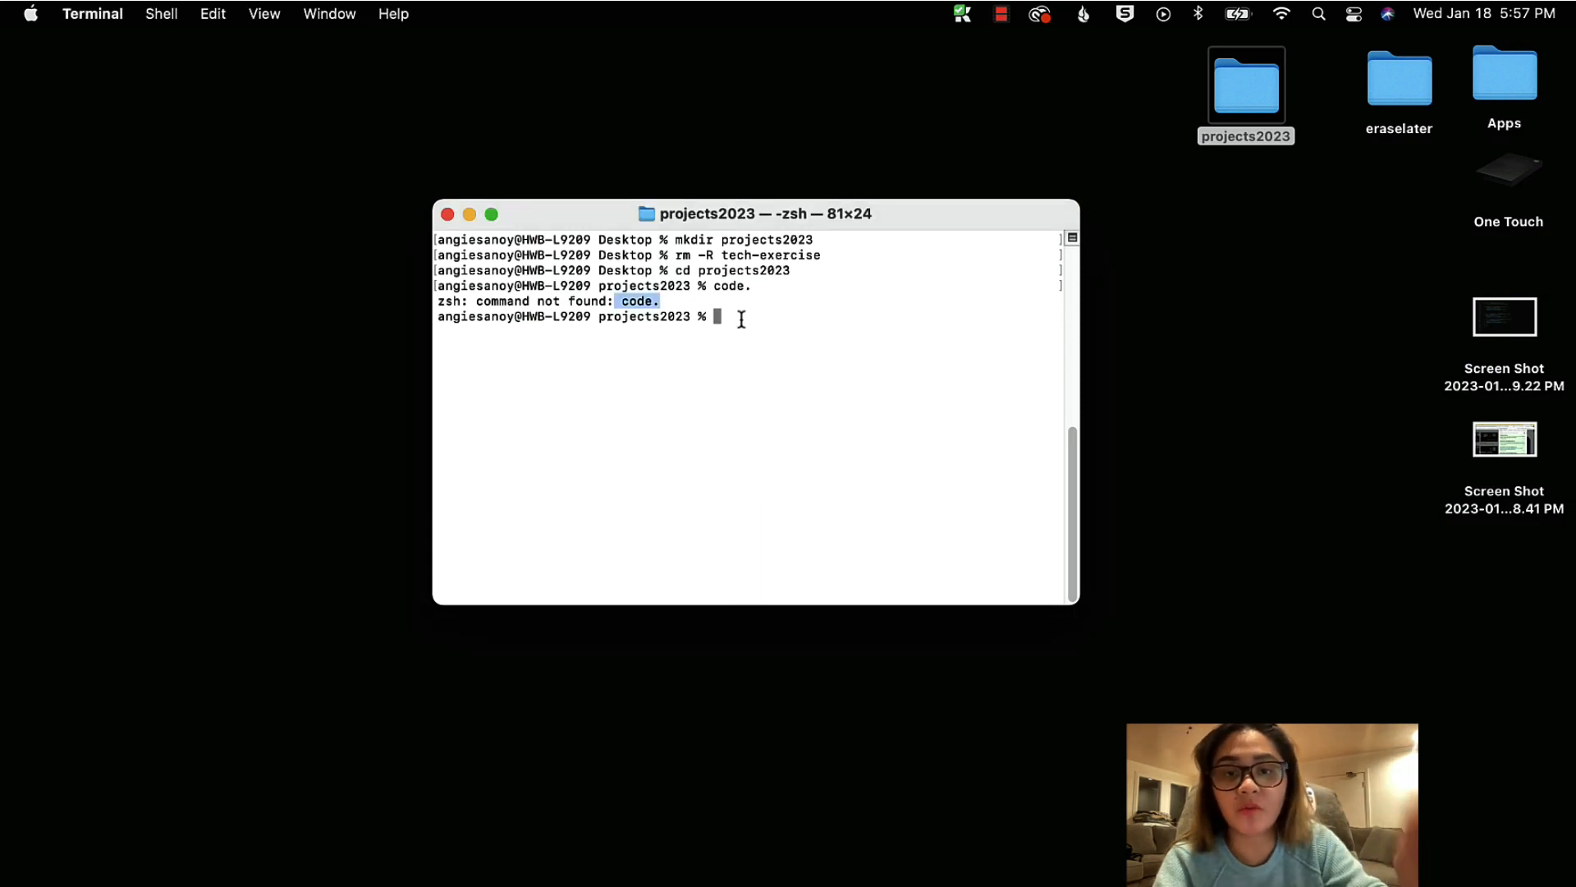
{"action": "type", "text": "code."}
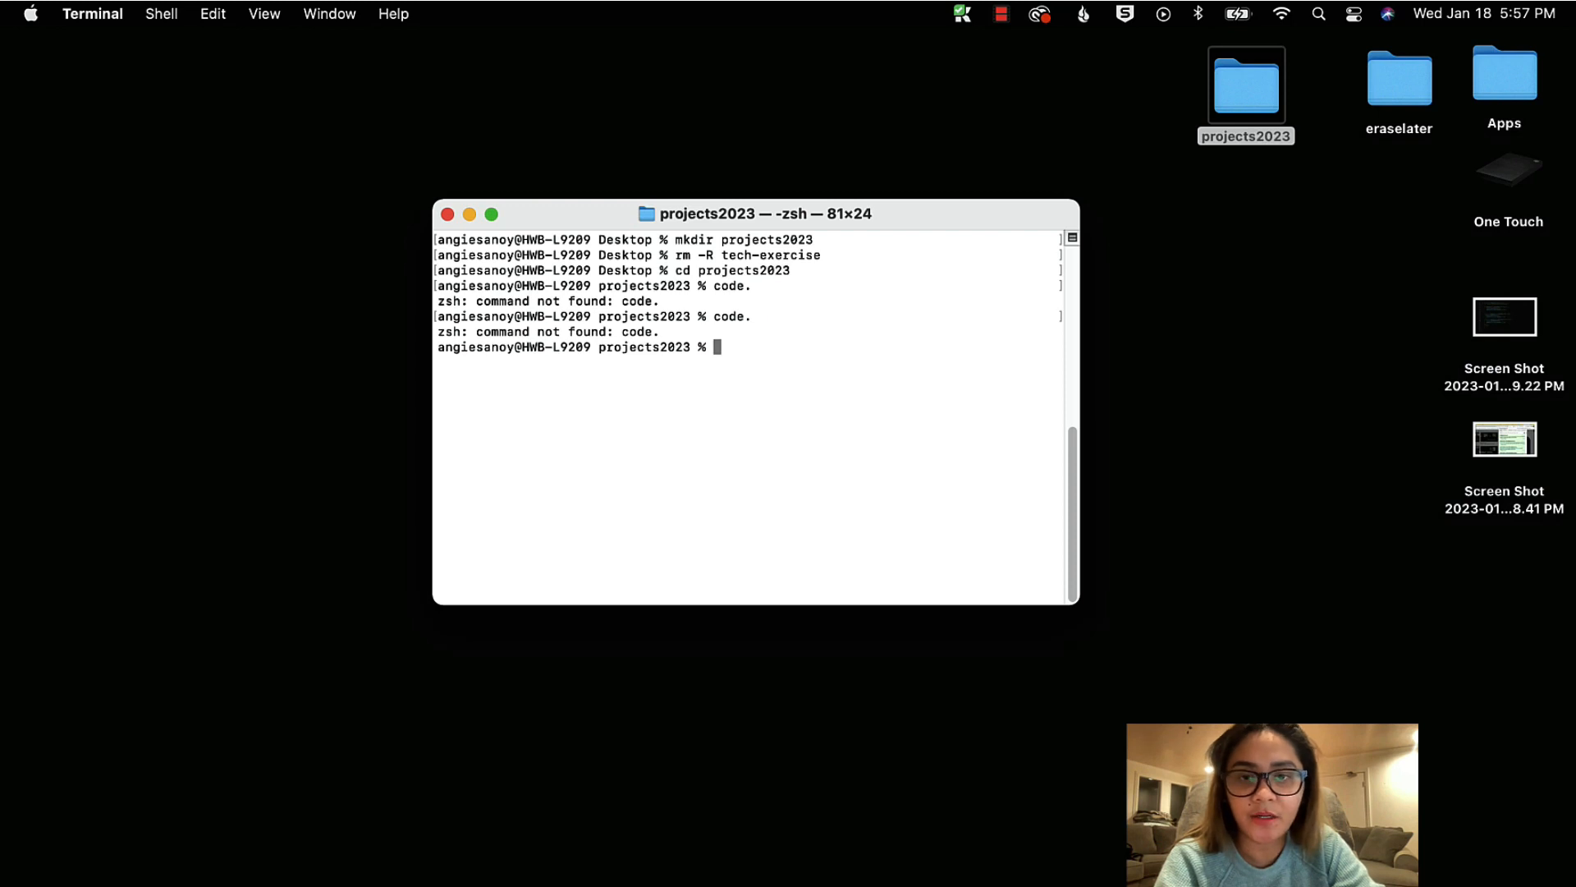
{"action": "type", "text": "cl"}
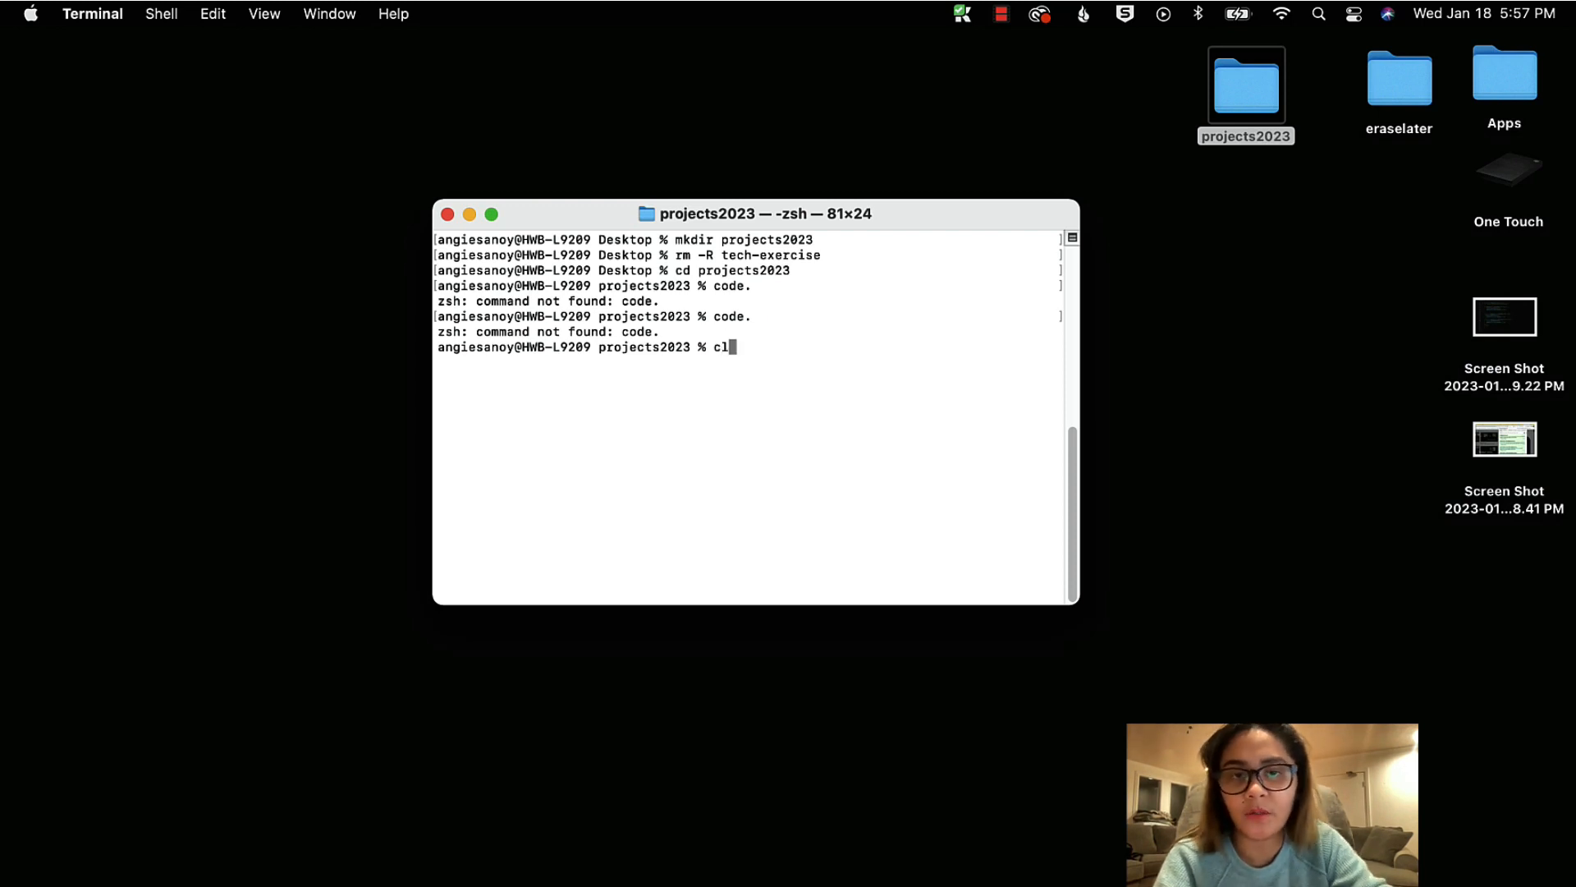
{"action": "type", "text": "eae"}
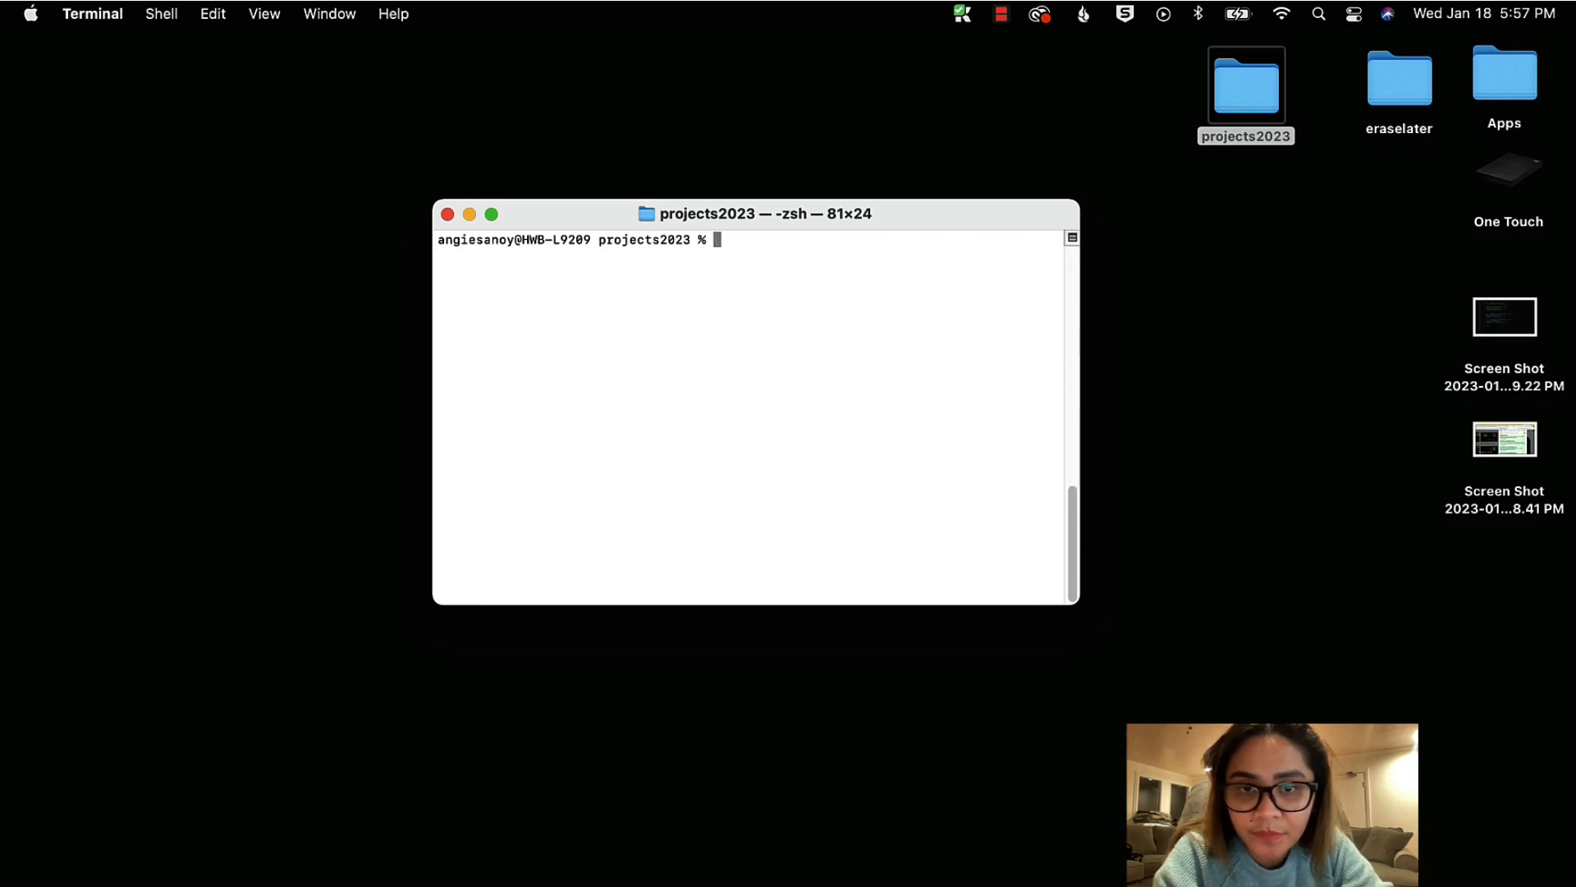
Step: Run 'code .' in projects2023 to open the folder in a new VS Code window
{"action": "type", "text": "code"}
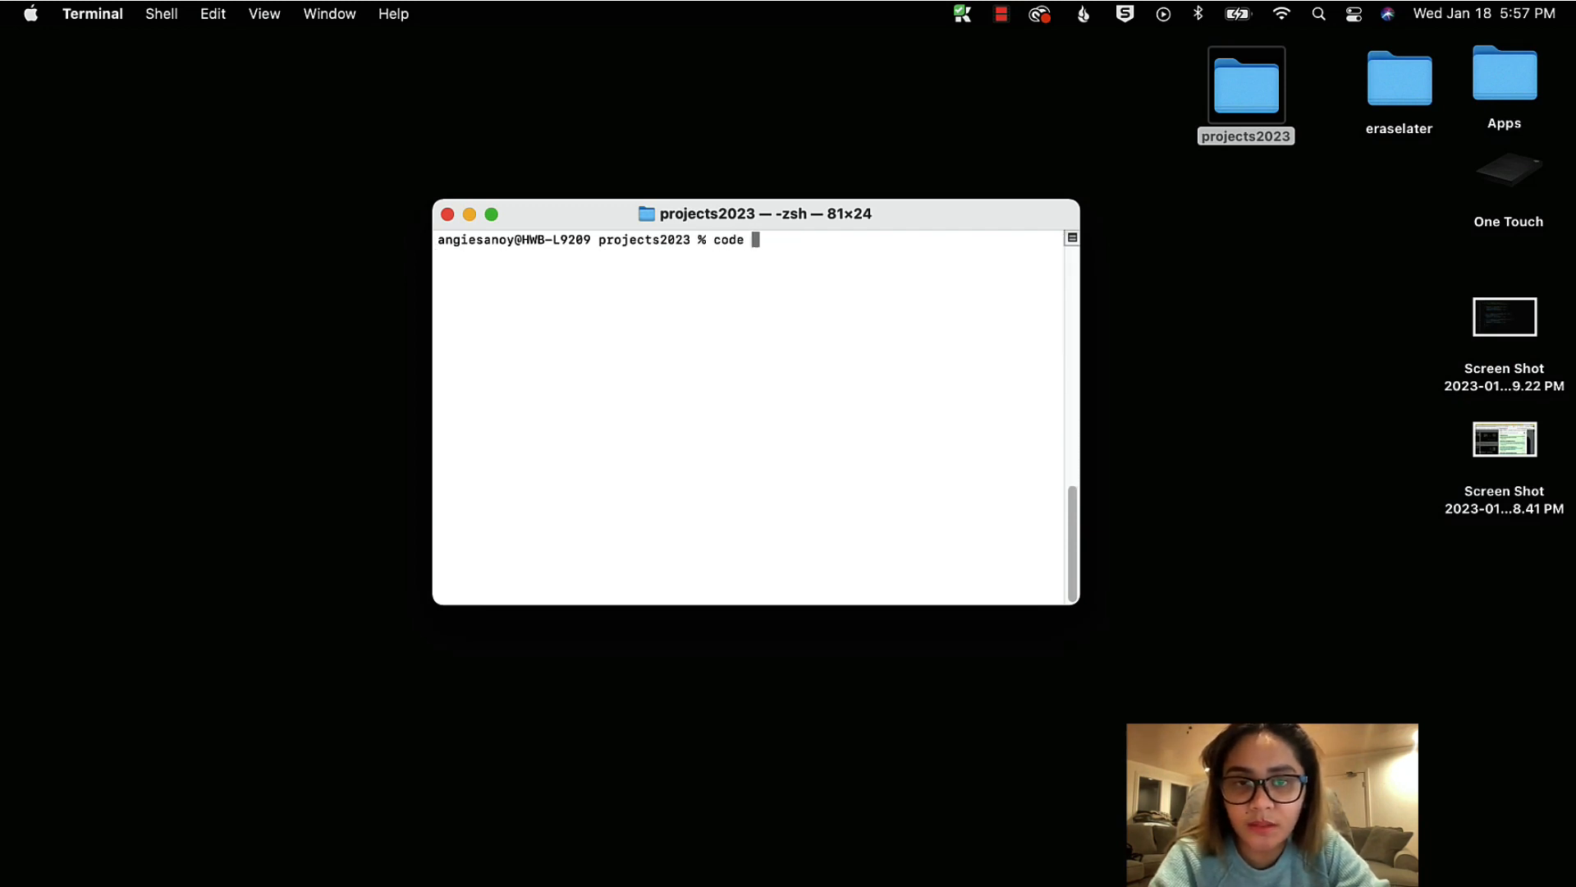
{"action": "key", "text": "Return"}
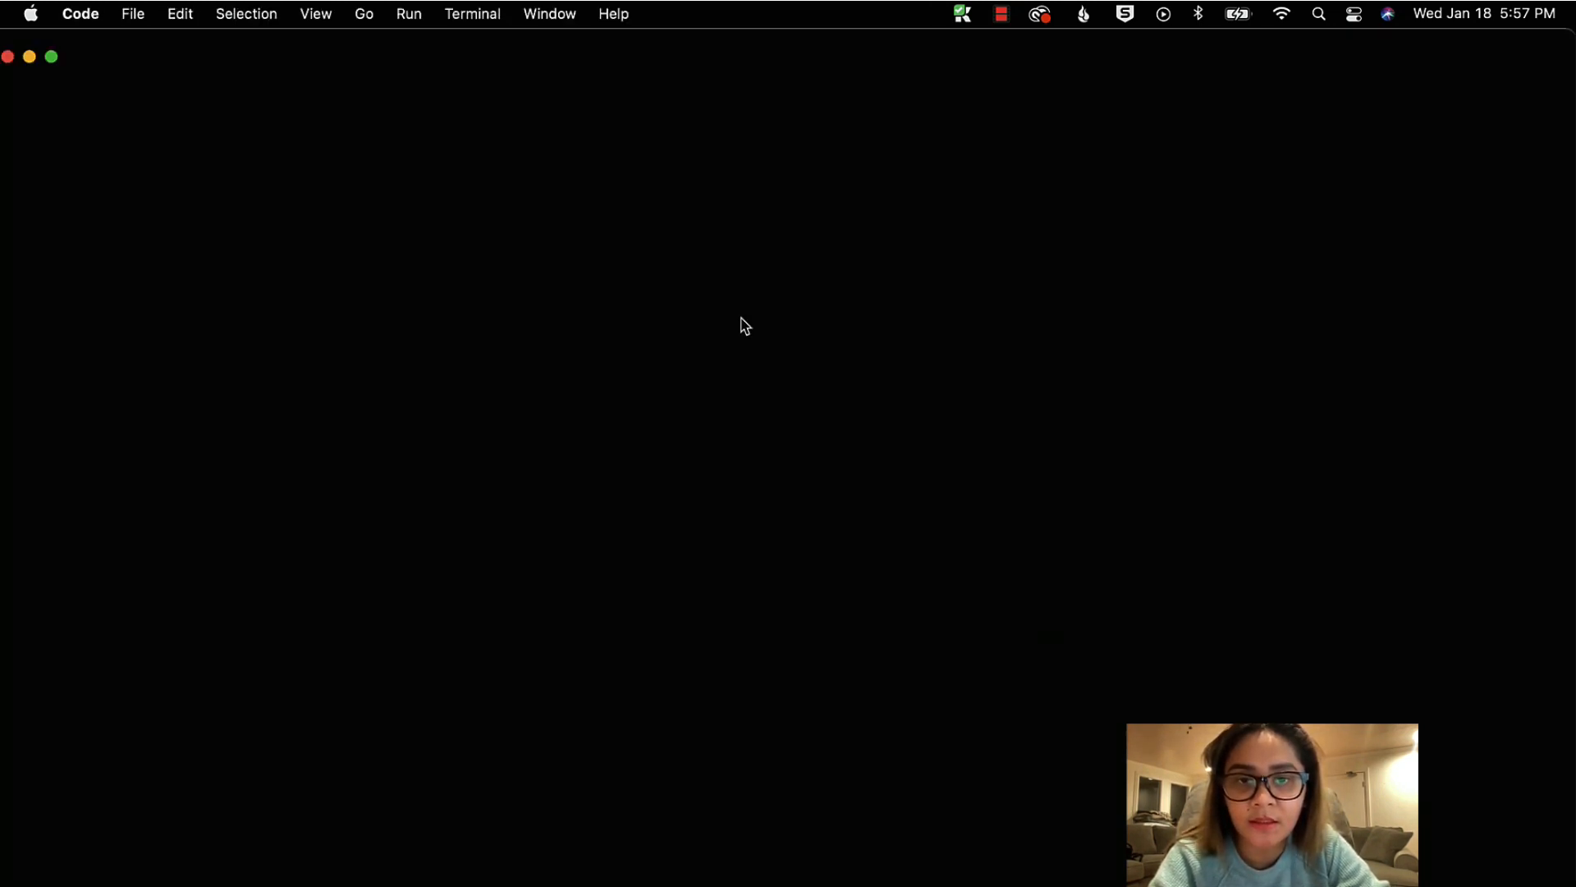